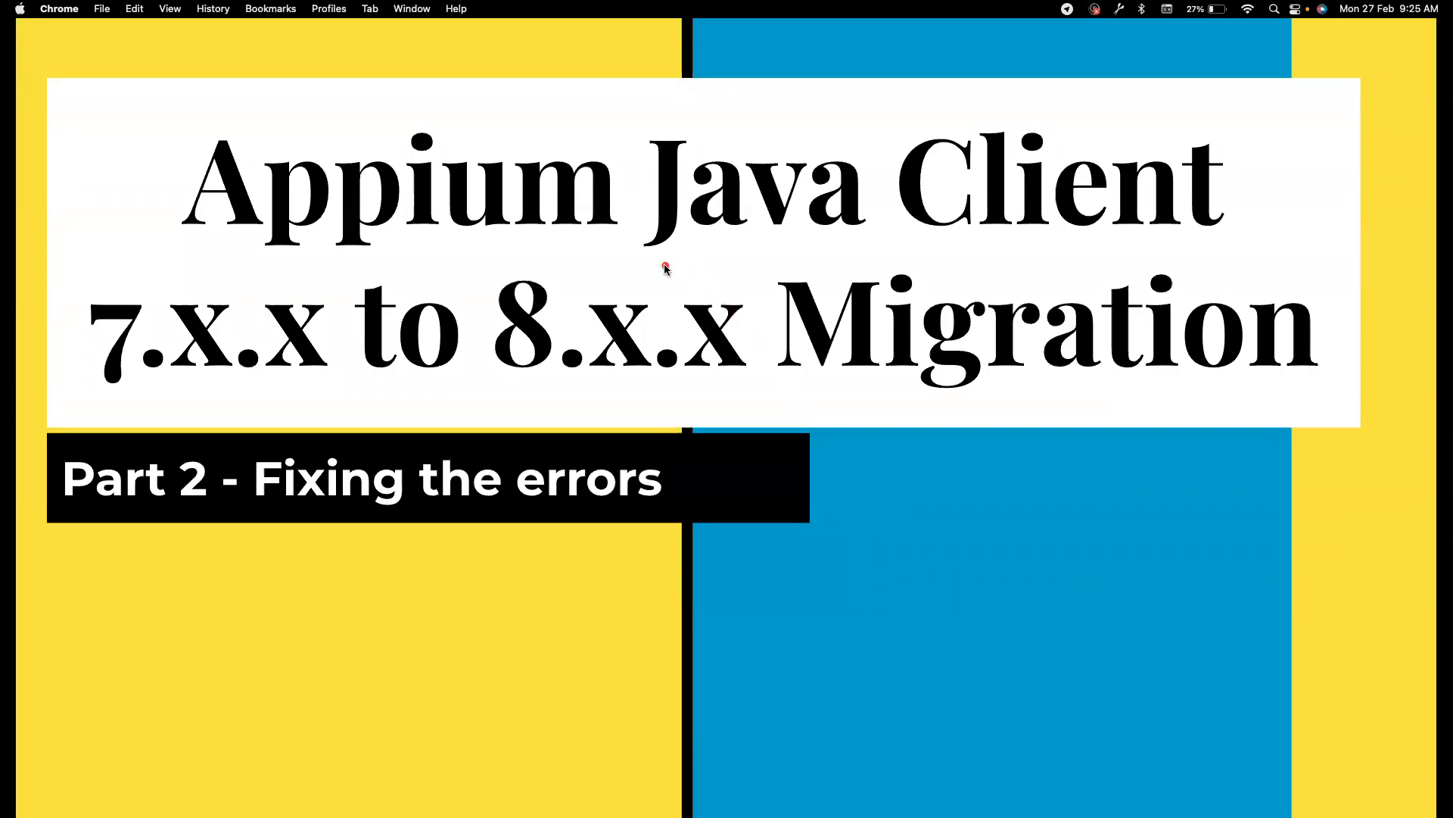
mouse_move(338, 419)
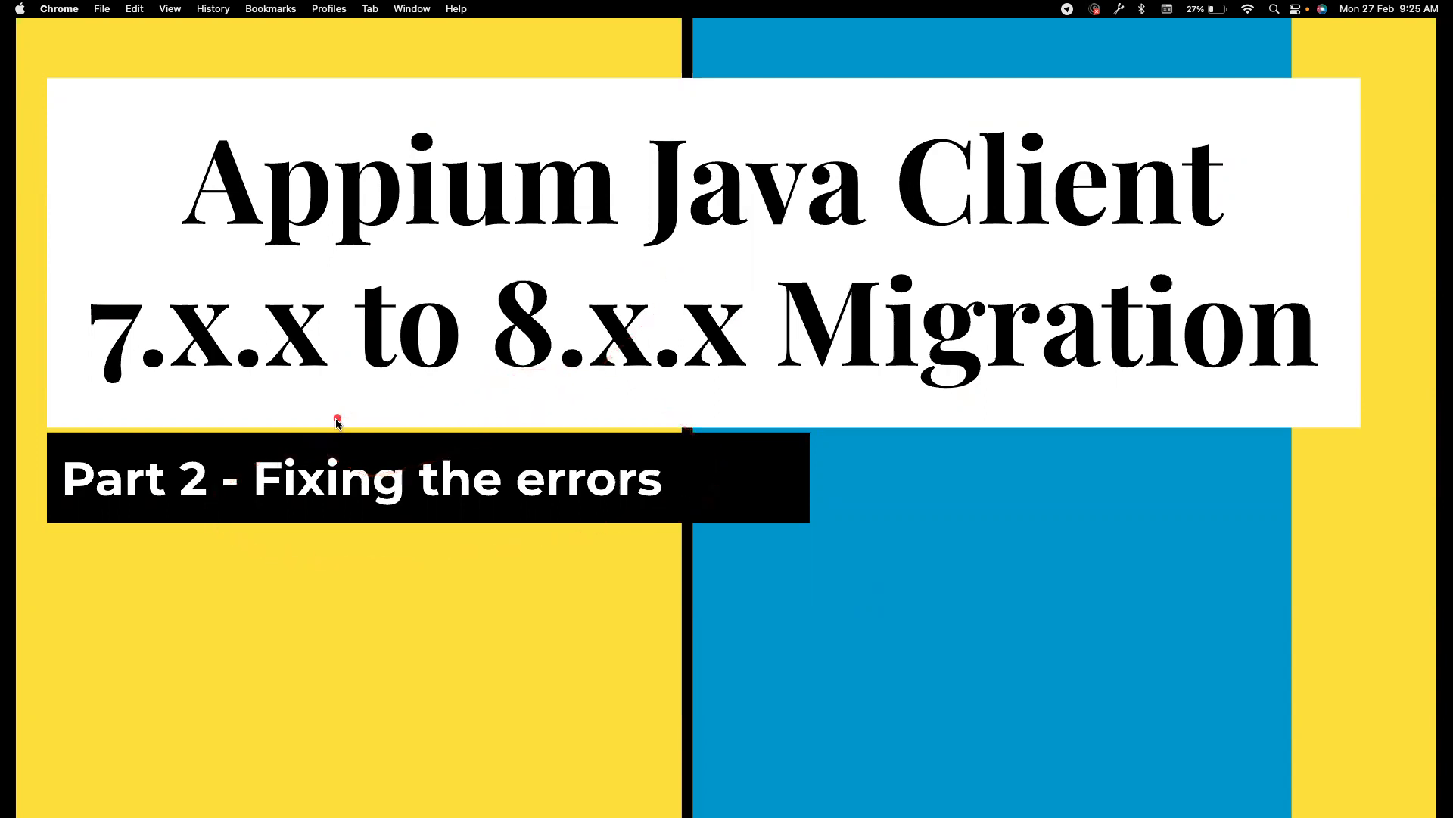
Leave the Part 2 title slide to reach the MasterFramework cannot-find-symbol build failure.
key(Escape)
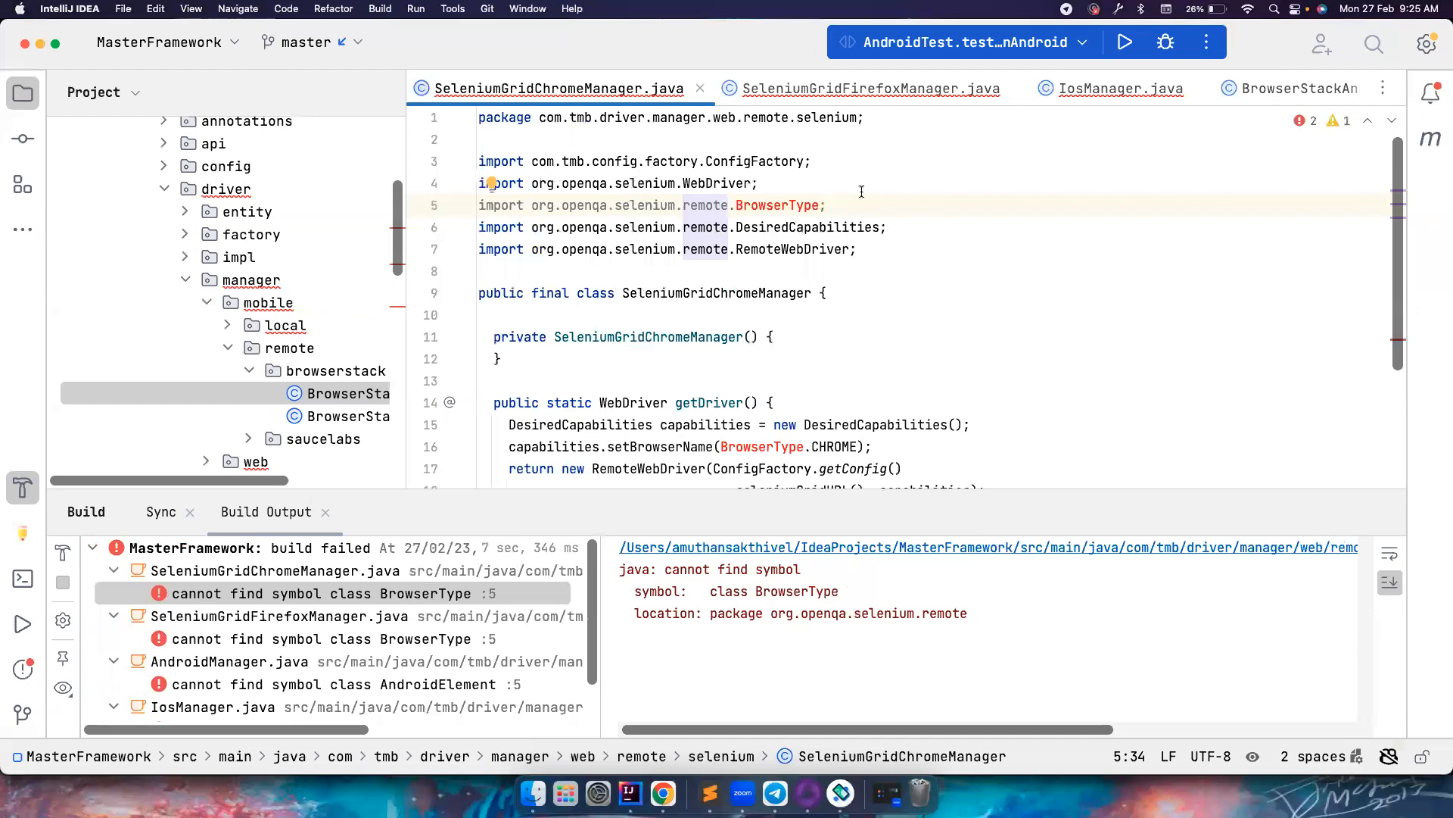
Use Browser.CHROME.browserName() and Browser.FIREFOX.browserName() in both Selenium Grid managers.
scroll(down, 3)
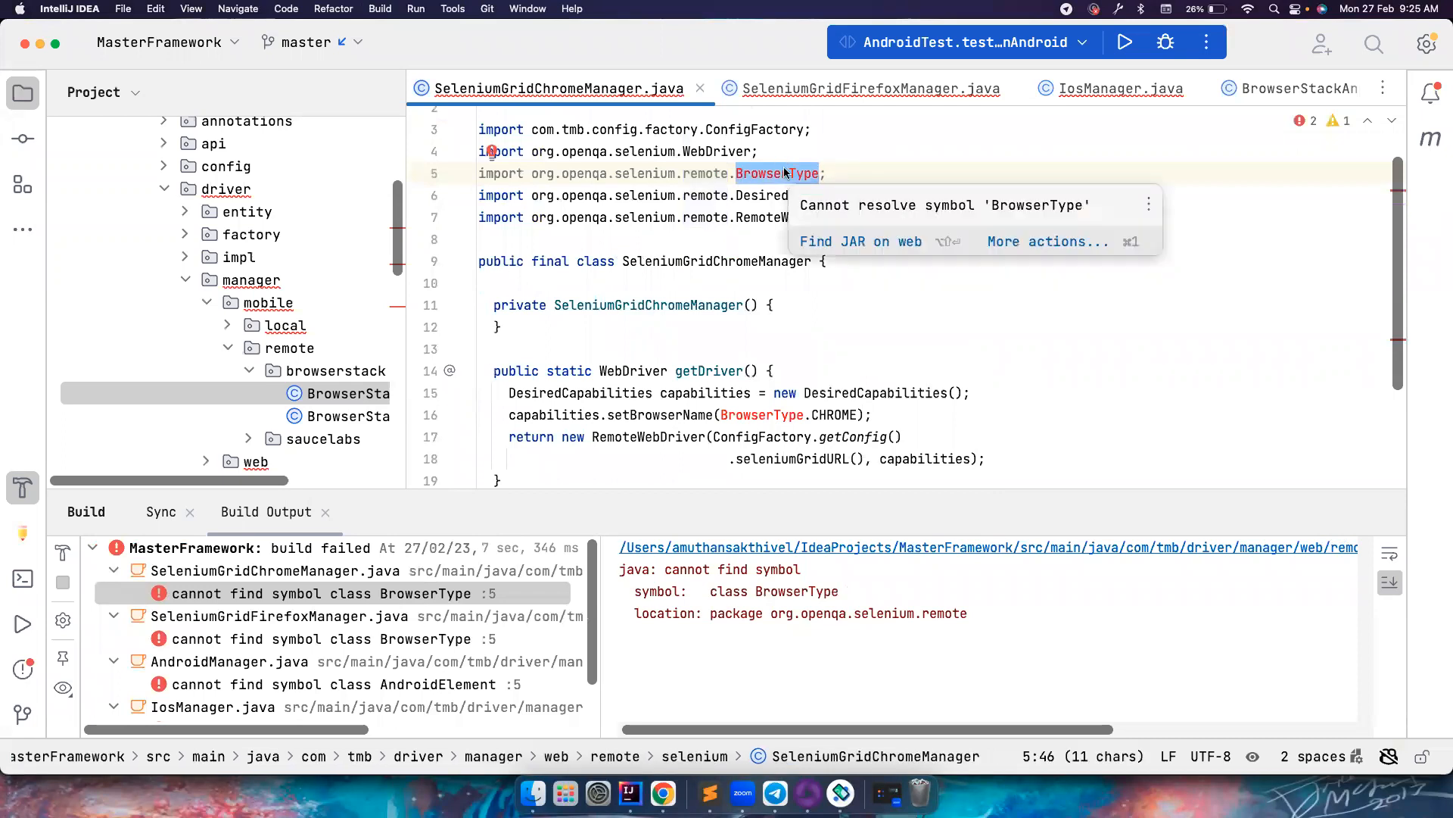
mouse_move(930, 162)
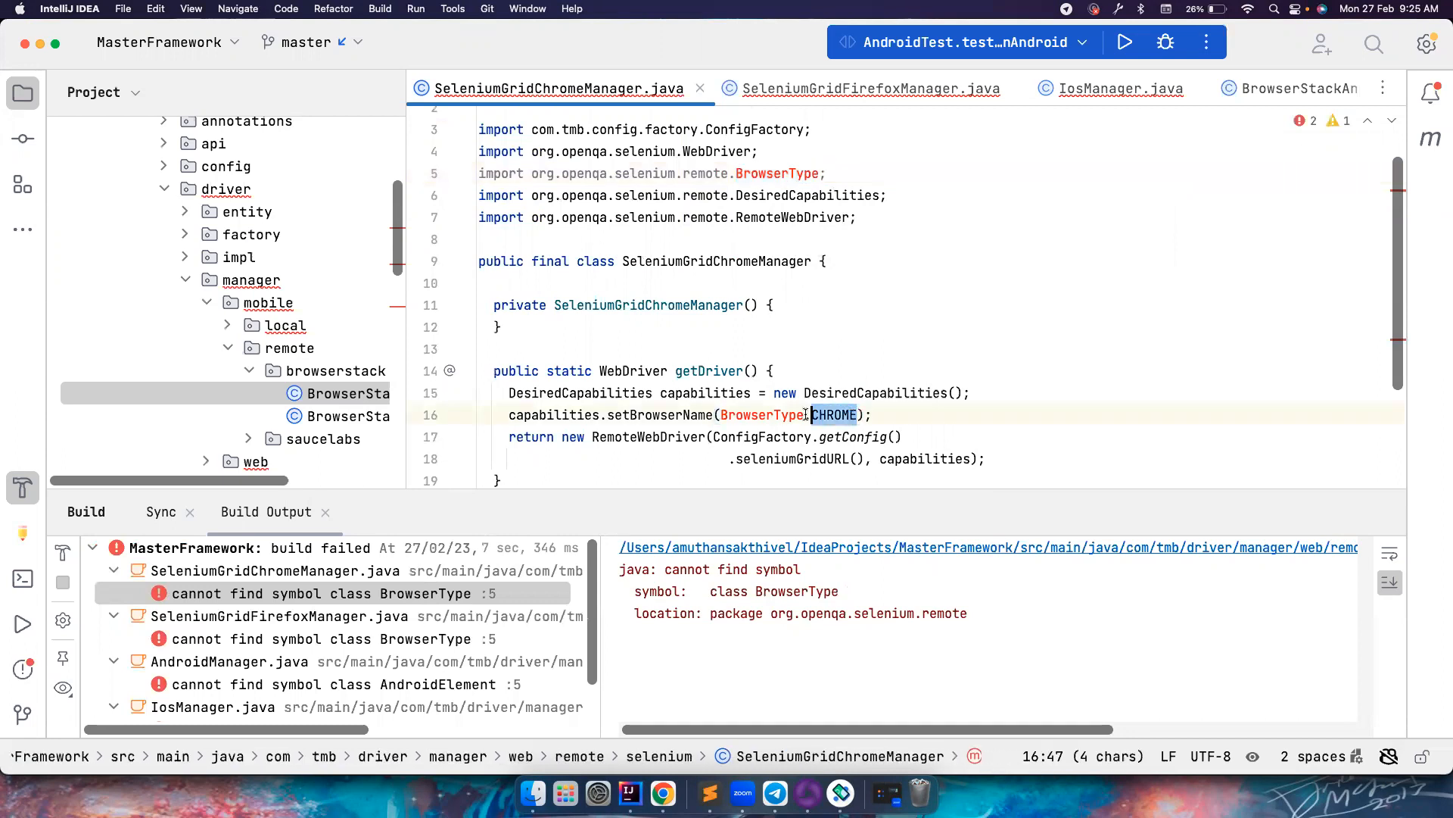
text(Bro)
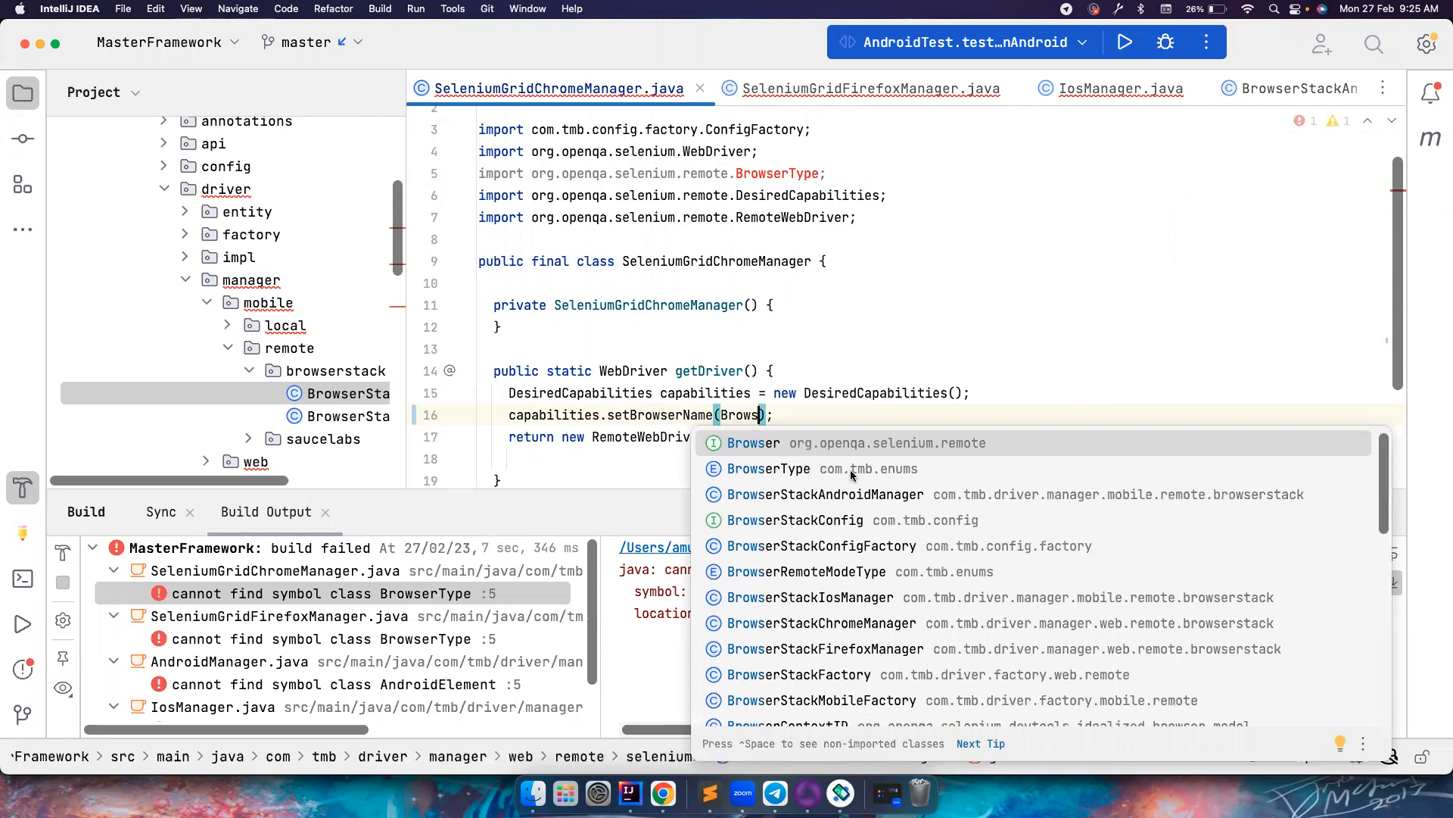
mouse_move(857, 447)
text(er.)
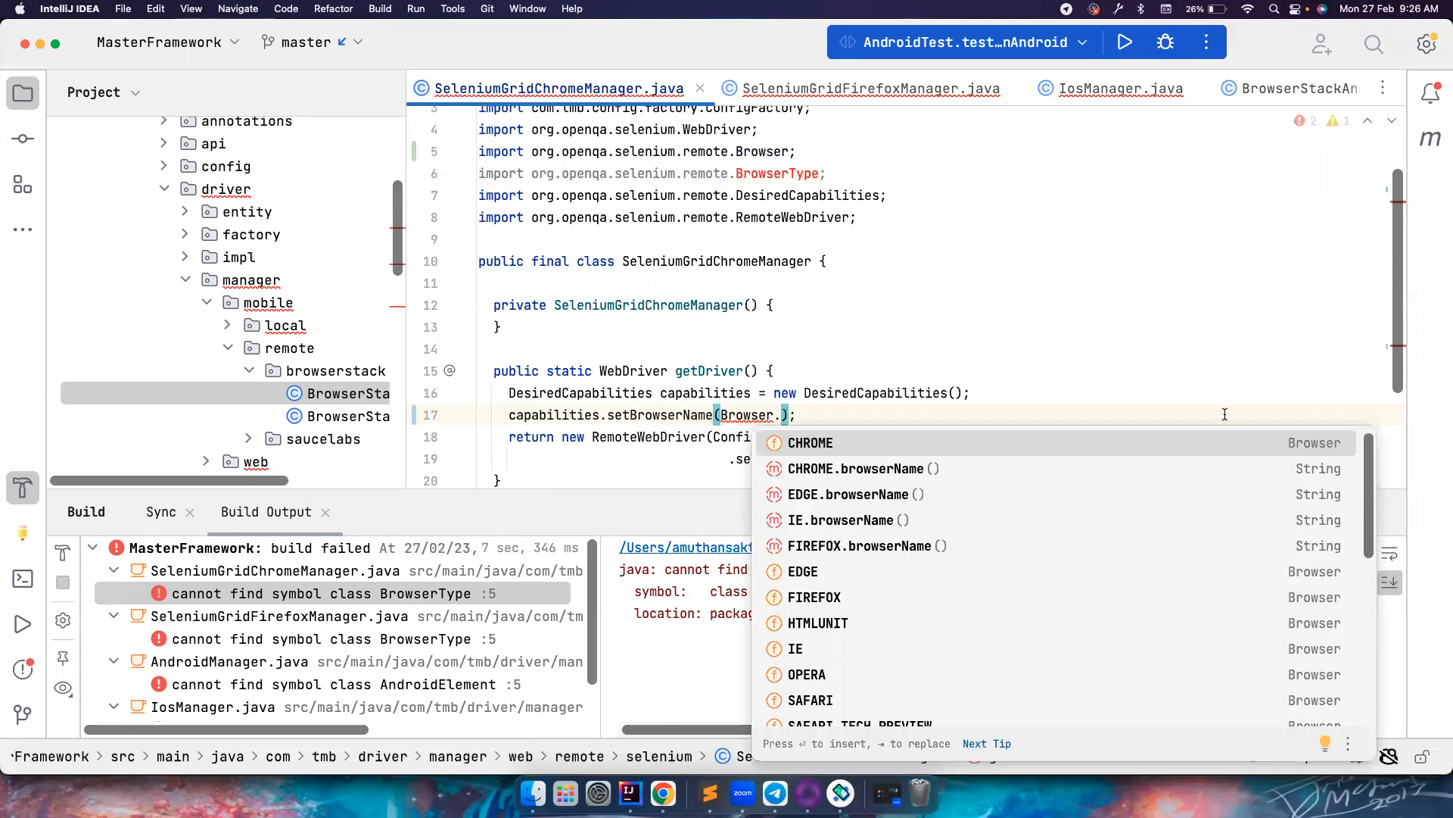
mouse_move(1312, 472)
text(CHROME.browserName())
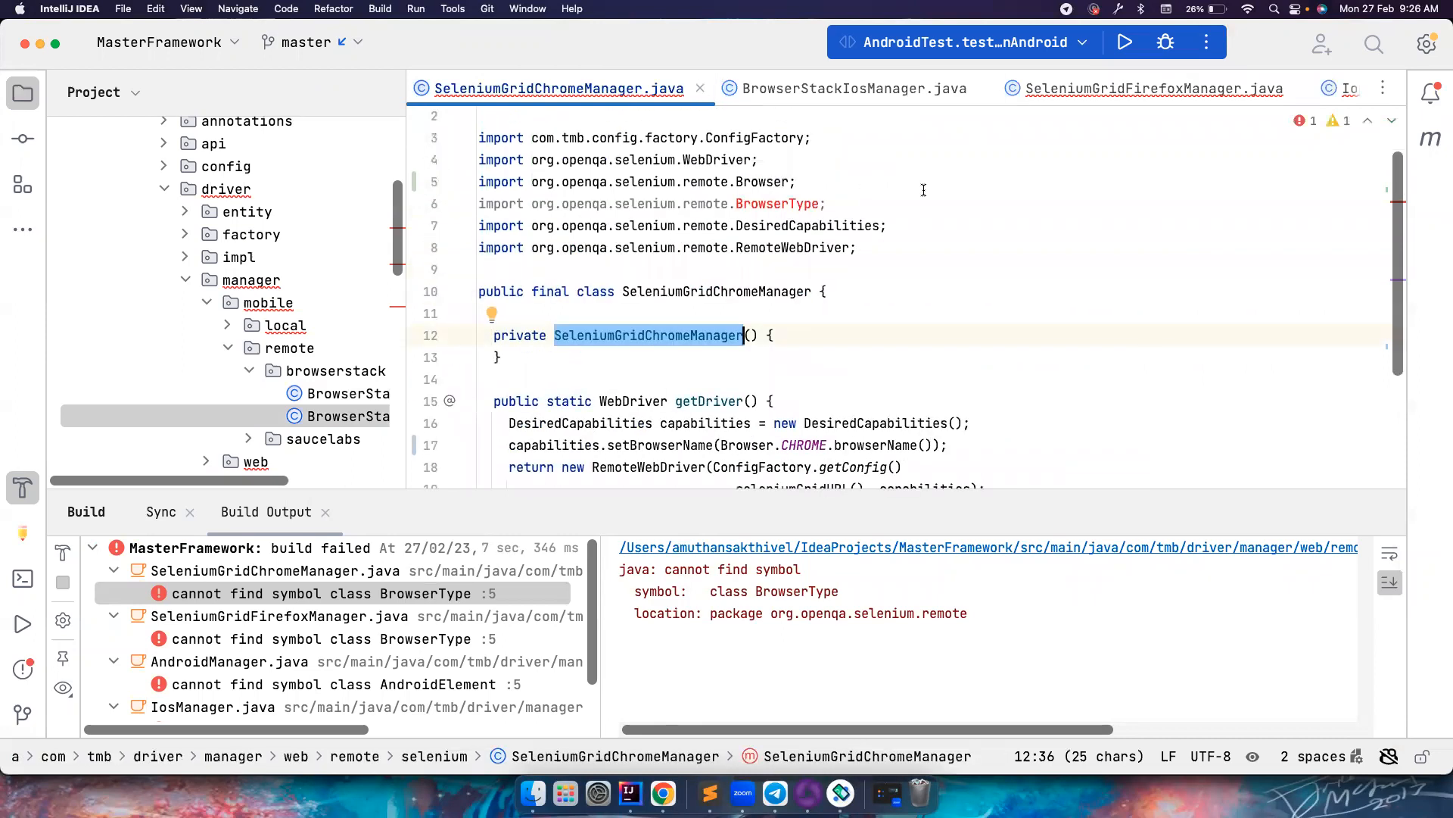
key(cmd+alt+o)
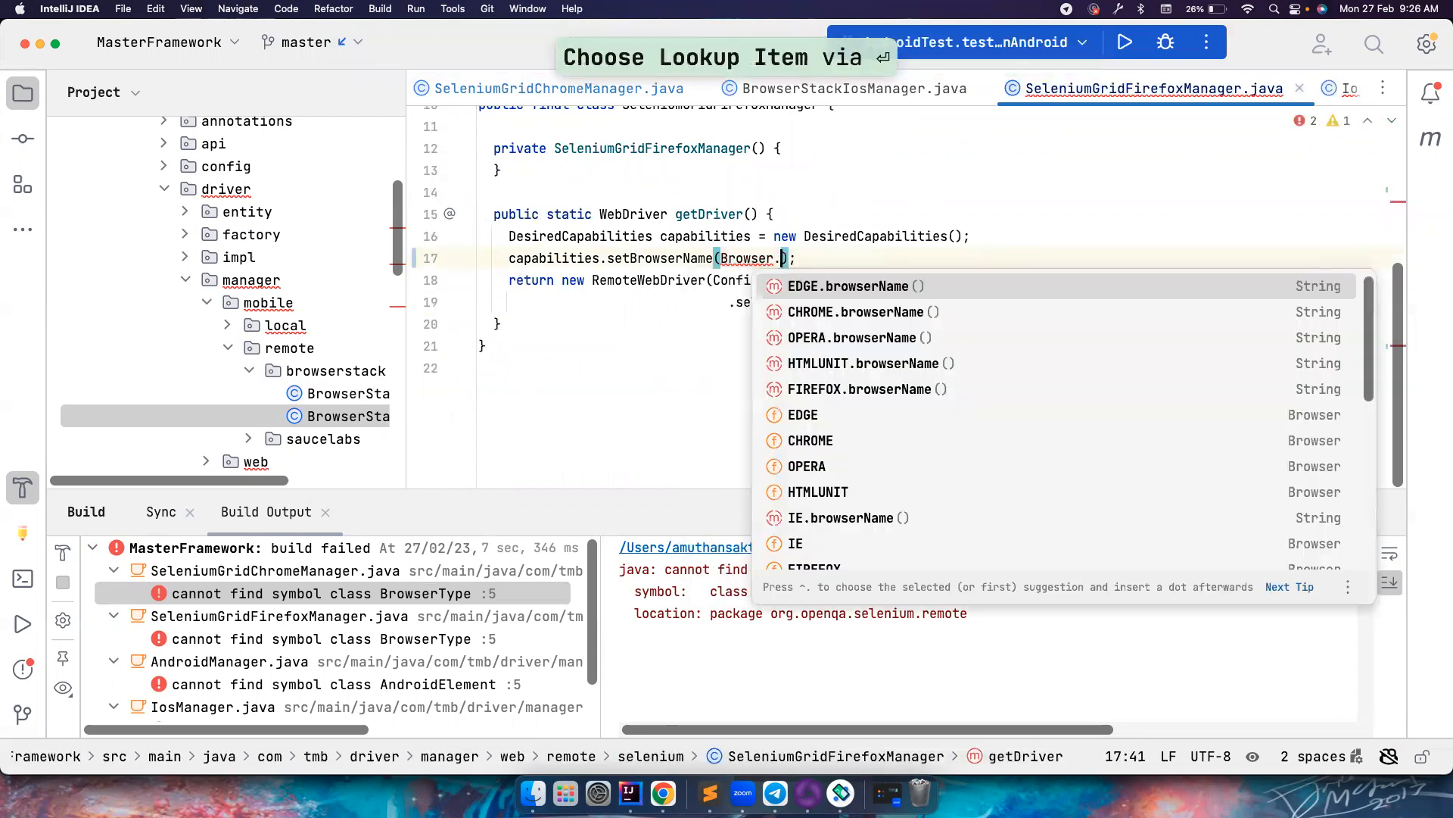
mouse_move(860, 388)
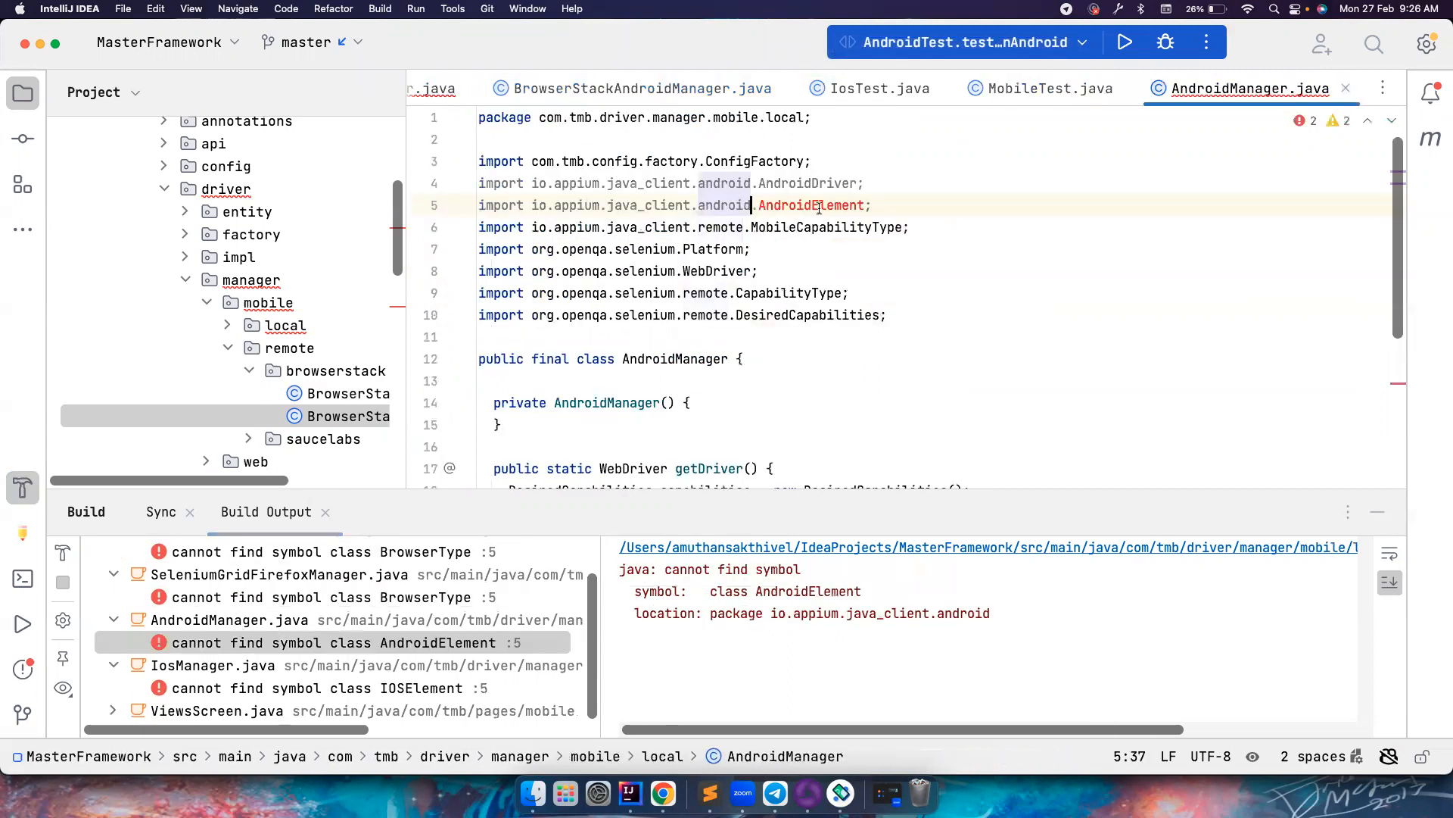
Drop AndroidElement's import and generic from AndroidManager and import the AndroidDriver class.
scroll(down, 3)
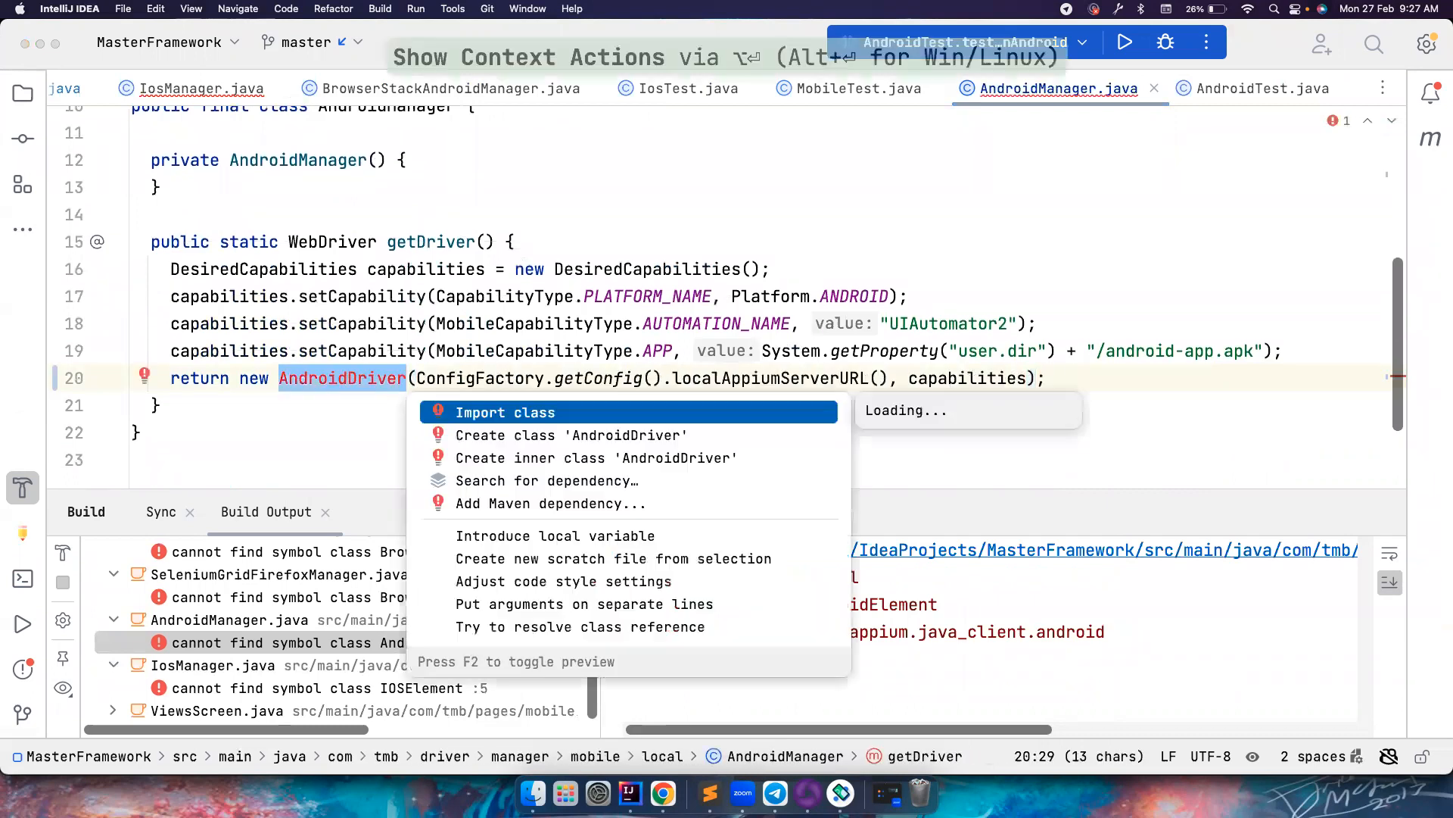
click(505, 412)
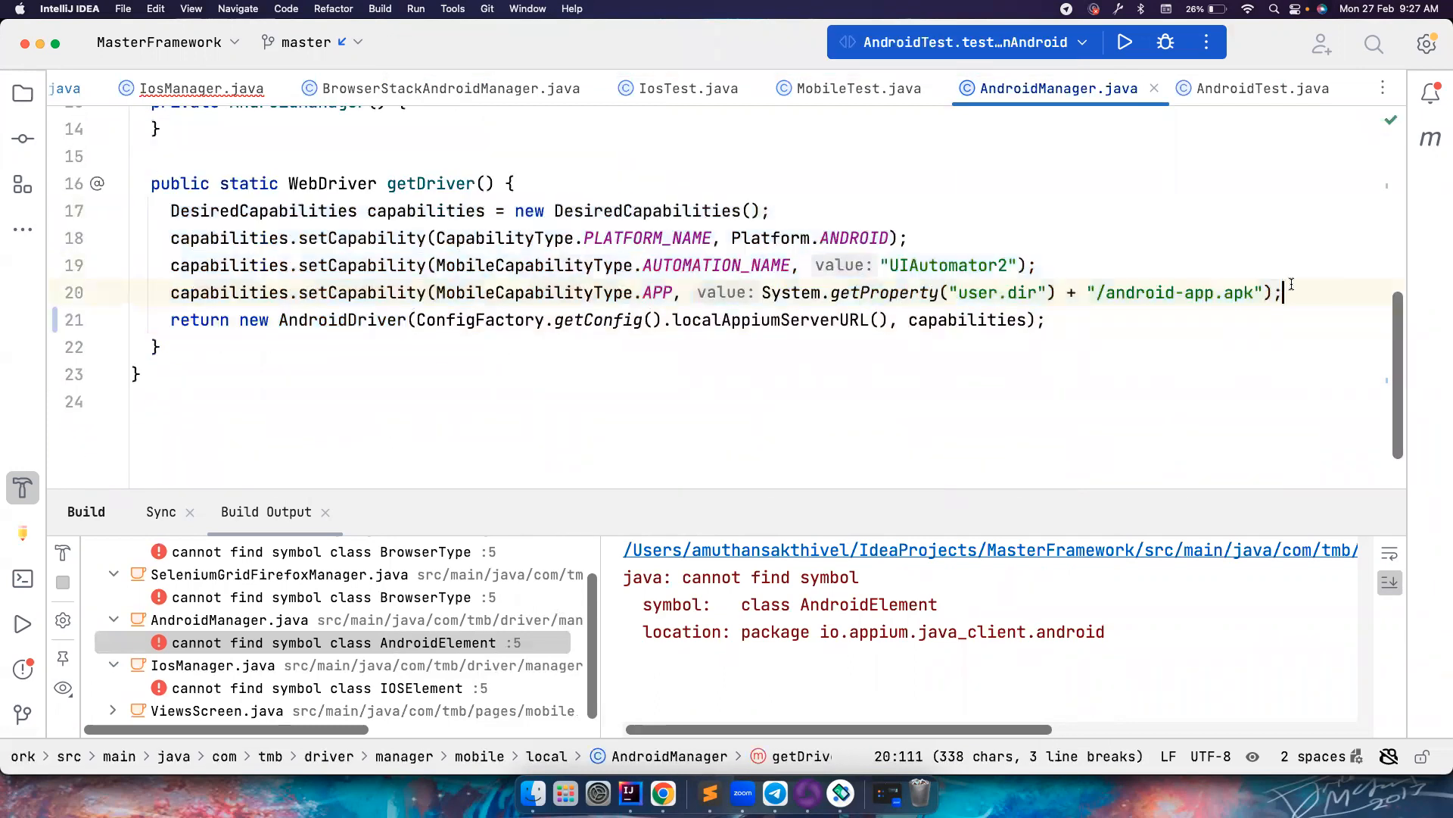
click(507, 183)
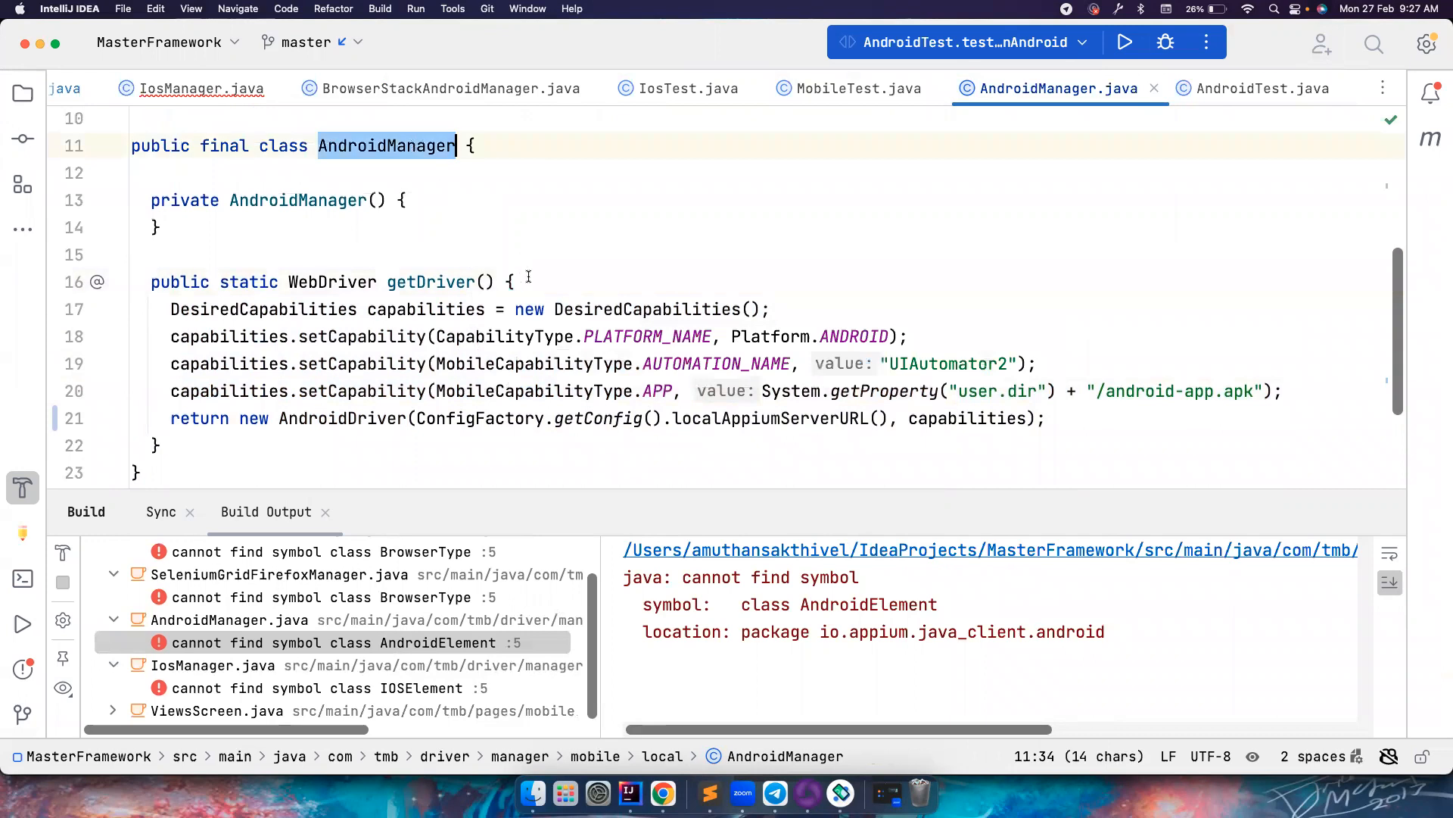
click(507, 282)
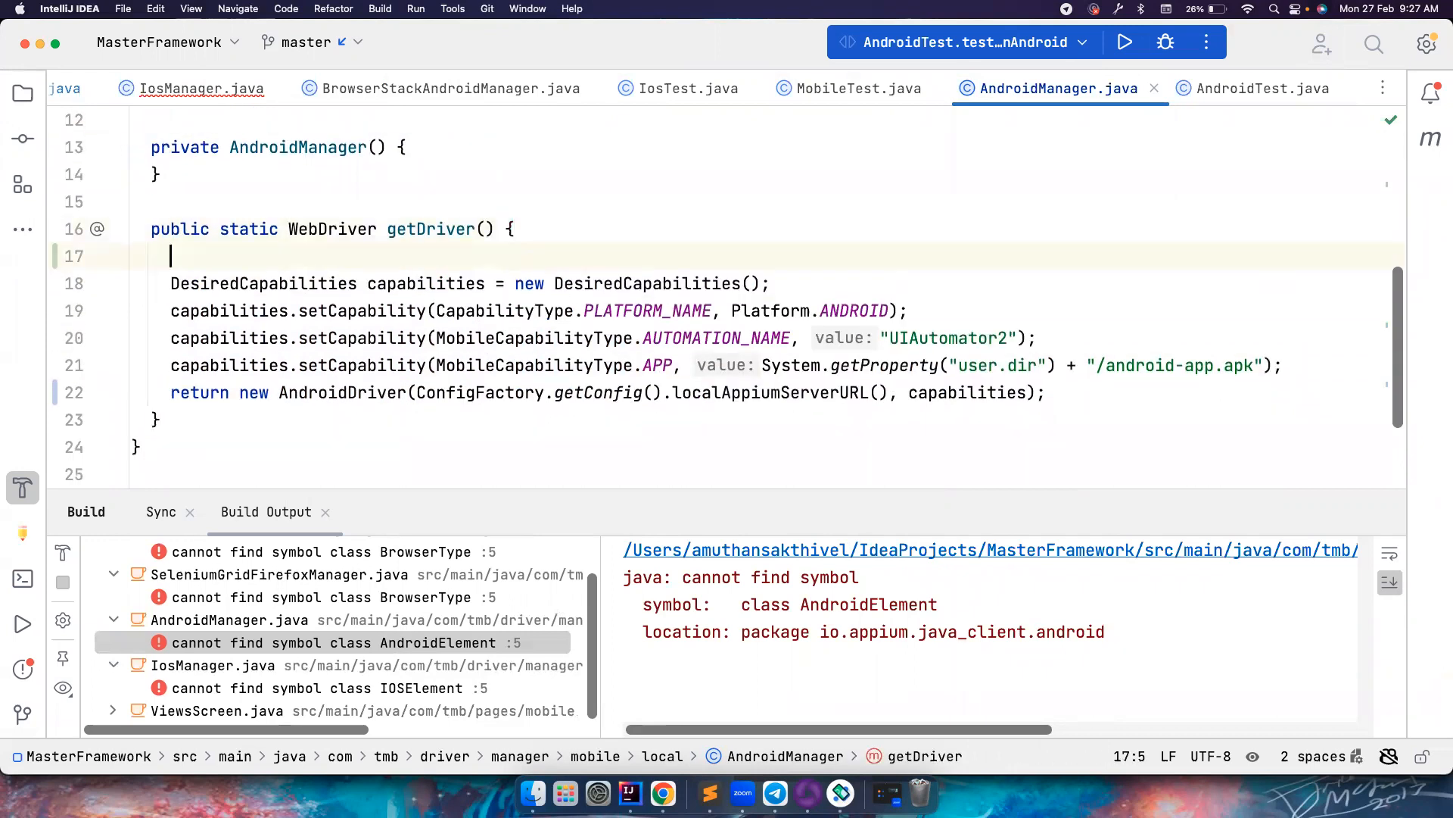
Declare a UiAutomator2Options options object at the top of getDriver.
text(UiAutomator2Options)
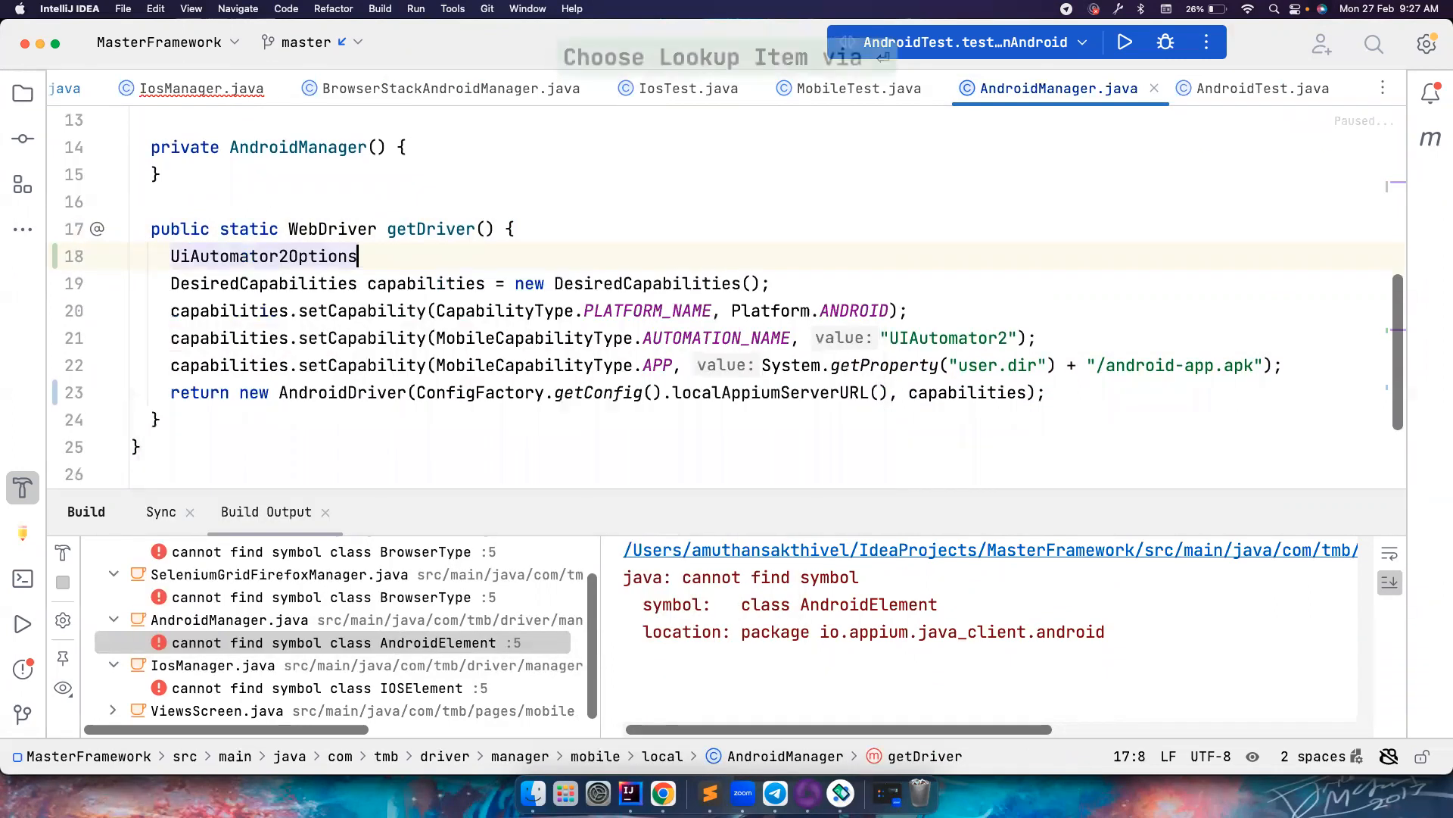
text(options = new UiAutomator2Options();)
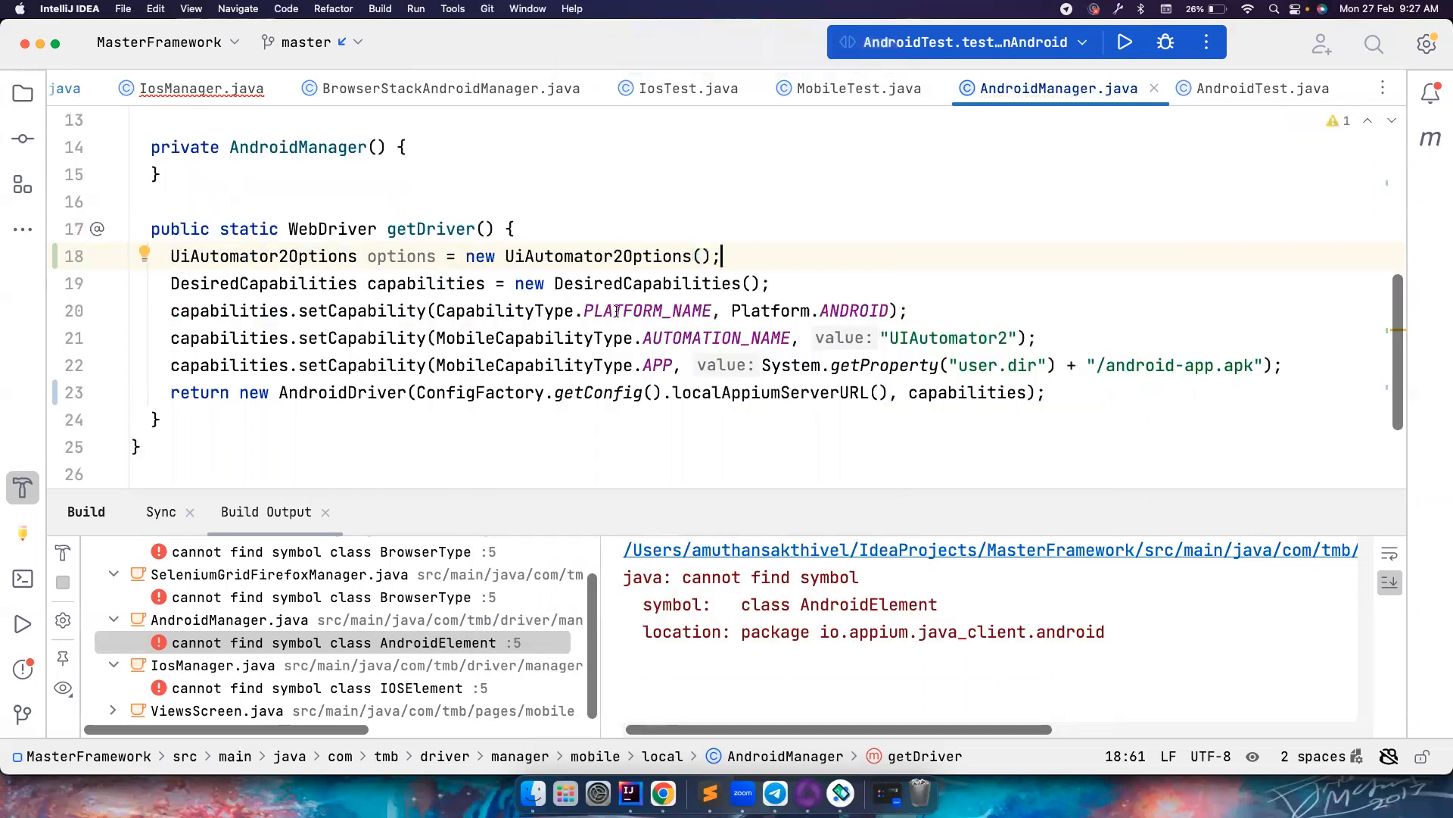
text(options.)
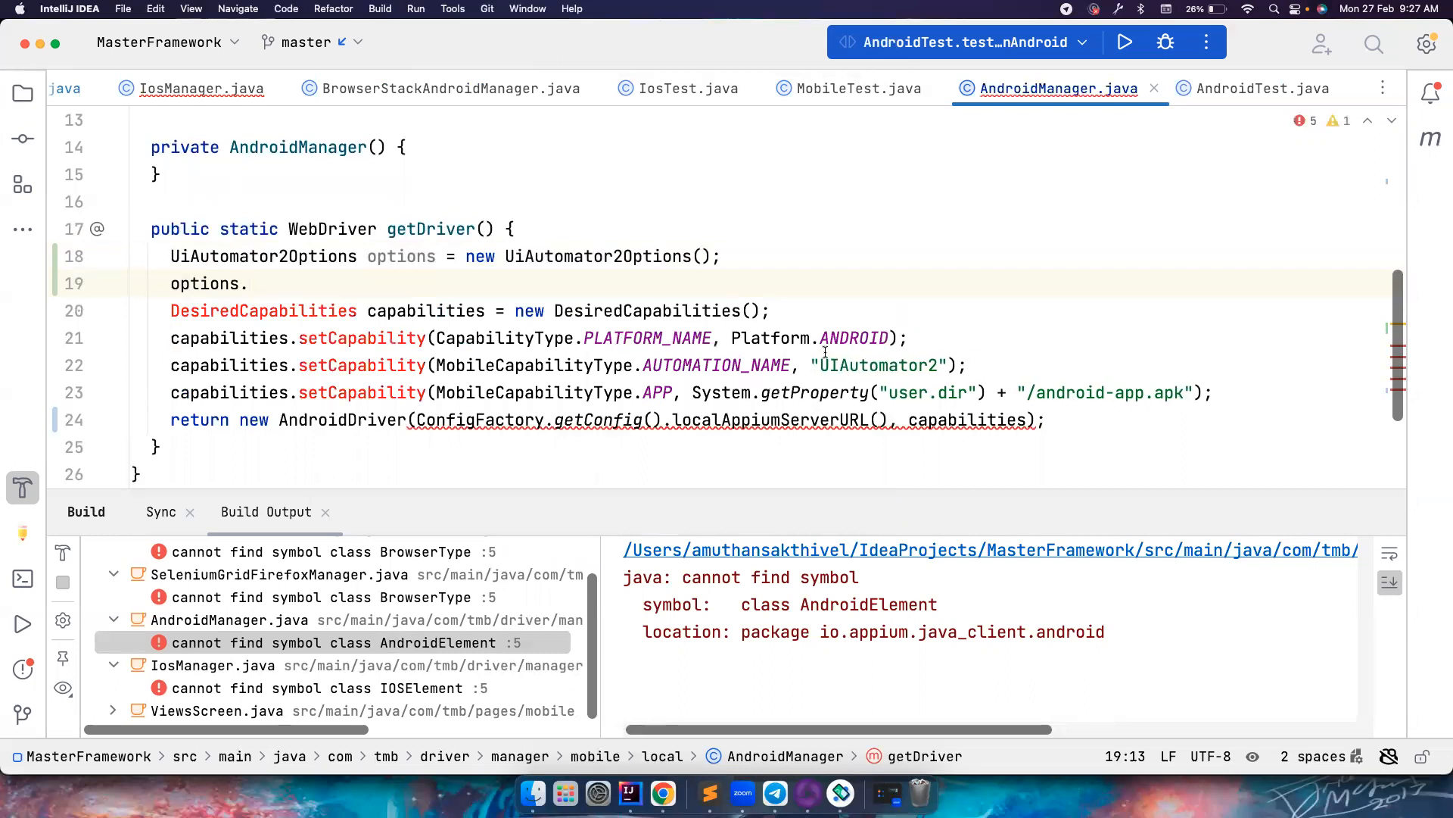
double_click(598, 256)
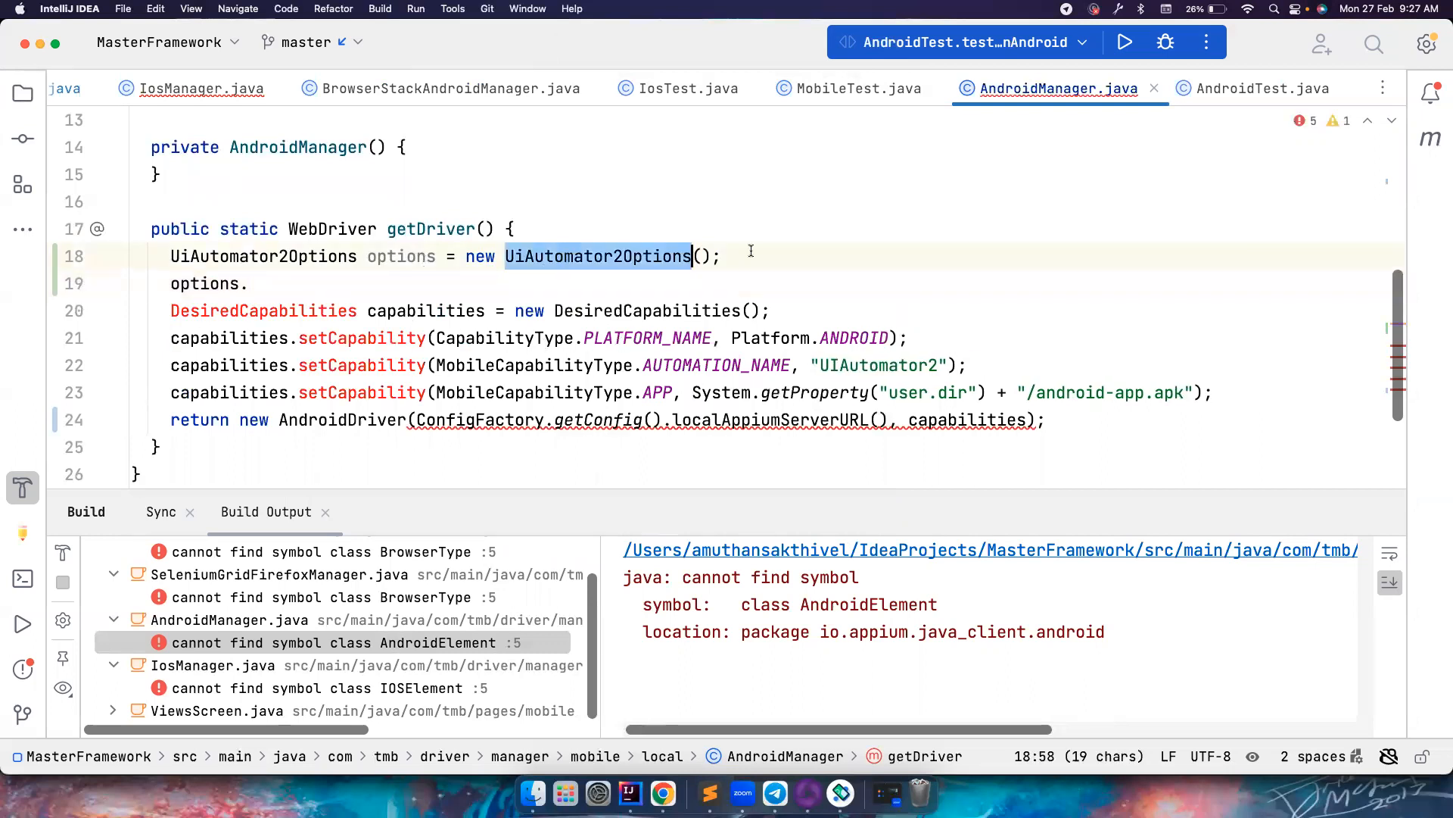
double_click(852, 338)
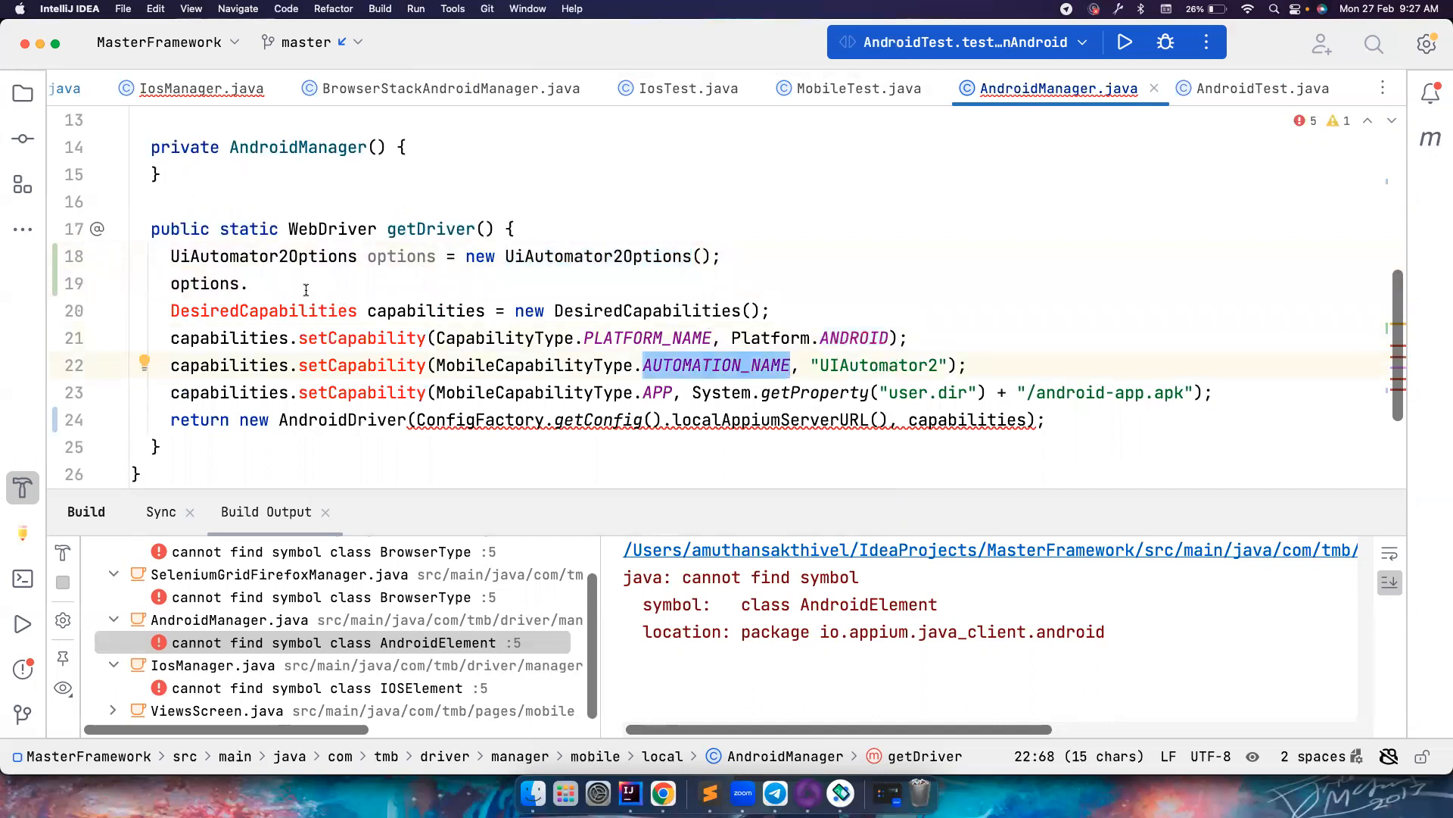
Chain setPlatformName(Platform.ANDROID), setAutomationName and setApp, then pass options to AndroidDriver.
text(se)
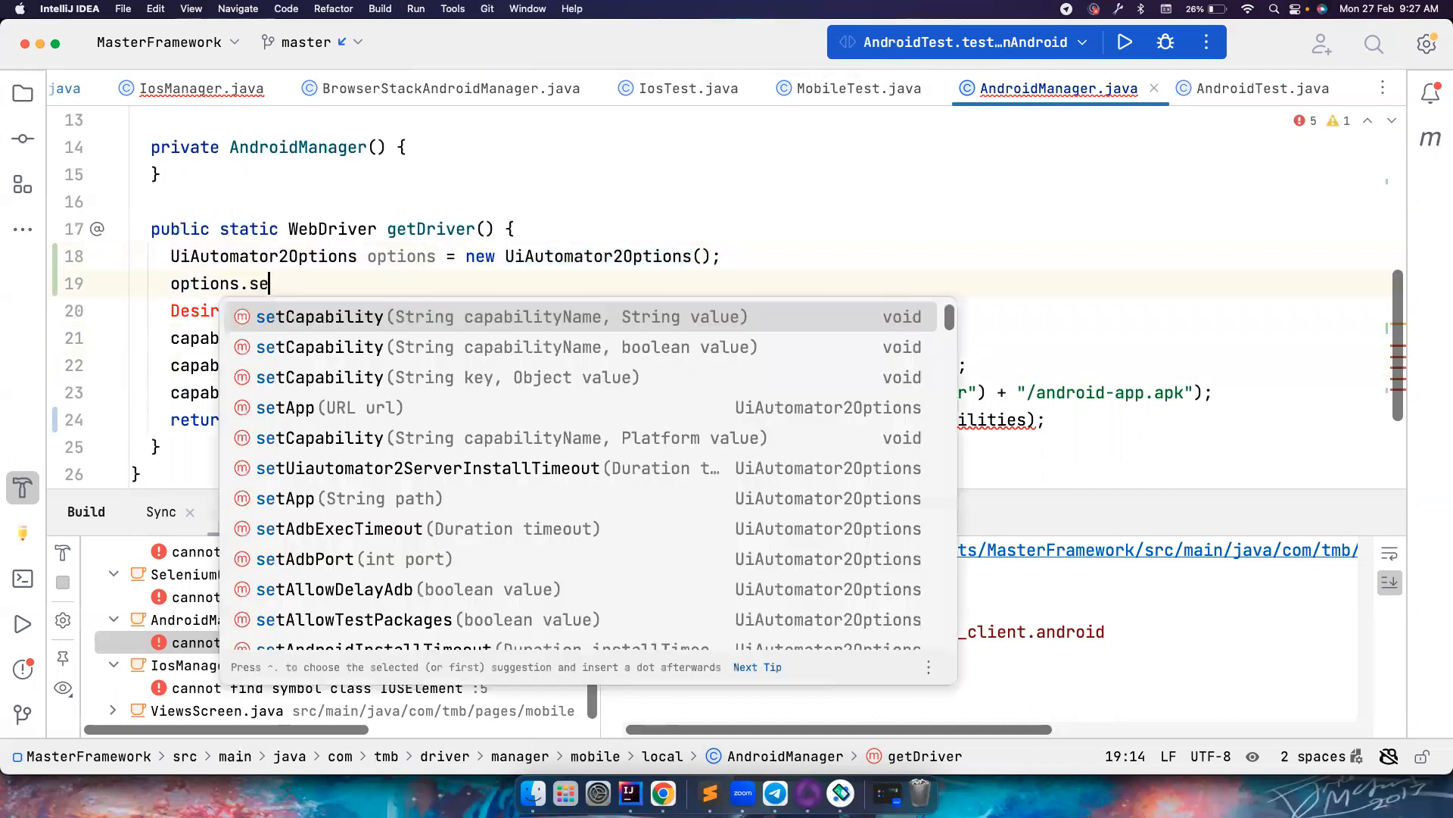
text(Pl)
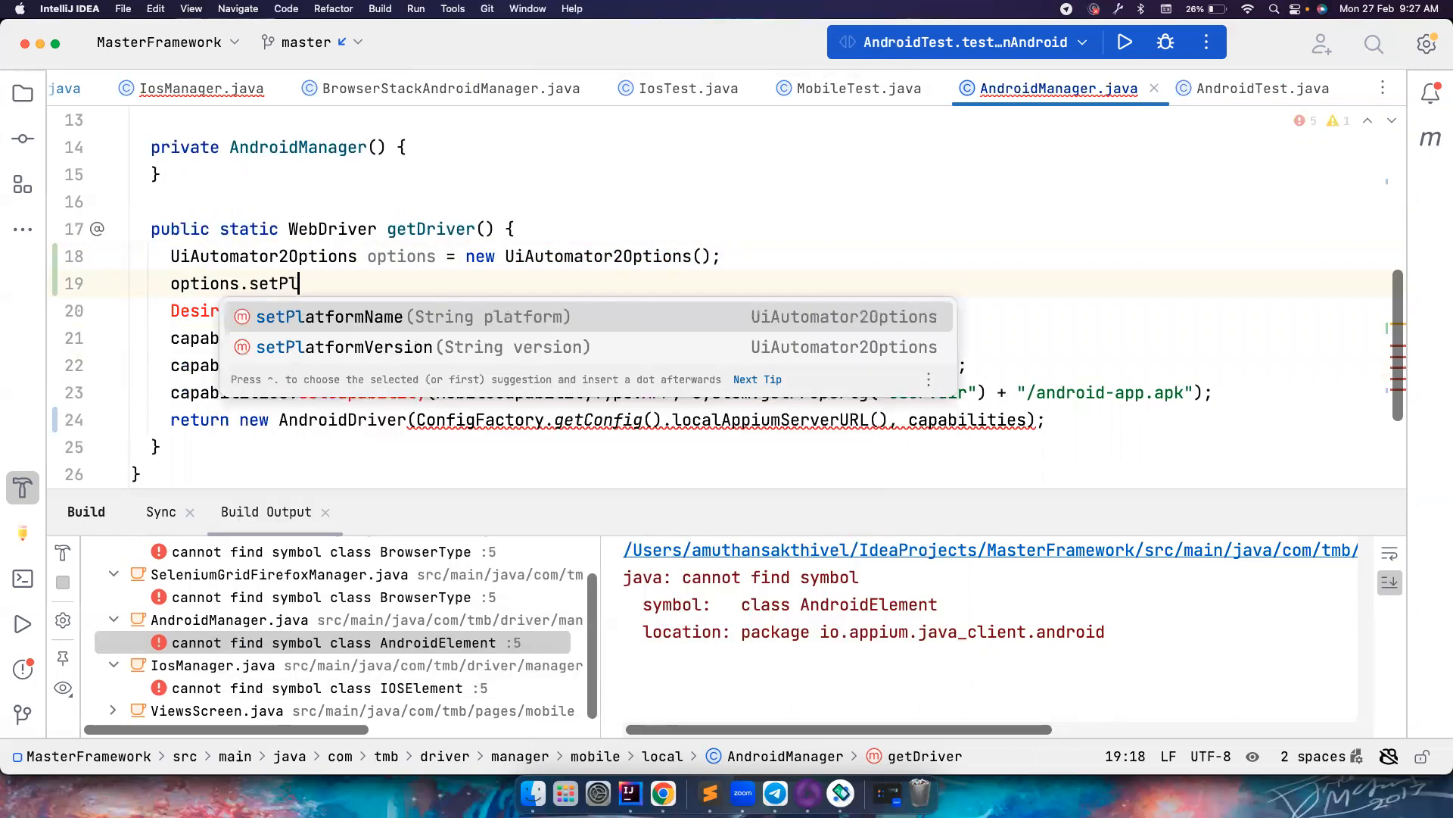
click(329, 317)
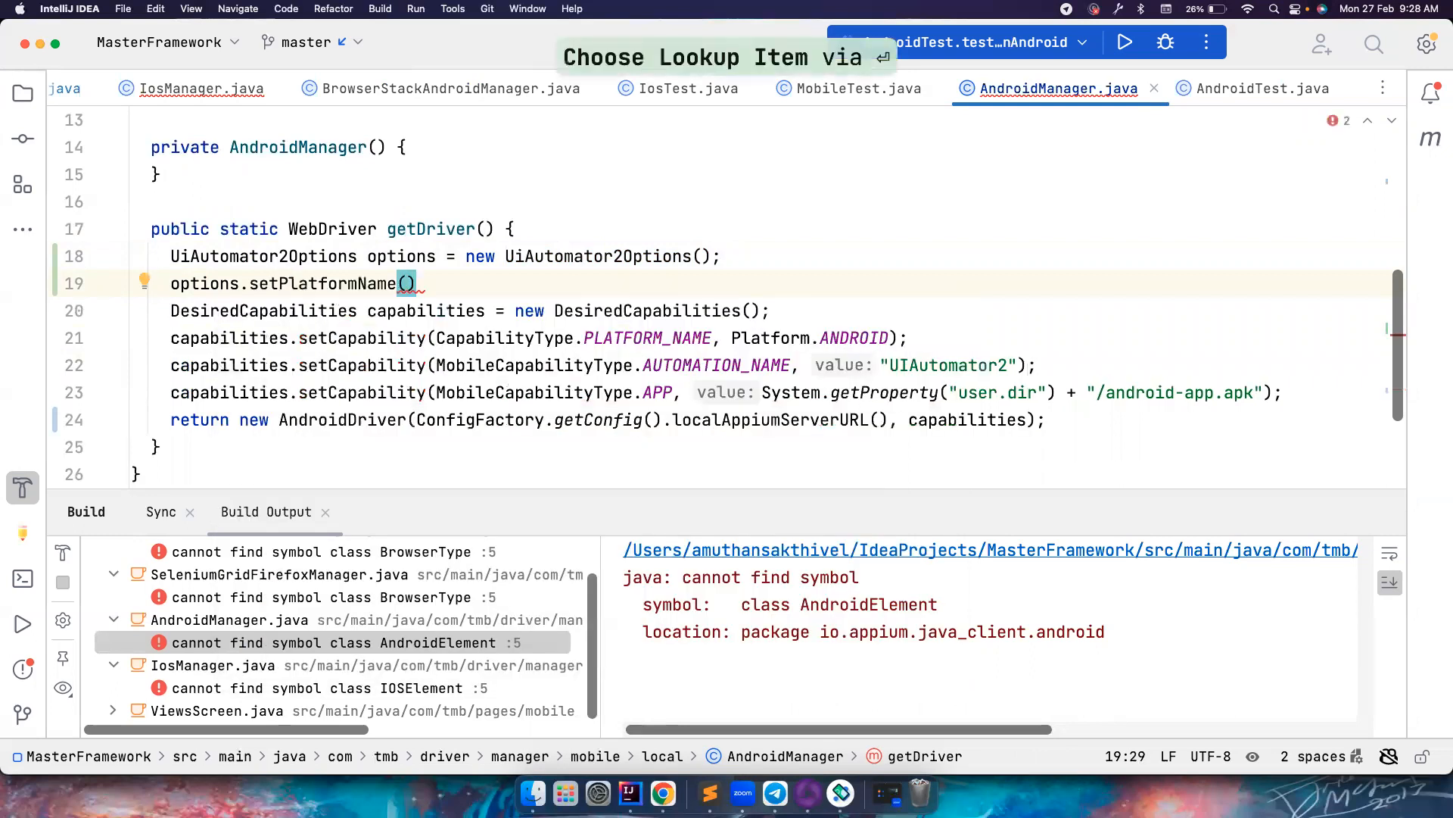
text(Platform.ANDROID)
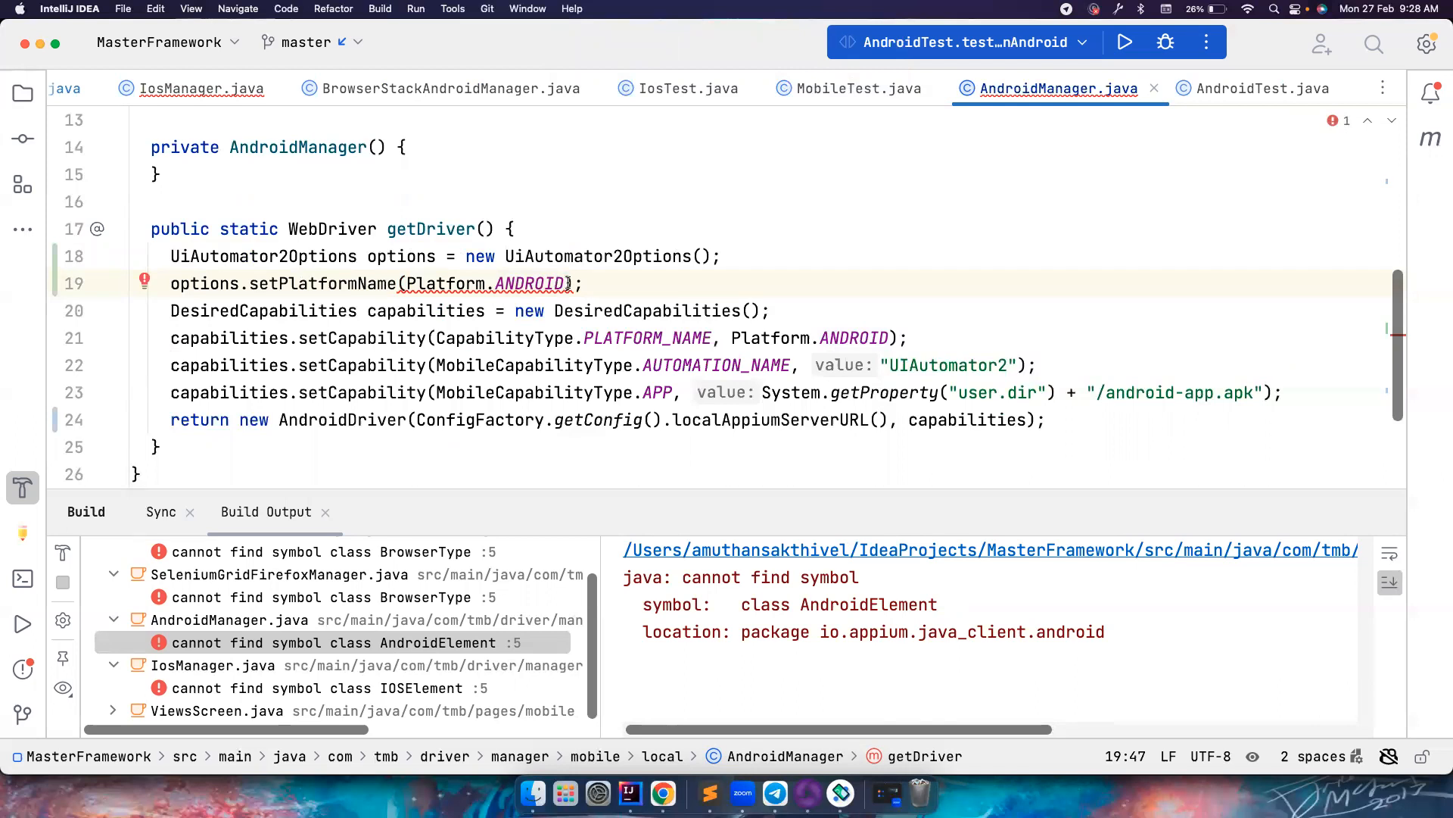
text(.name()
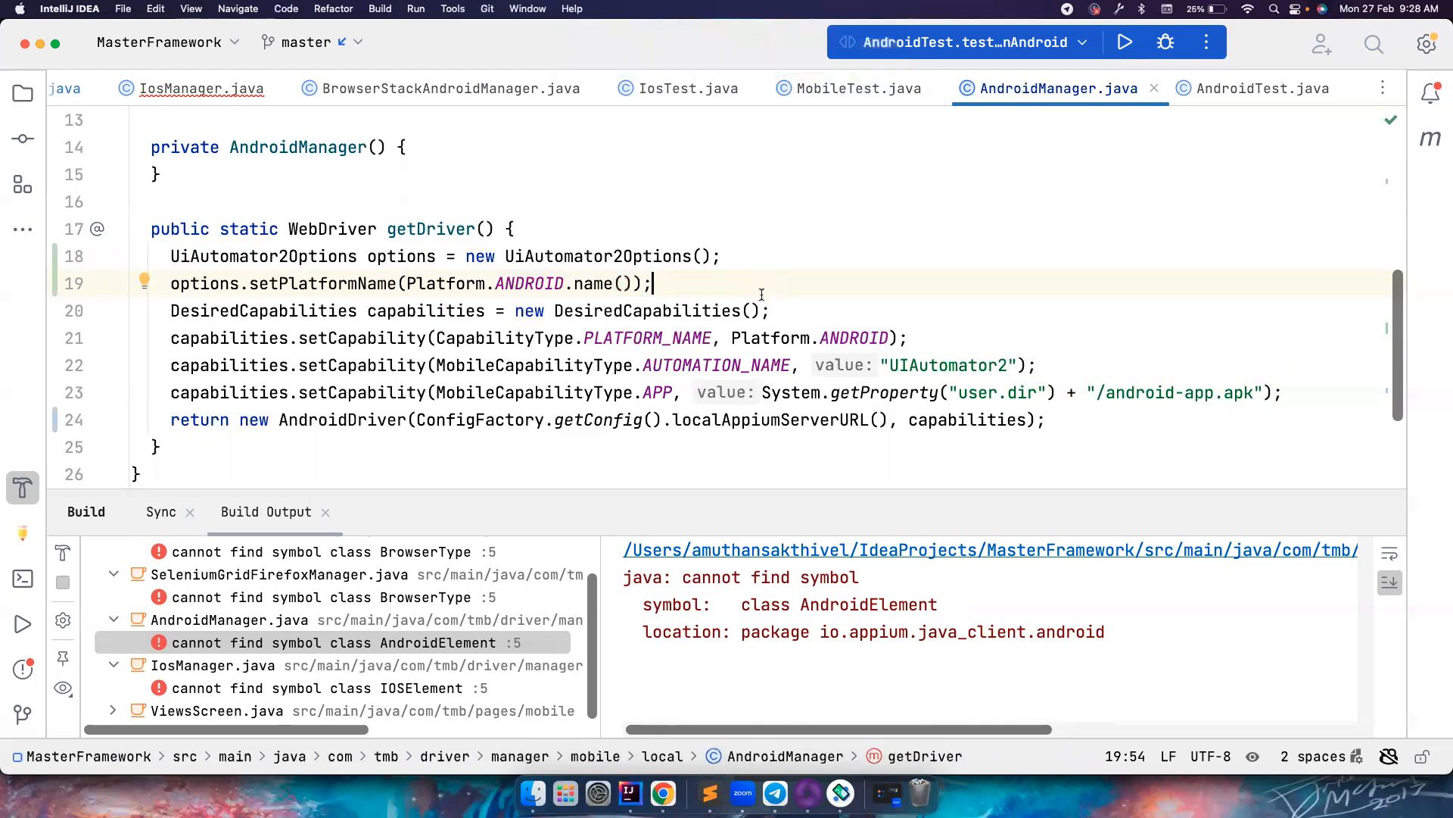
text(.)
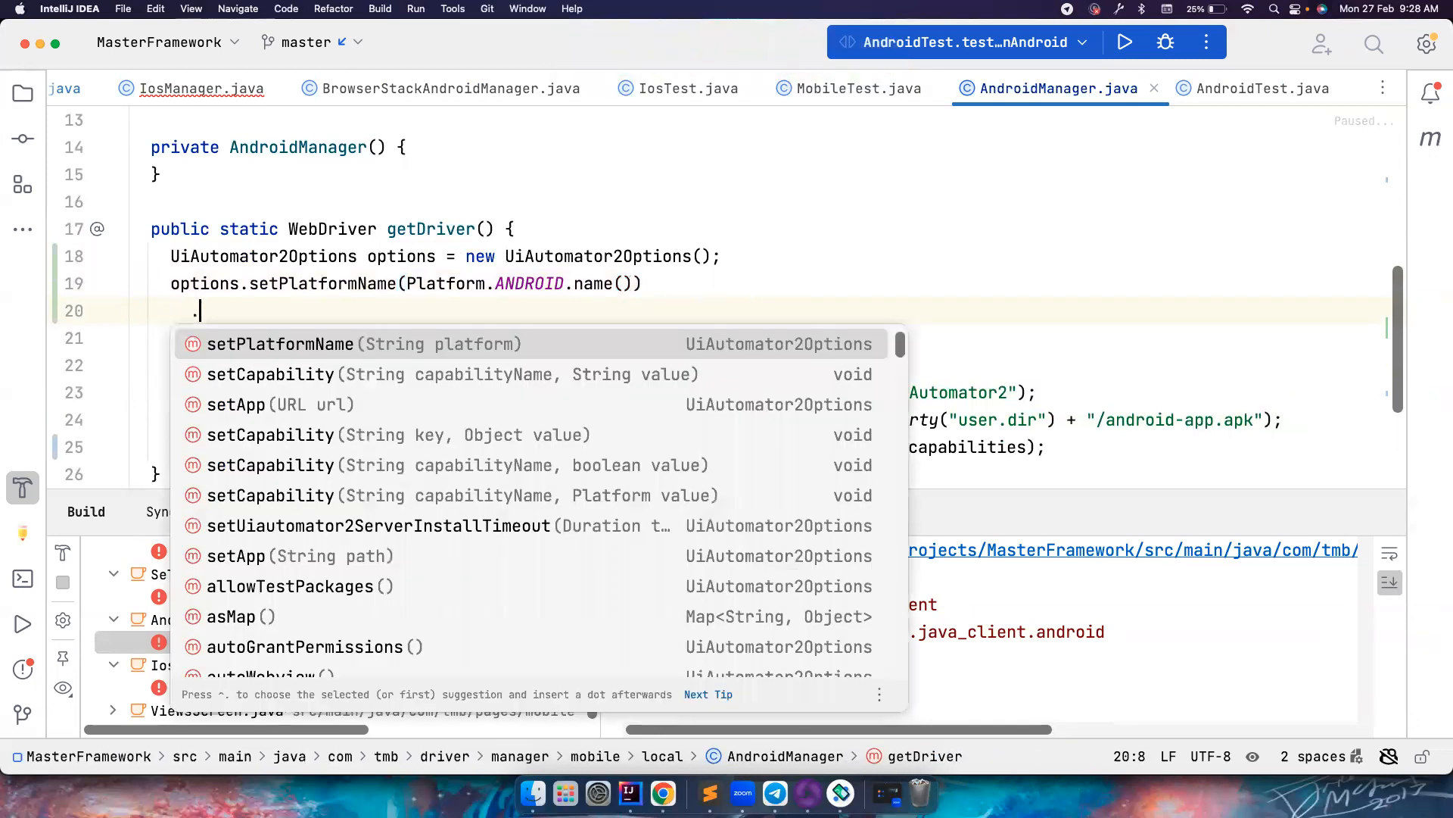
text(a)
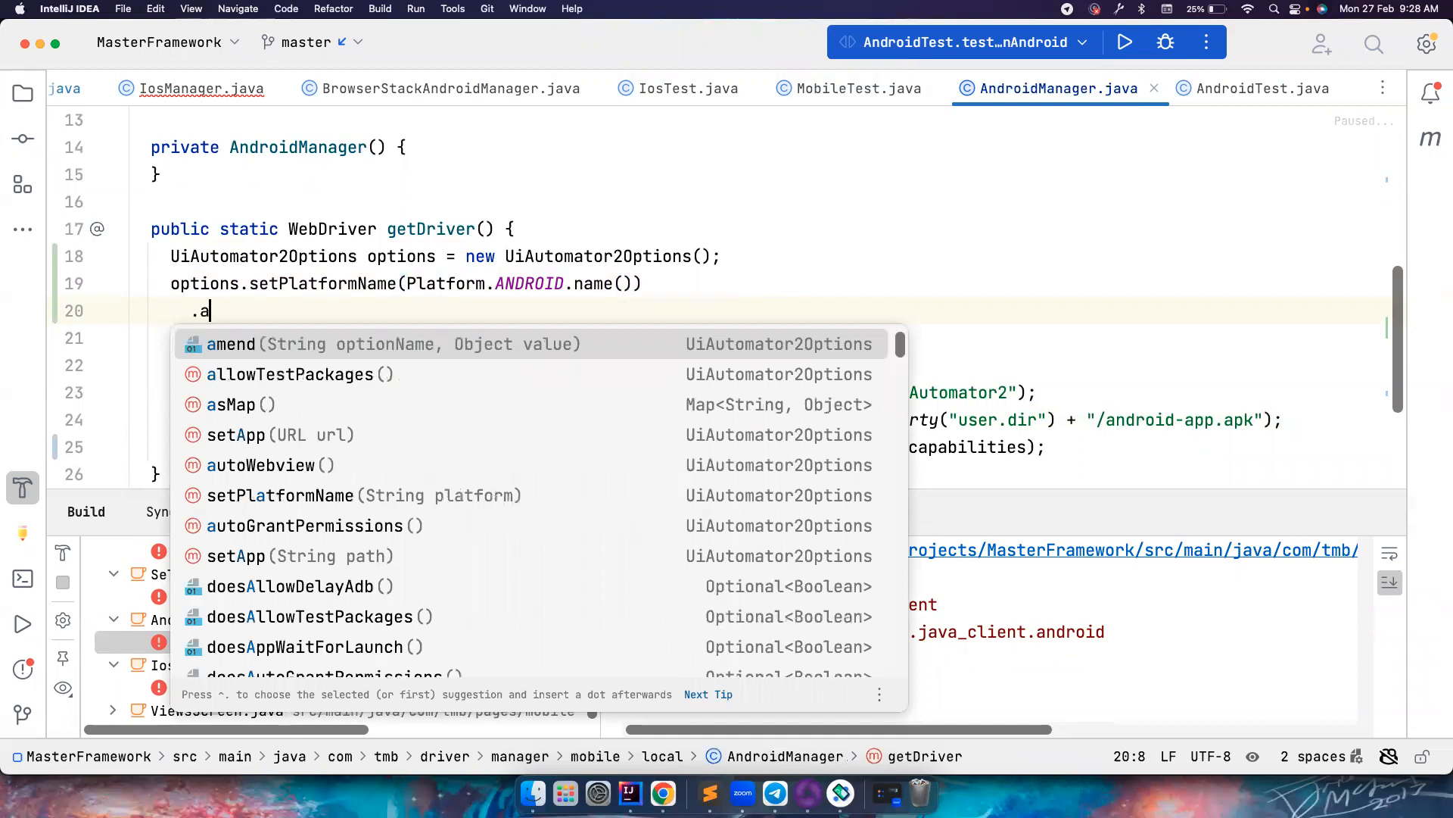
text(utomationName("UIAutomator2)
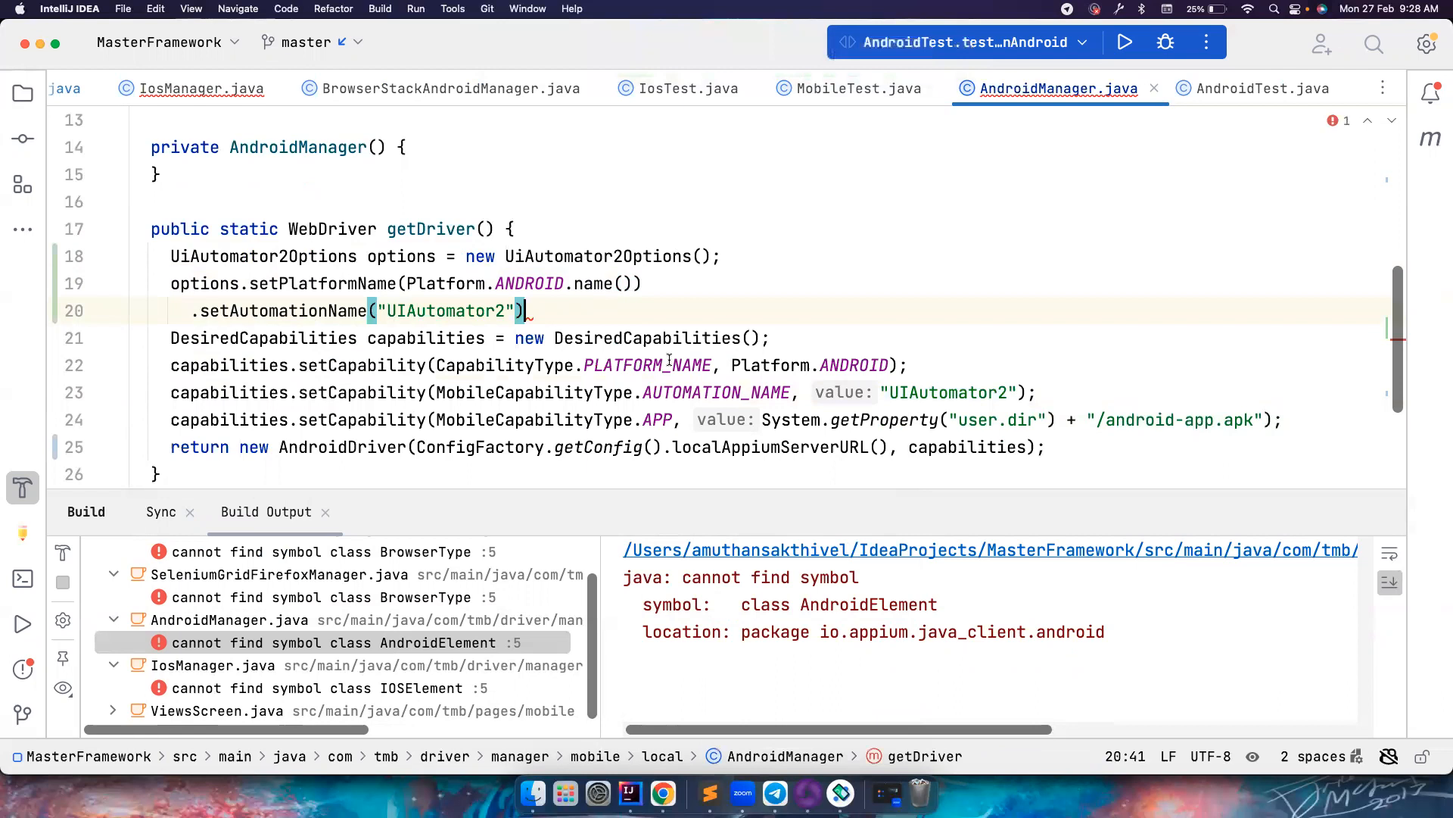
text(.setApp()
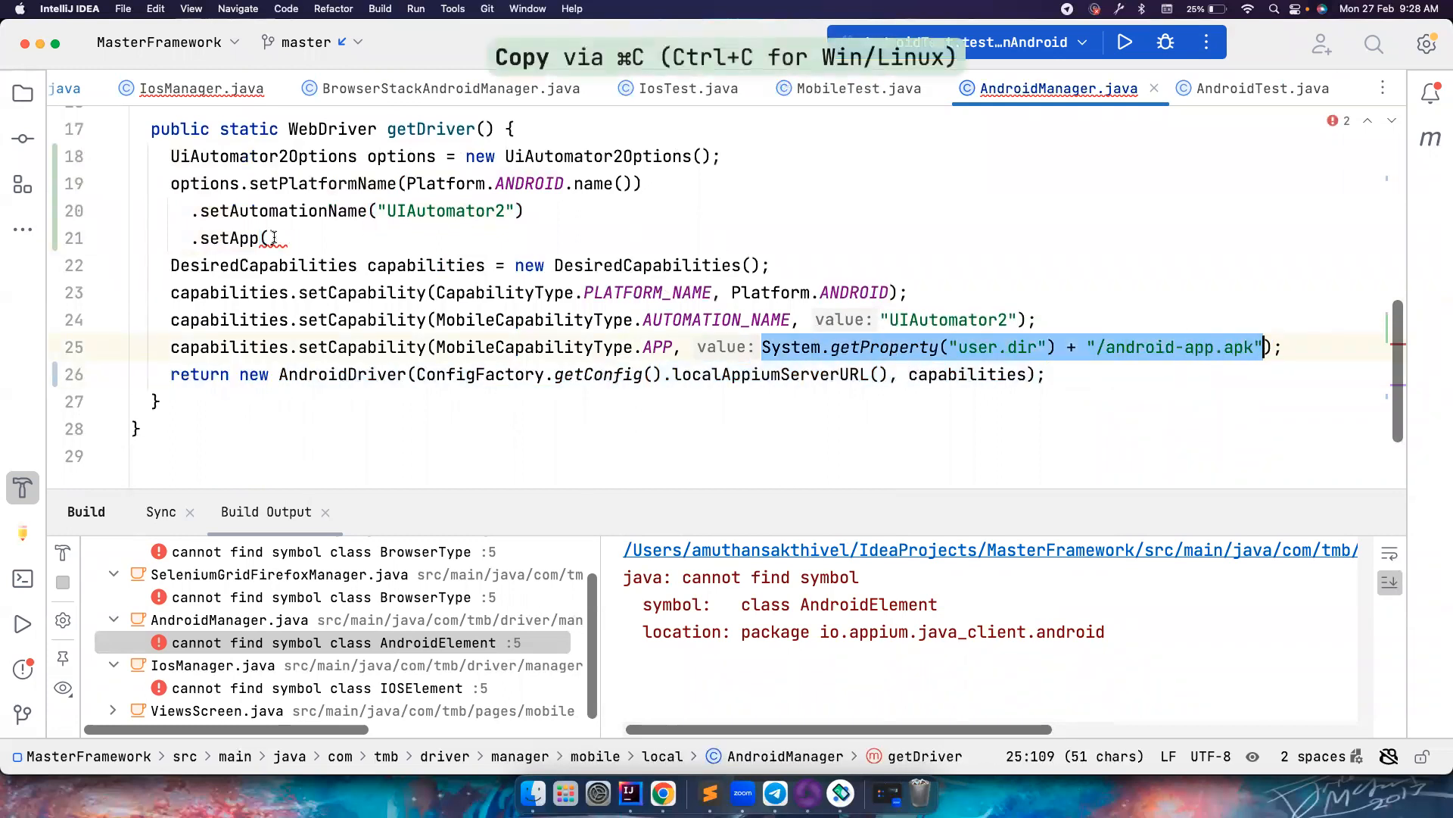
key(cmd+v)
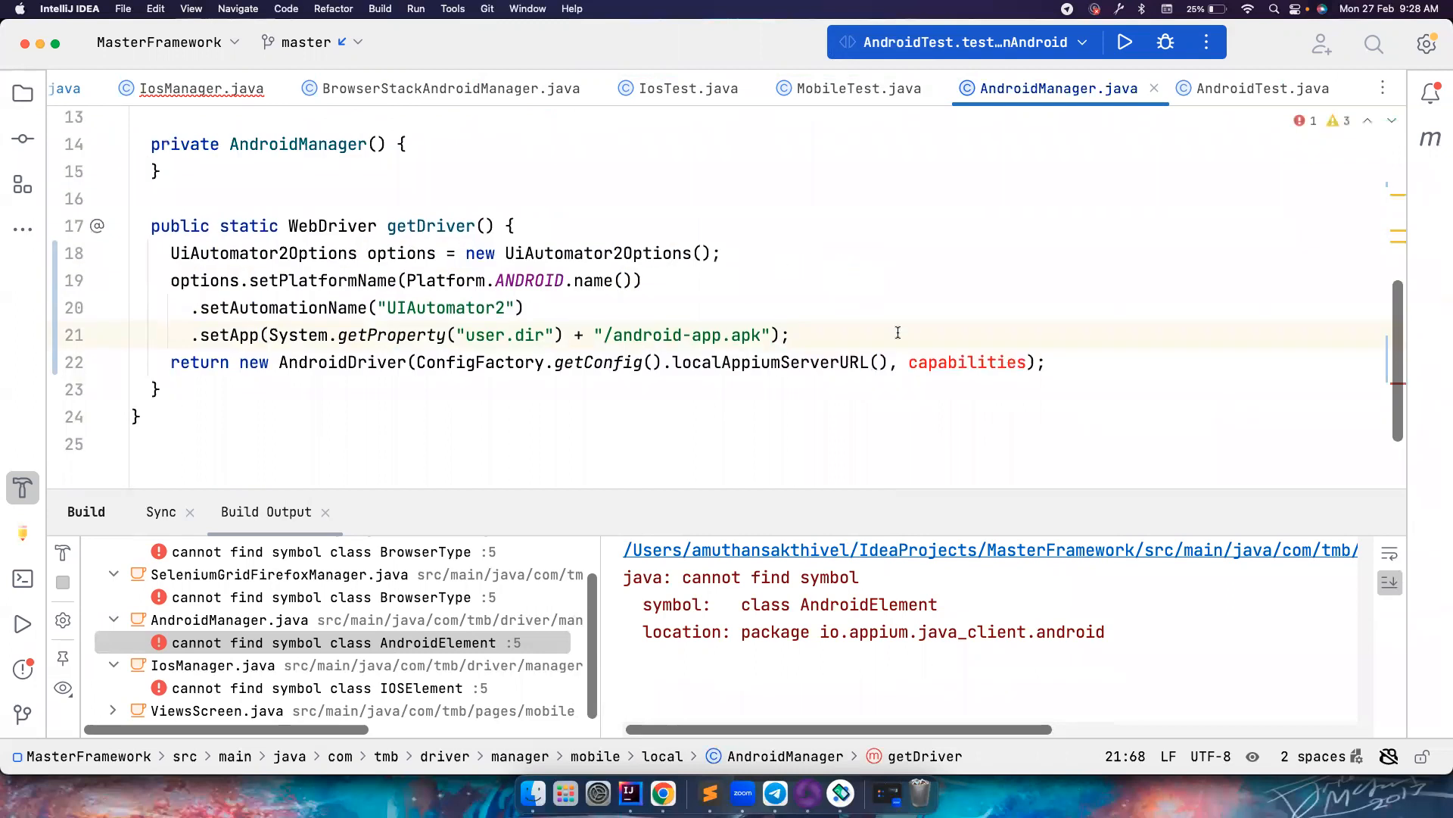
text(options)
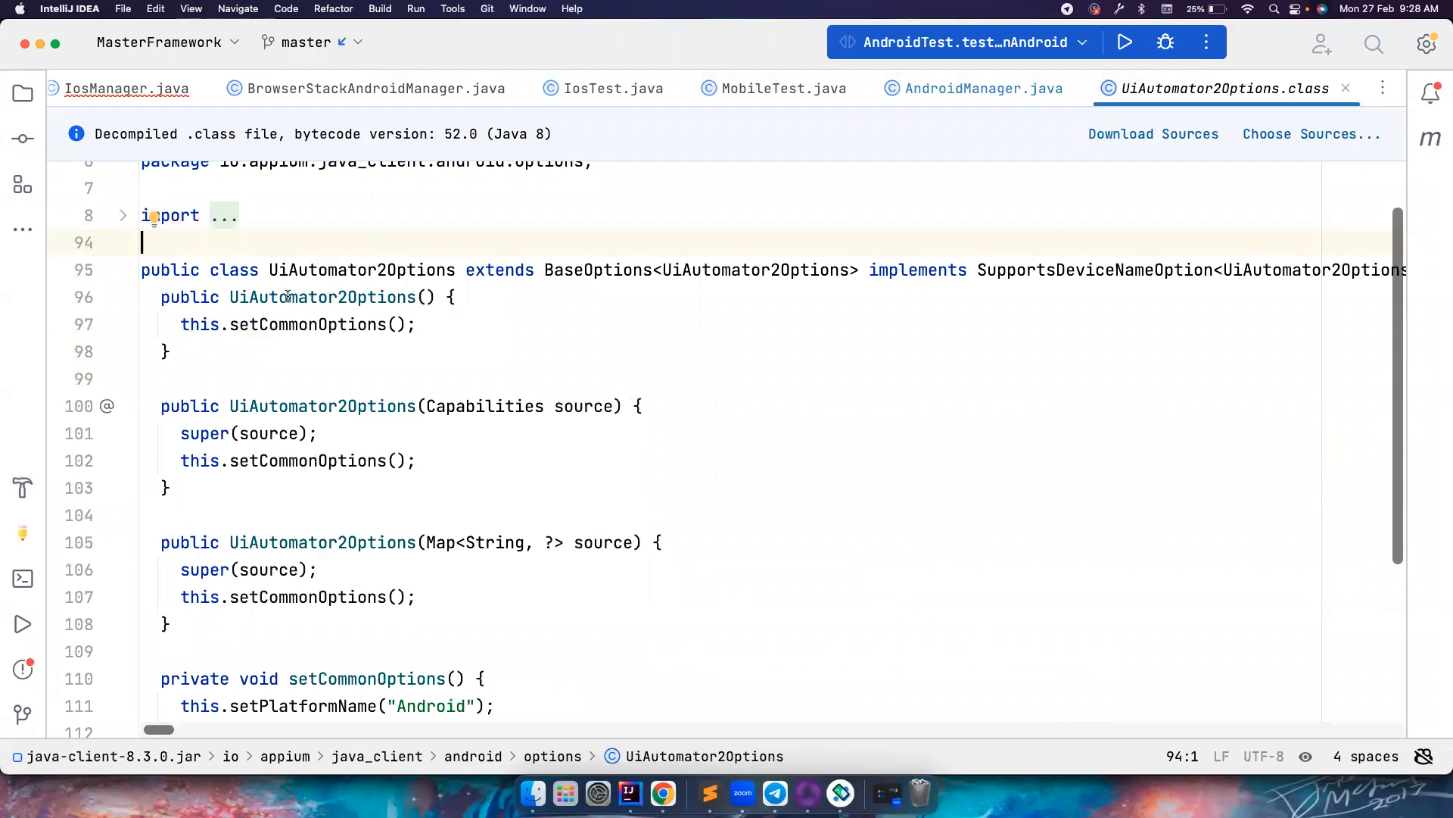
double_click(306, 325)
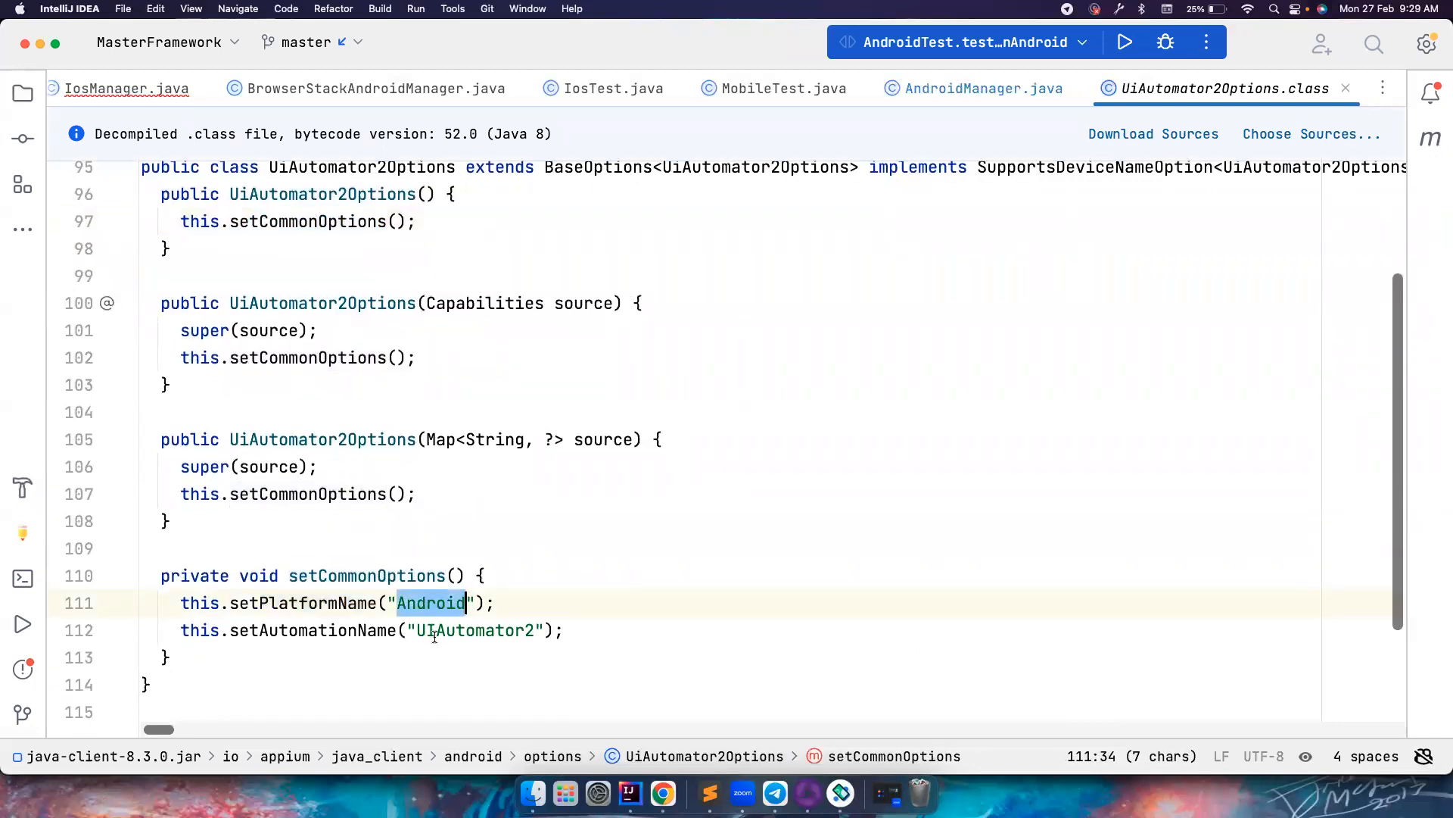
double_click(474, 631)
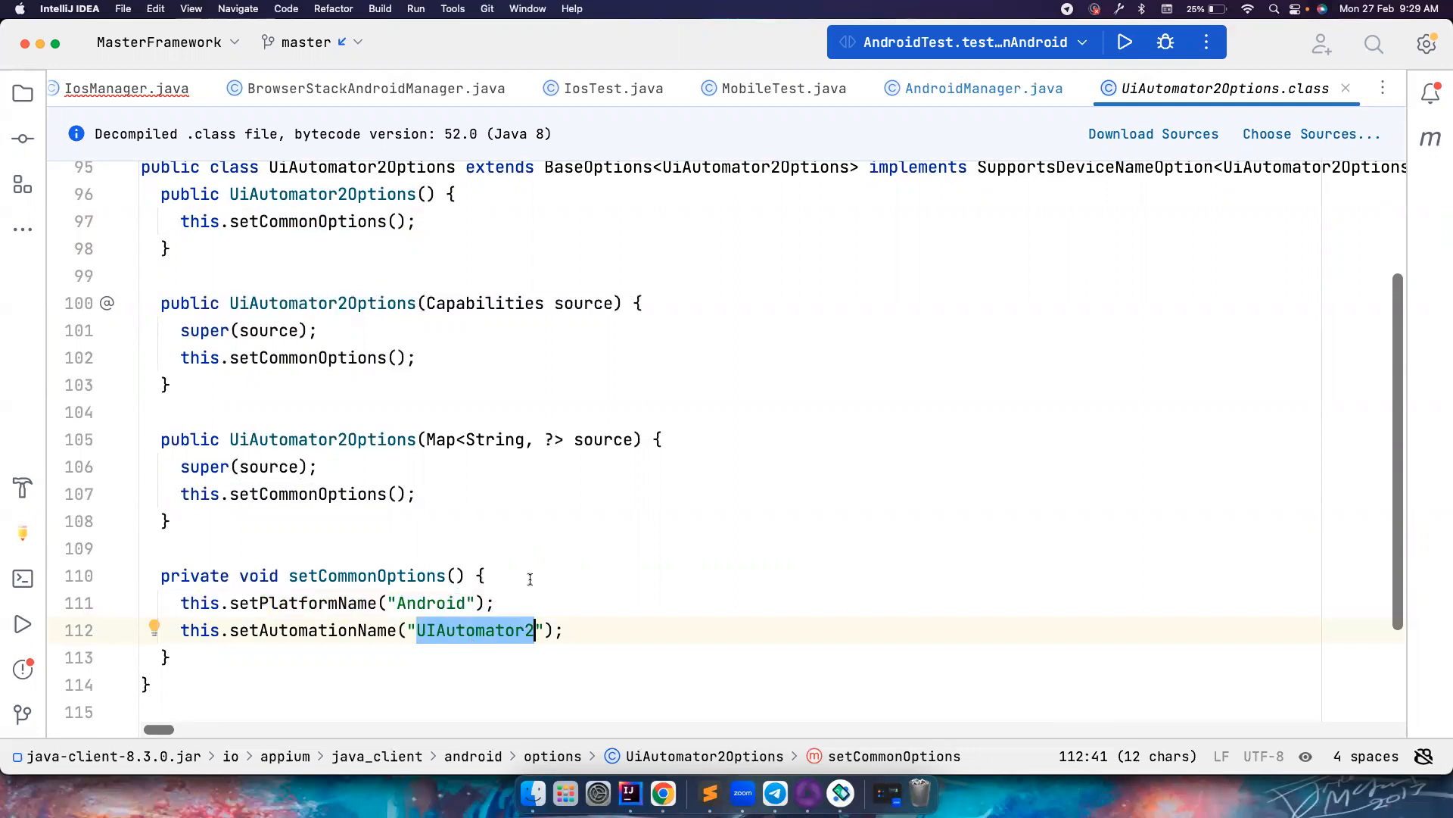
click(984, 88)
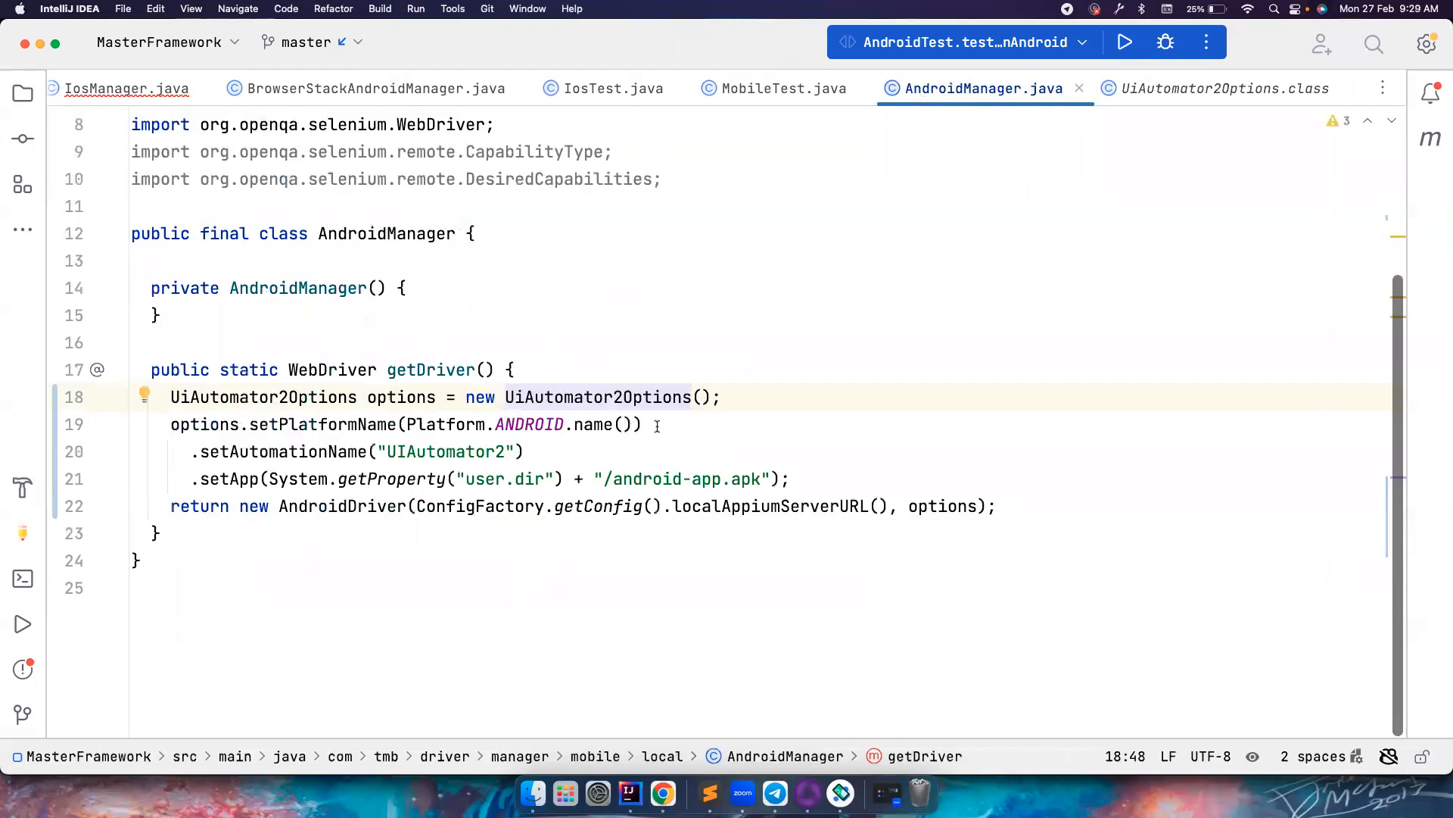
Remove setPlatformName and setAutomationName, keep options.setApp, and optimize imports.
click(245, 425)
text(.)
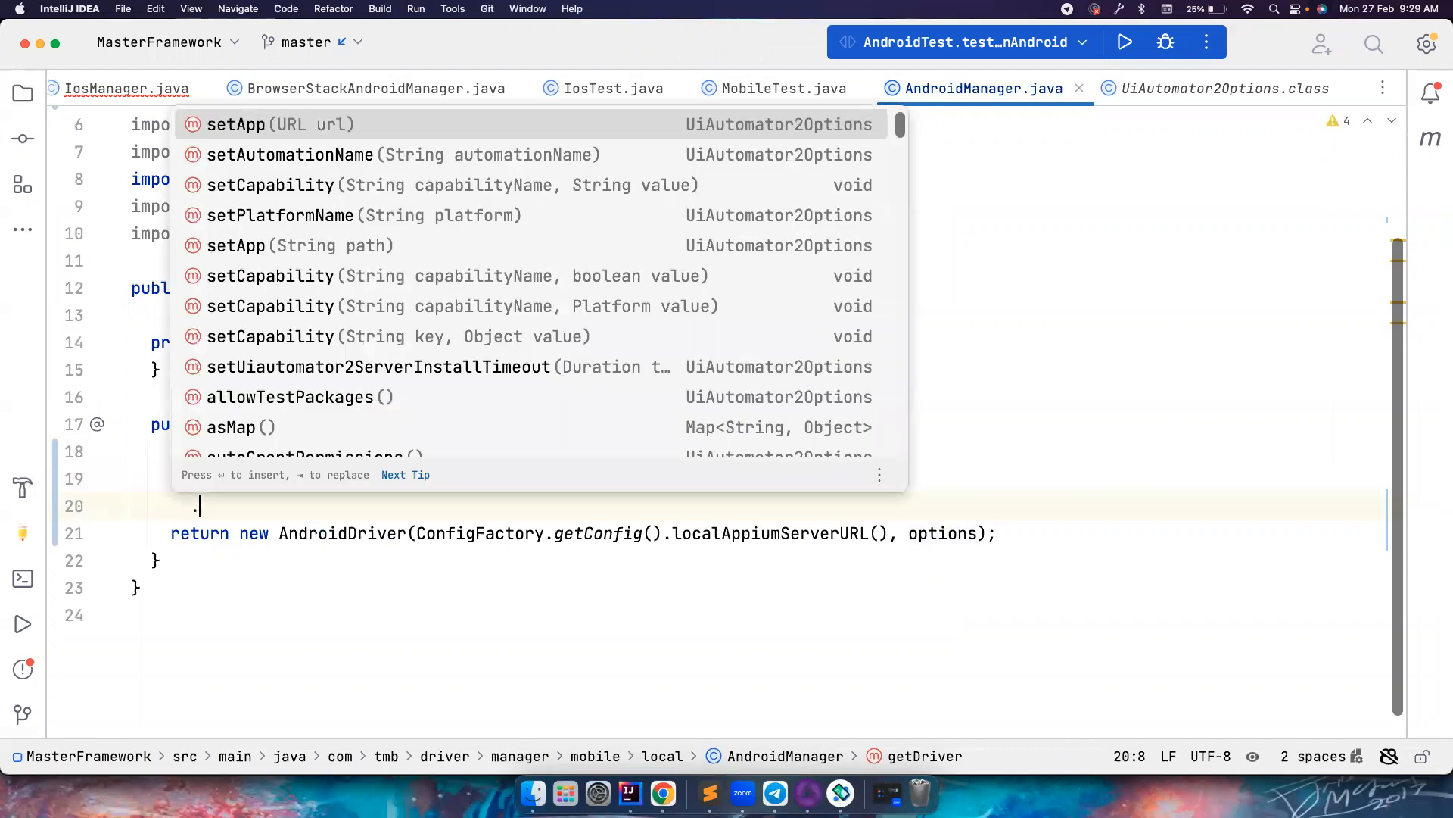
text(in)
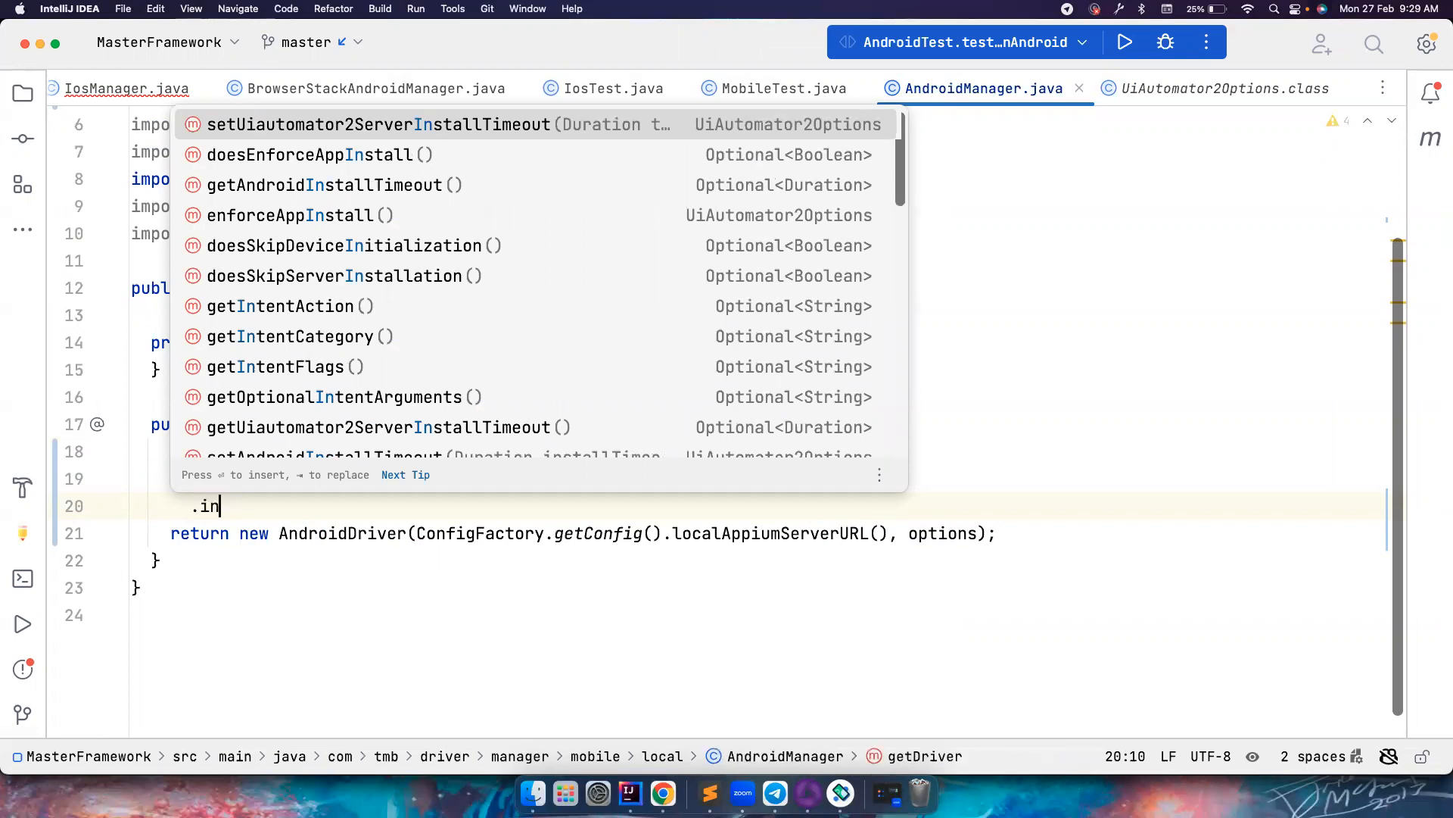
mouse_move(304, 190)
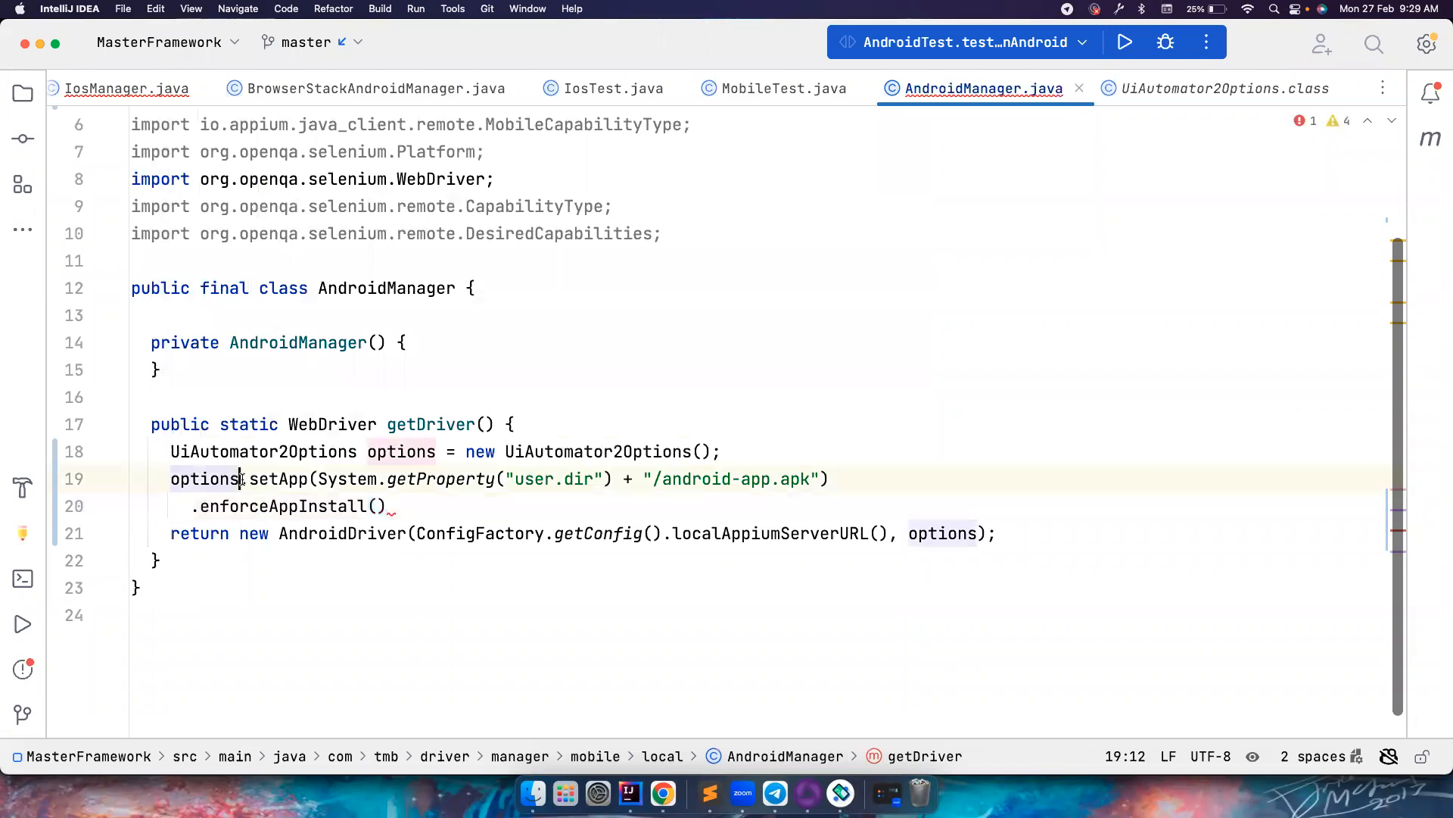
key(enter)
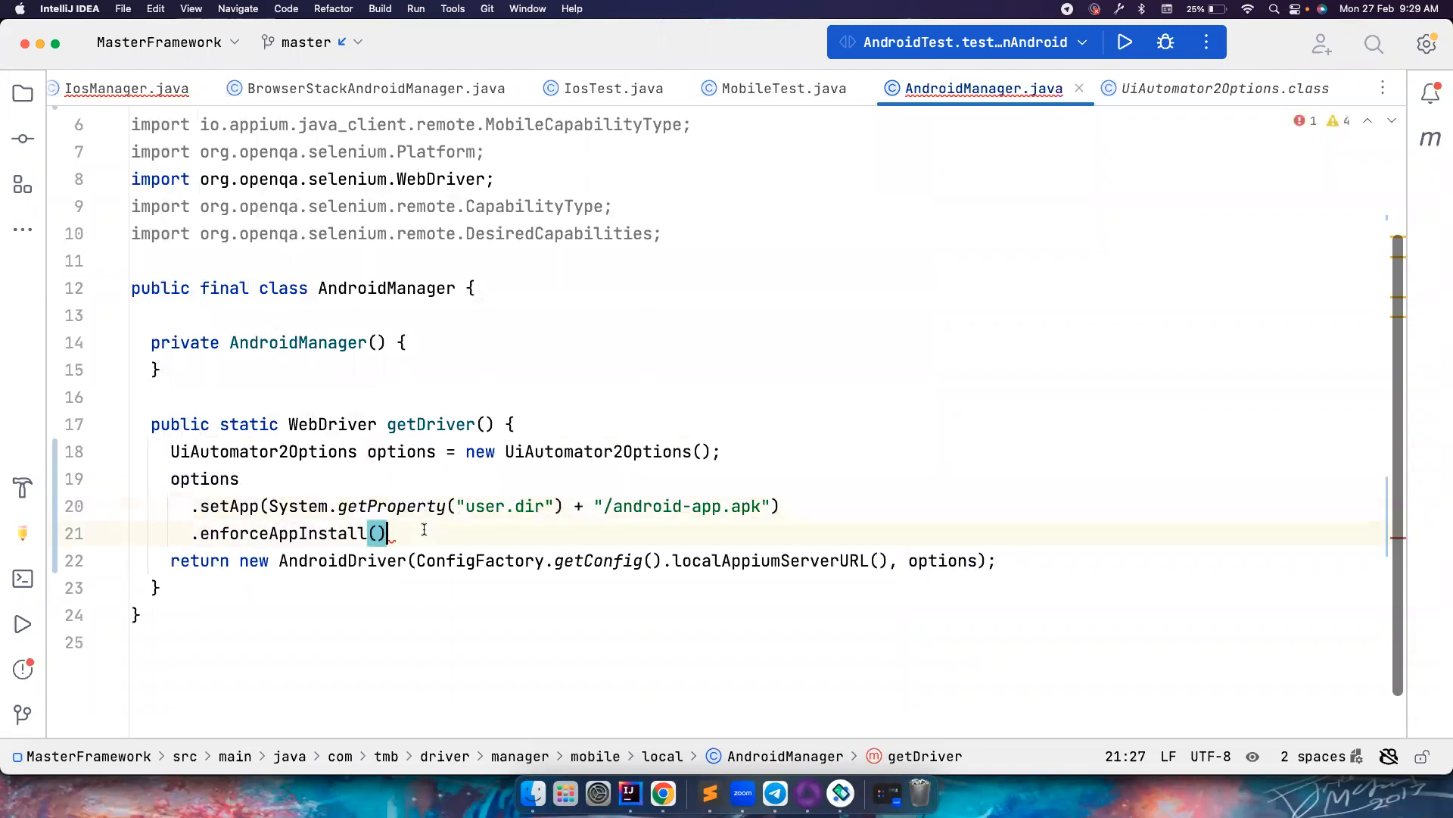
key(cmd+backspace)
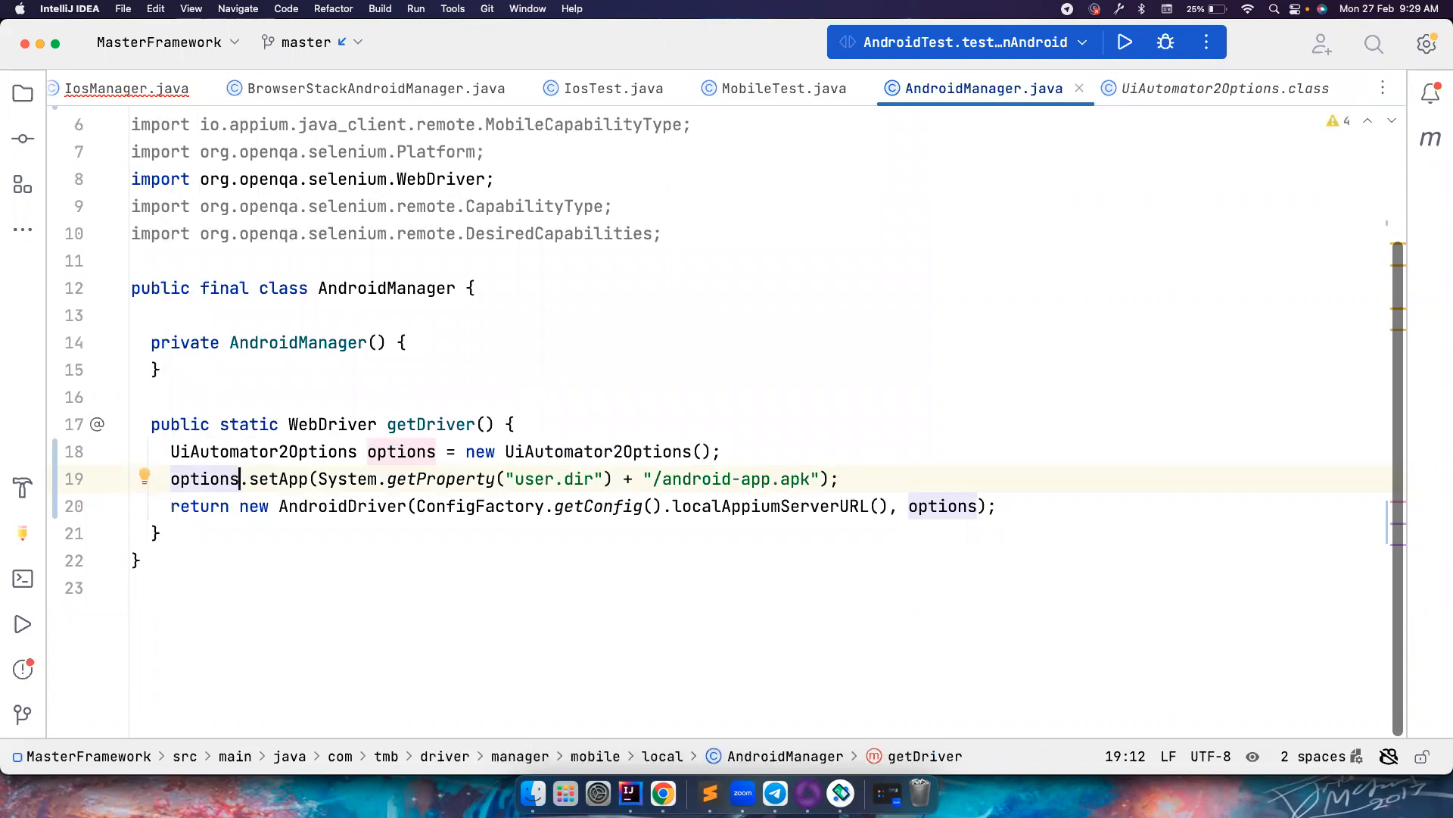
key(ctrl+alt+o)
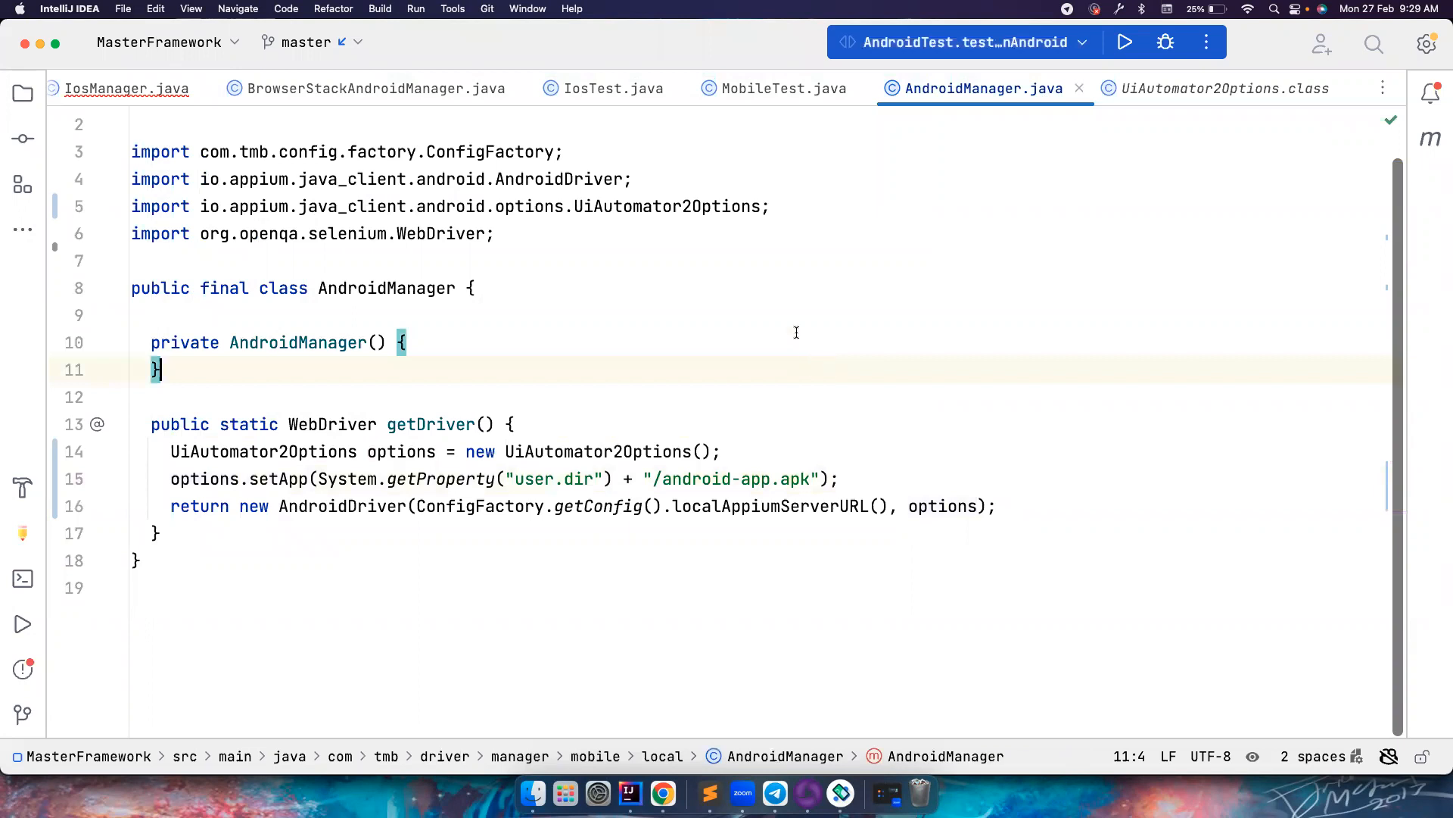
In IosManager's getDriver, create a new XCUITestOptions options object.
click(127, 88)
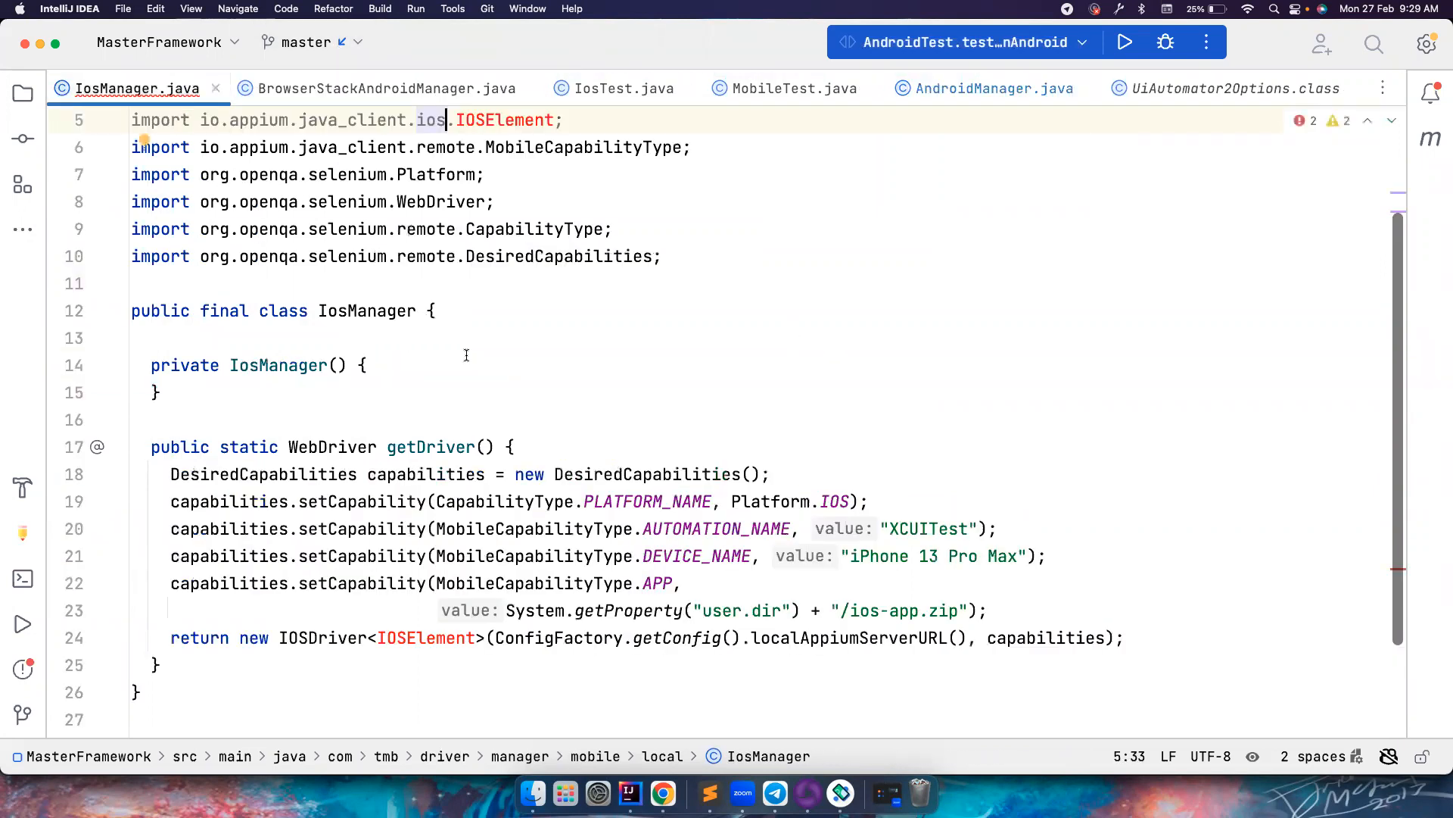
scroll(down, 3)
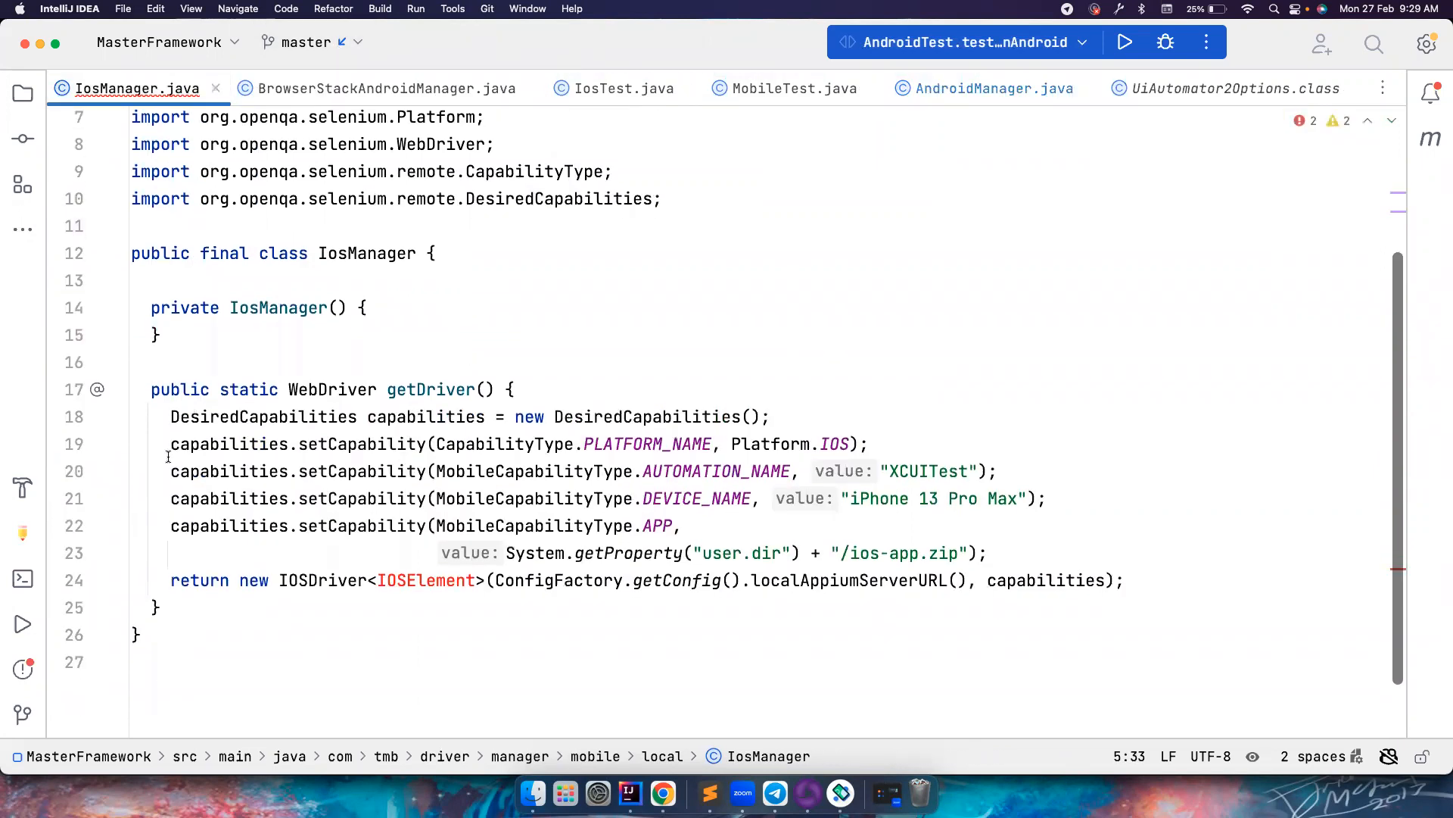
mouse_move(503, 325)
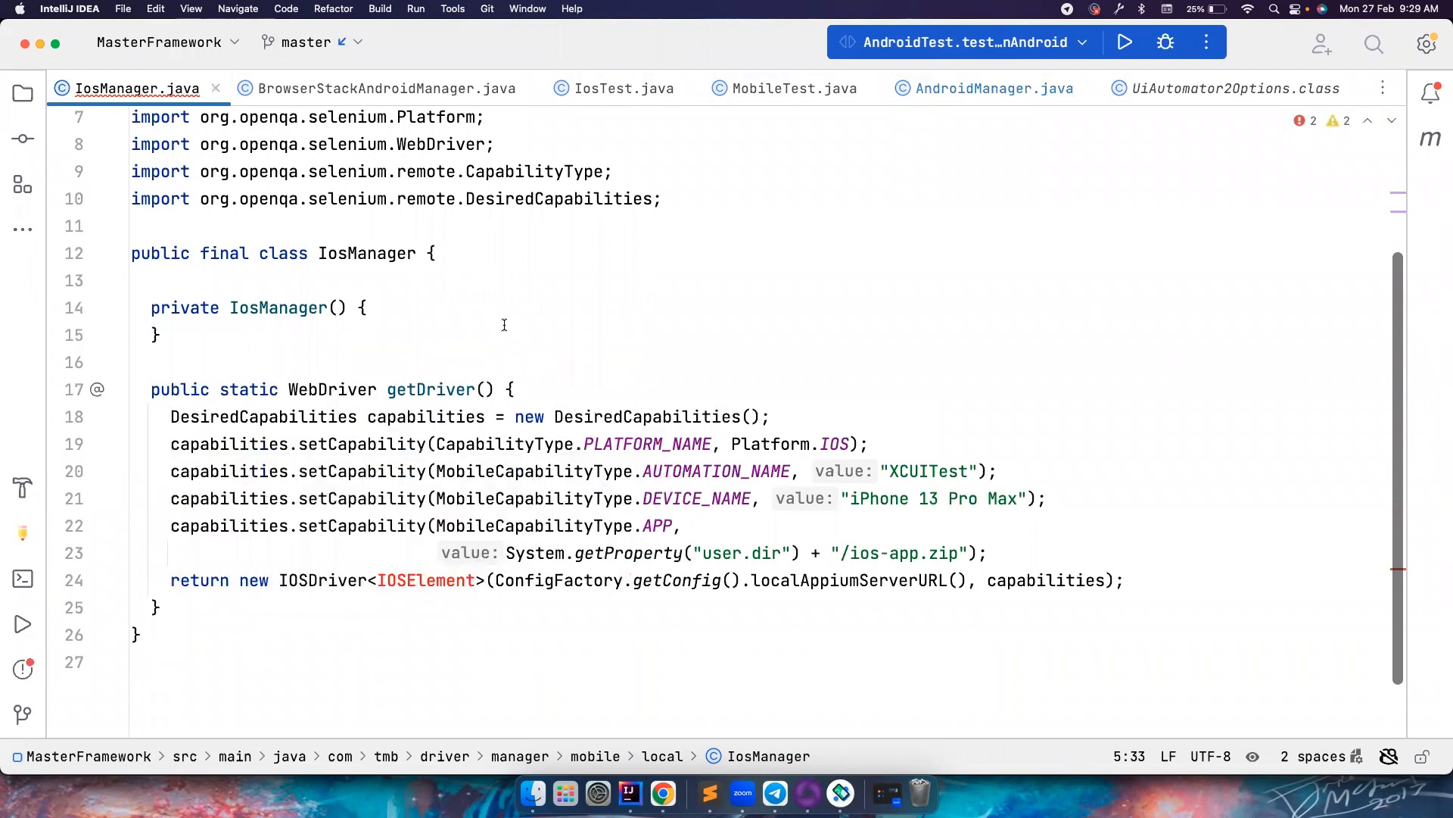
key(enter)
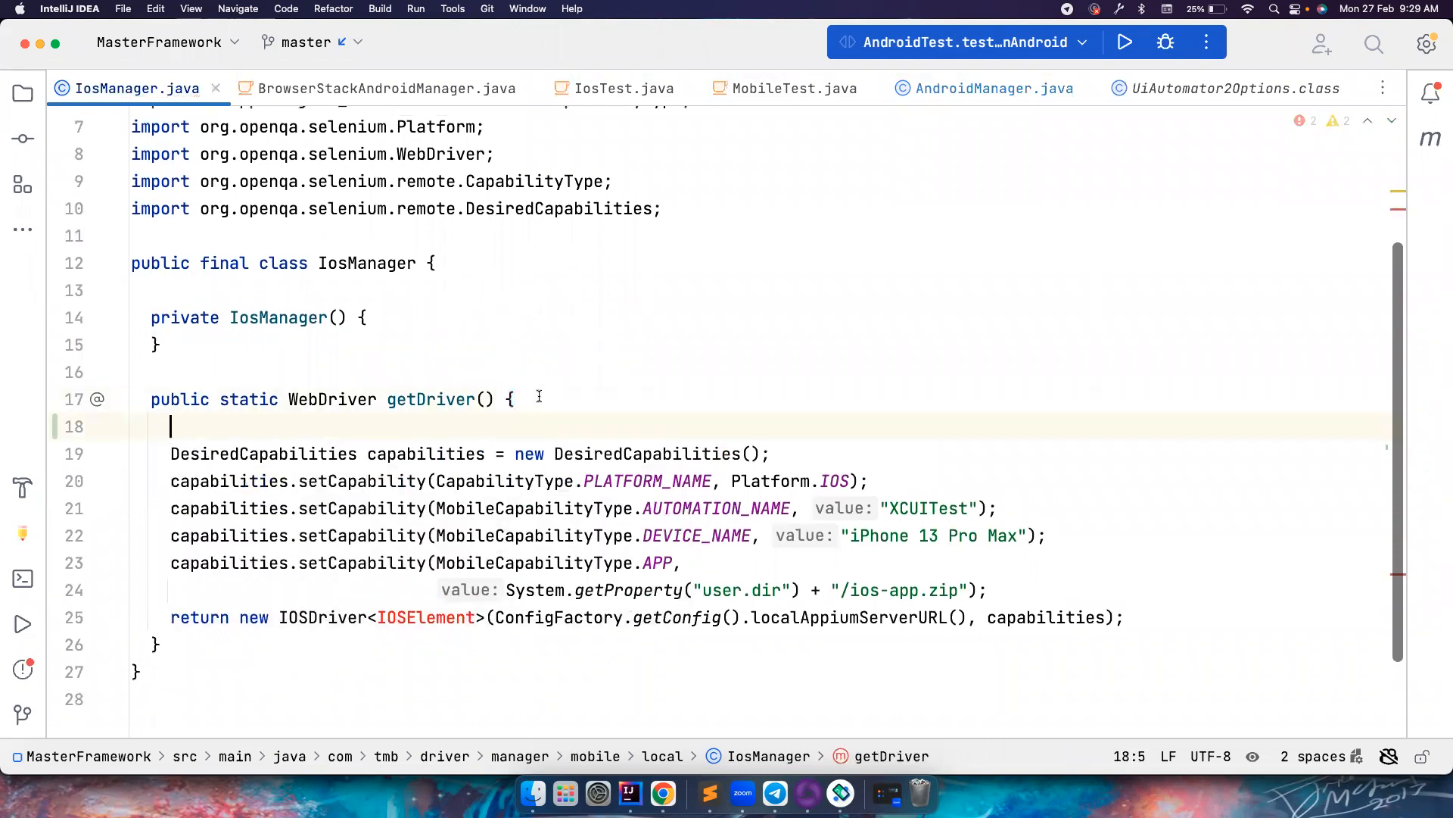
text(XCUITestOptions options =)
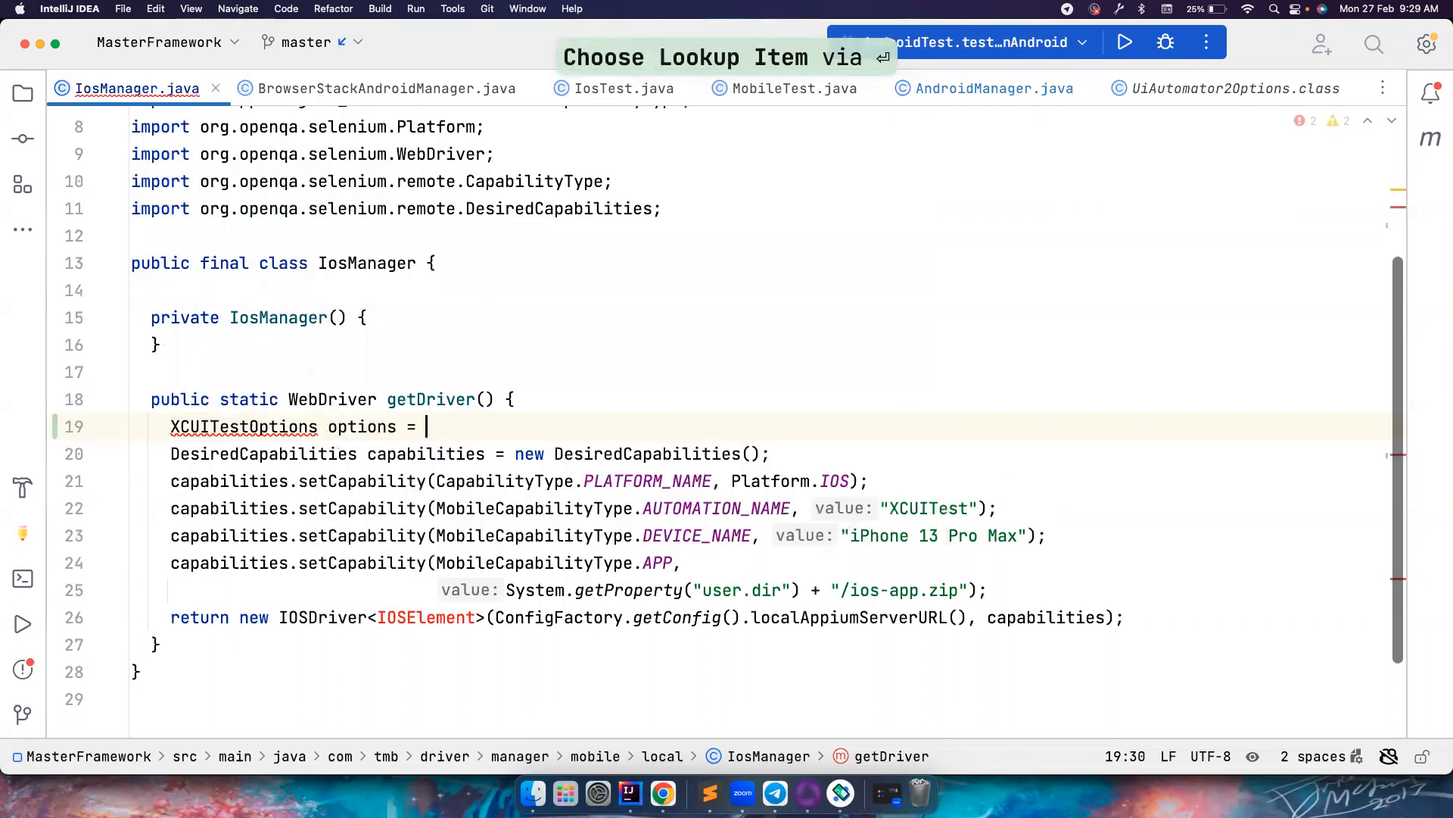
text(new XCUITestOptions())
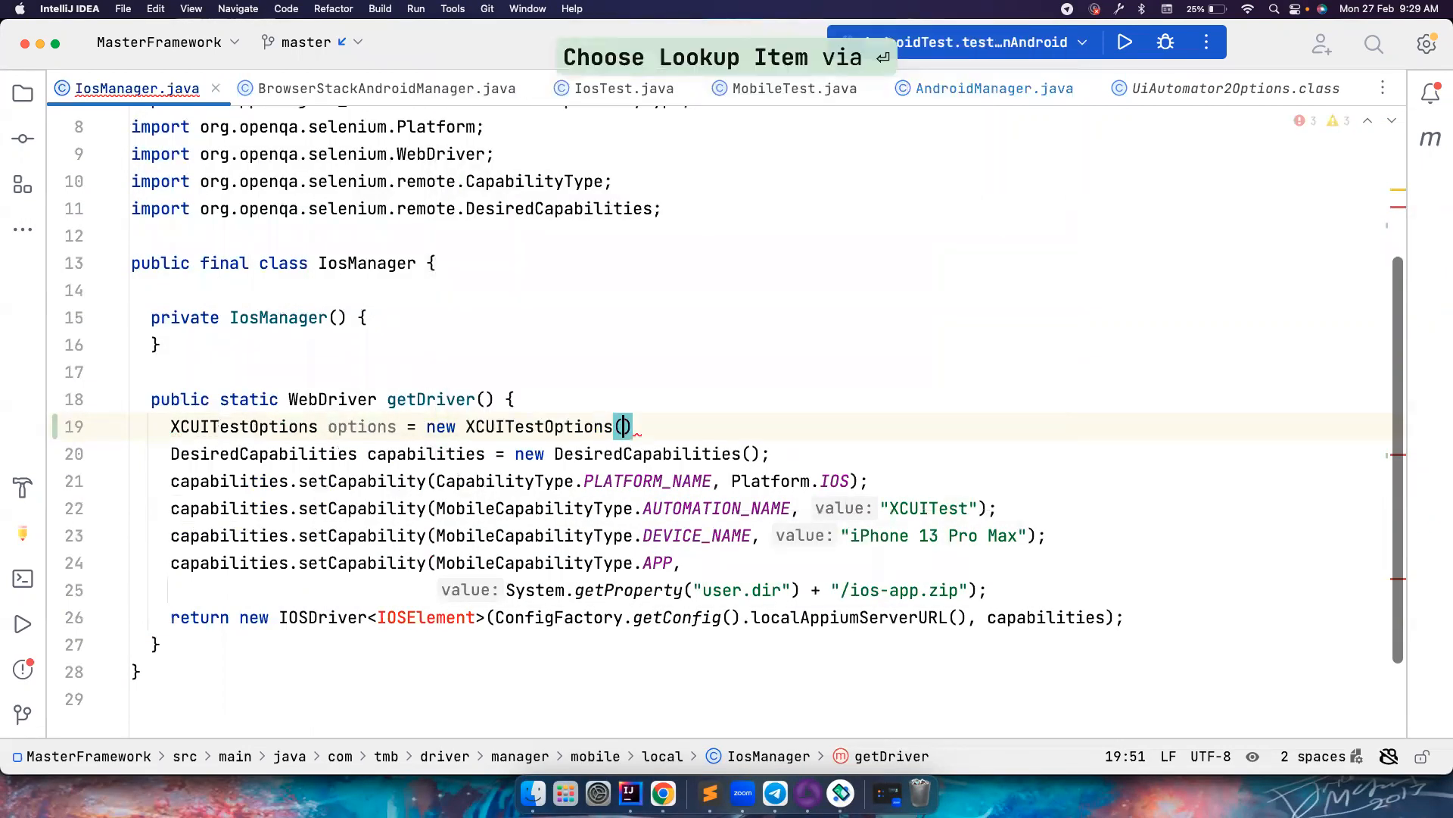
text(op)
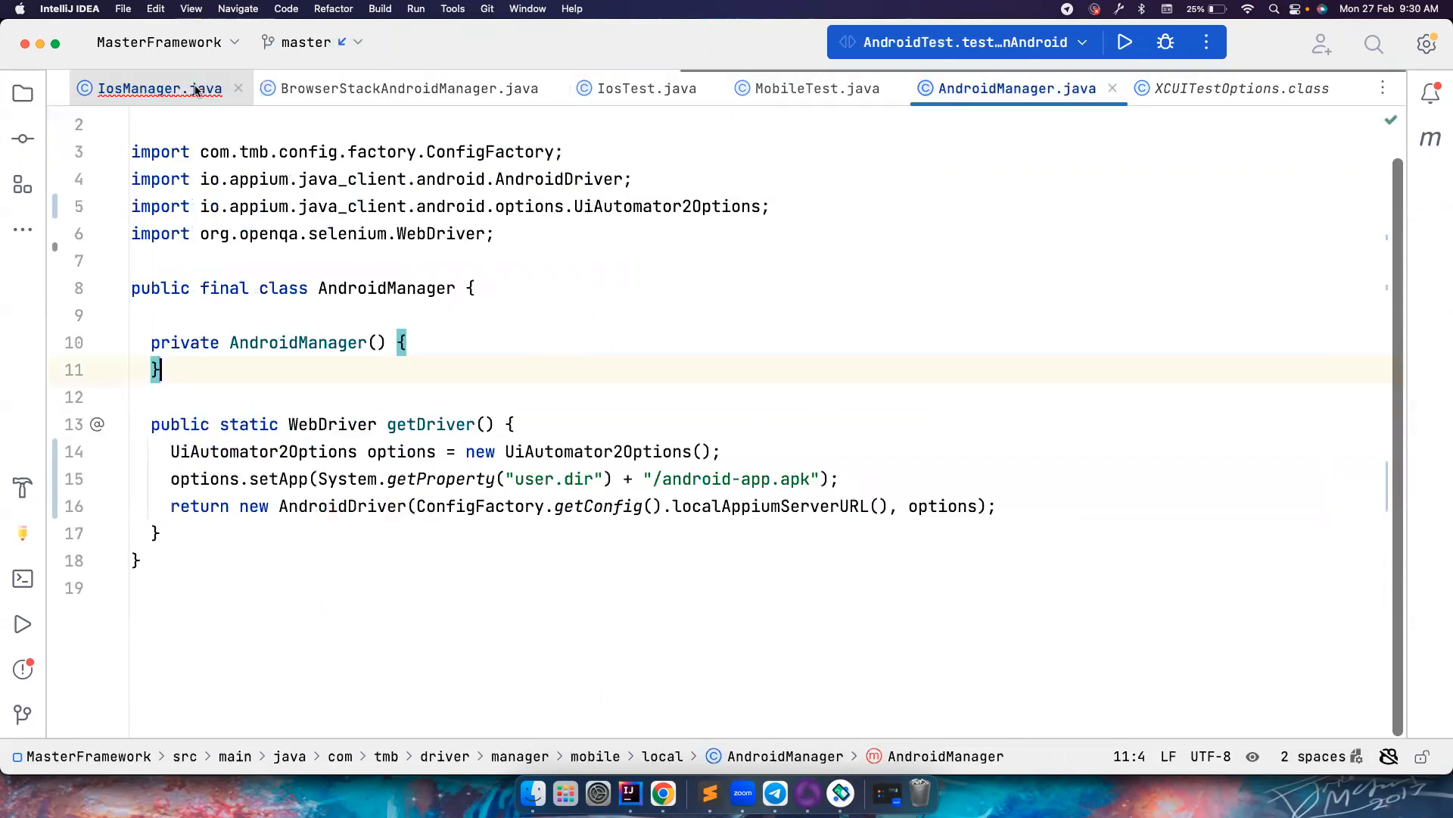
Set the device name to iPhone 13 Pro Max, removing the old capability line.
click(158, 88)
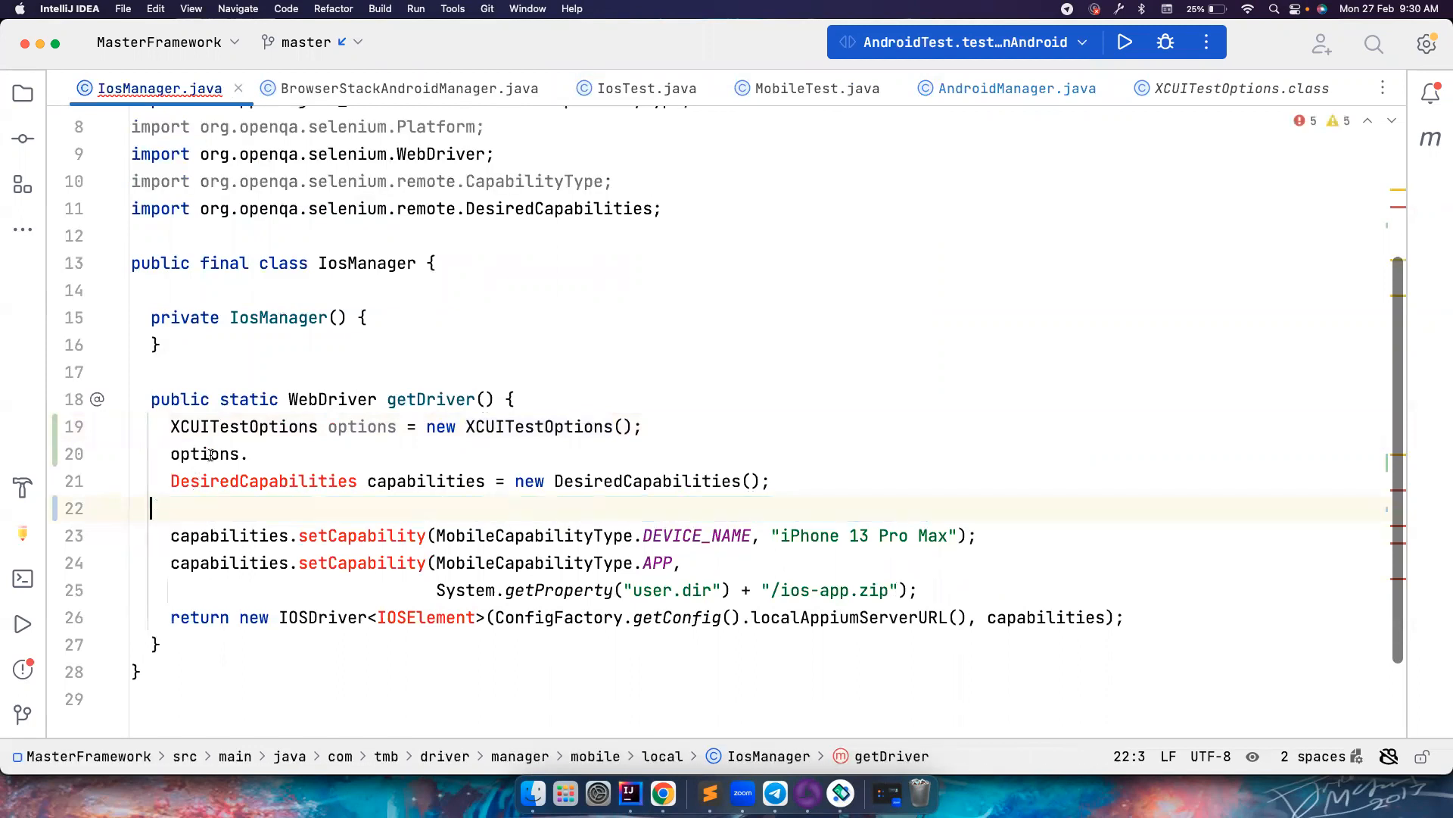
text(set)
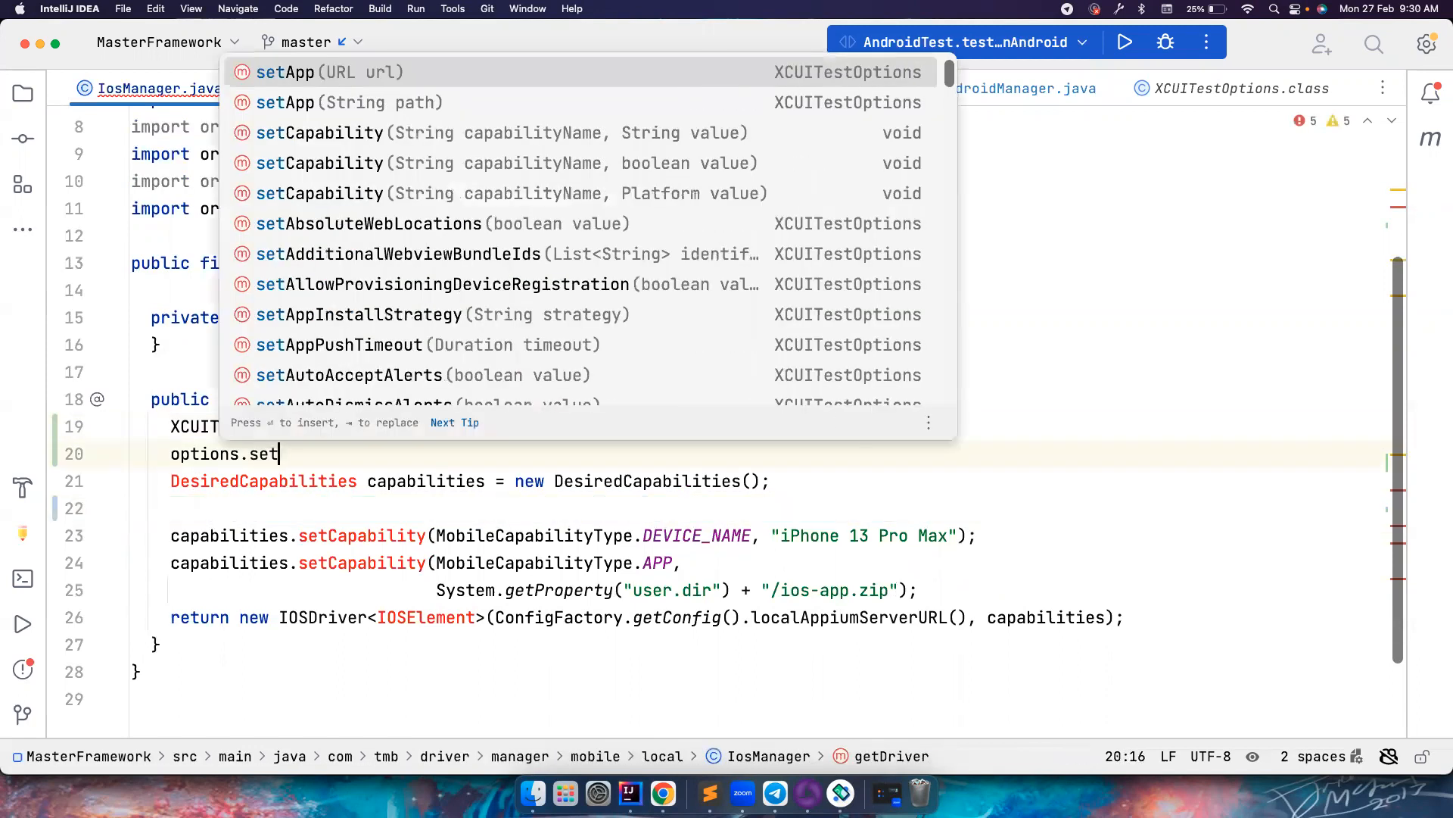
text(DeviceName()
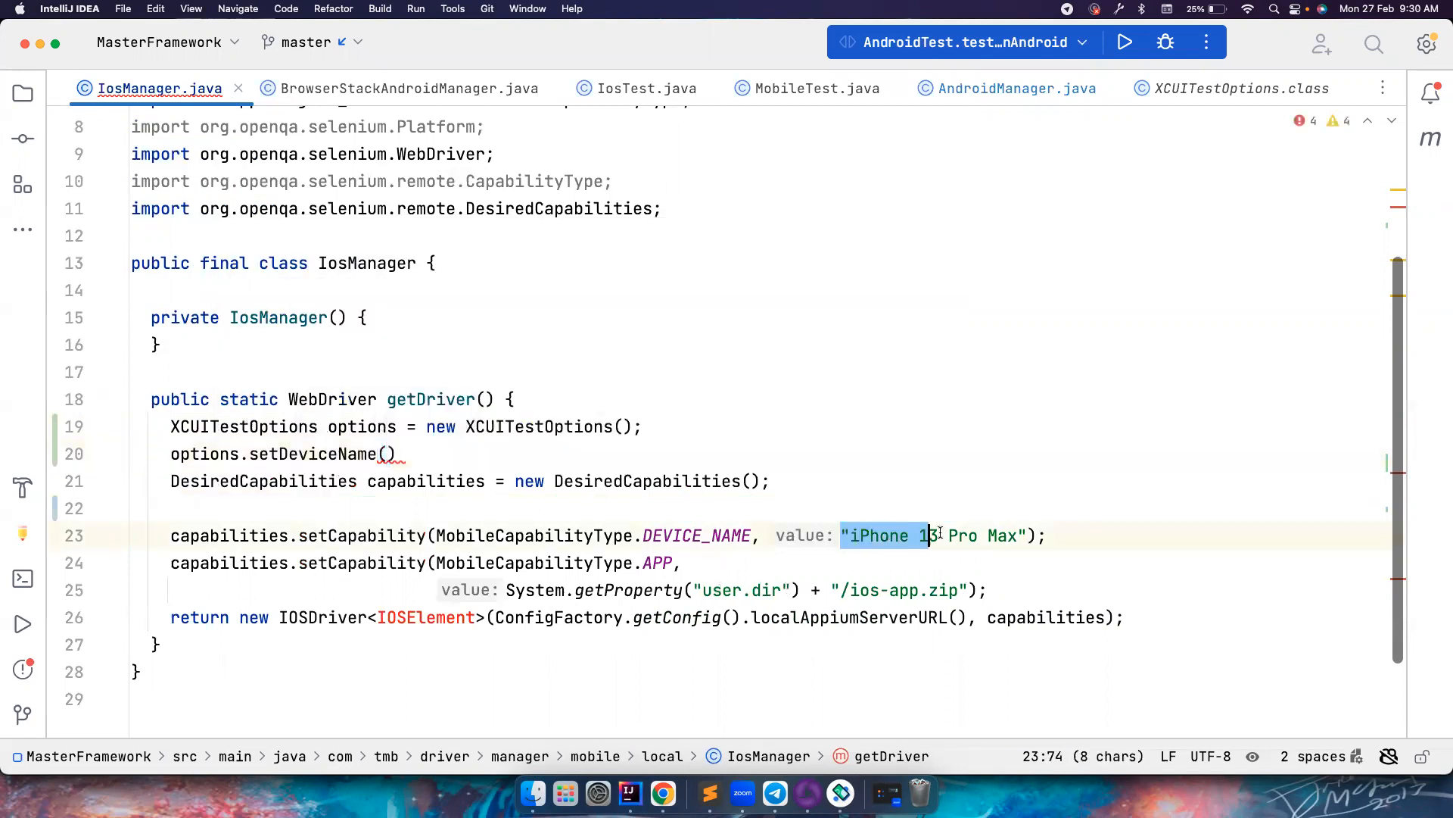
key(cmd+x)
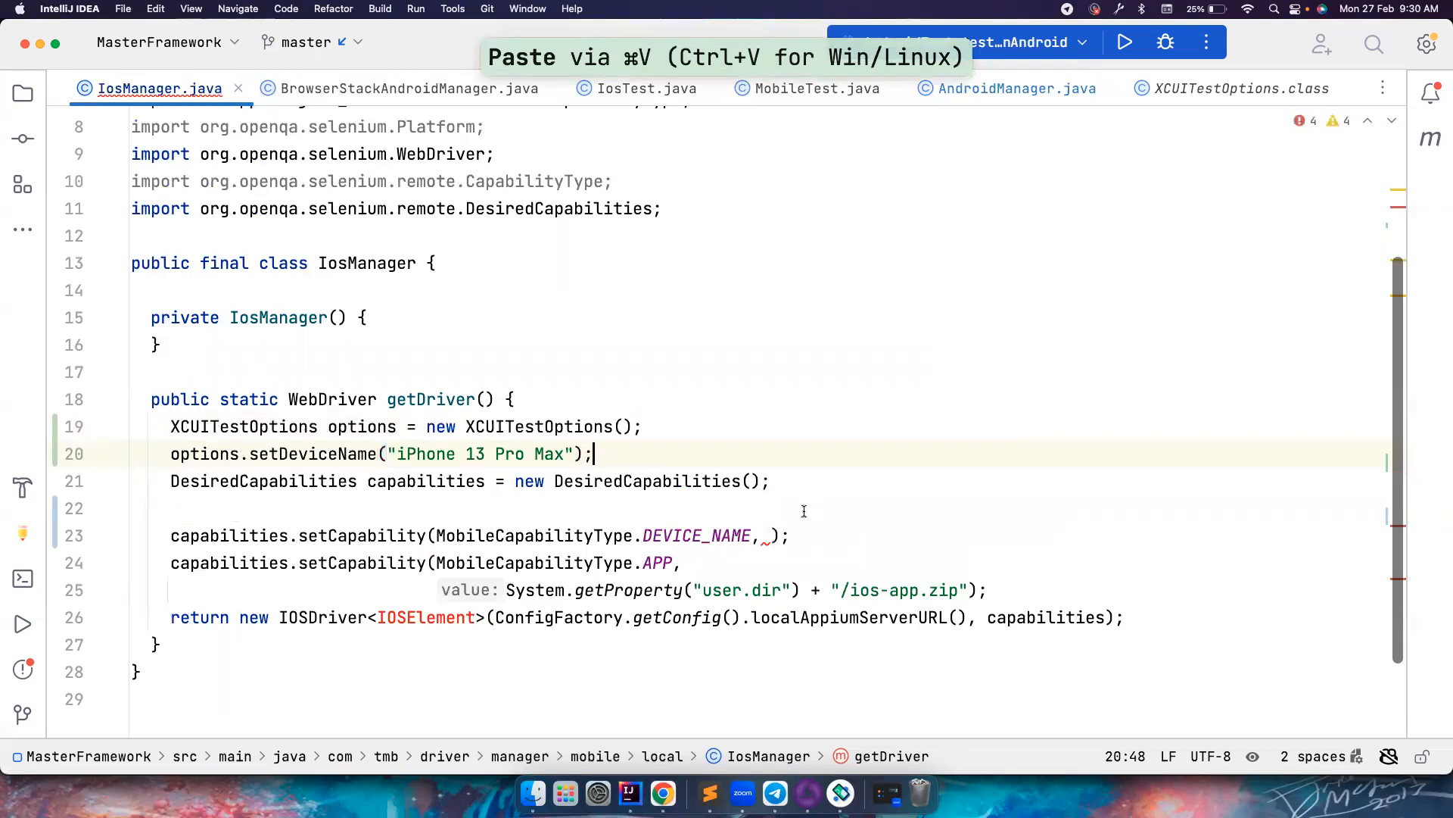
key(cmd+backspace)
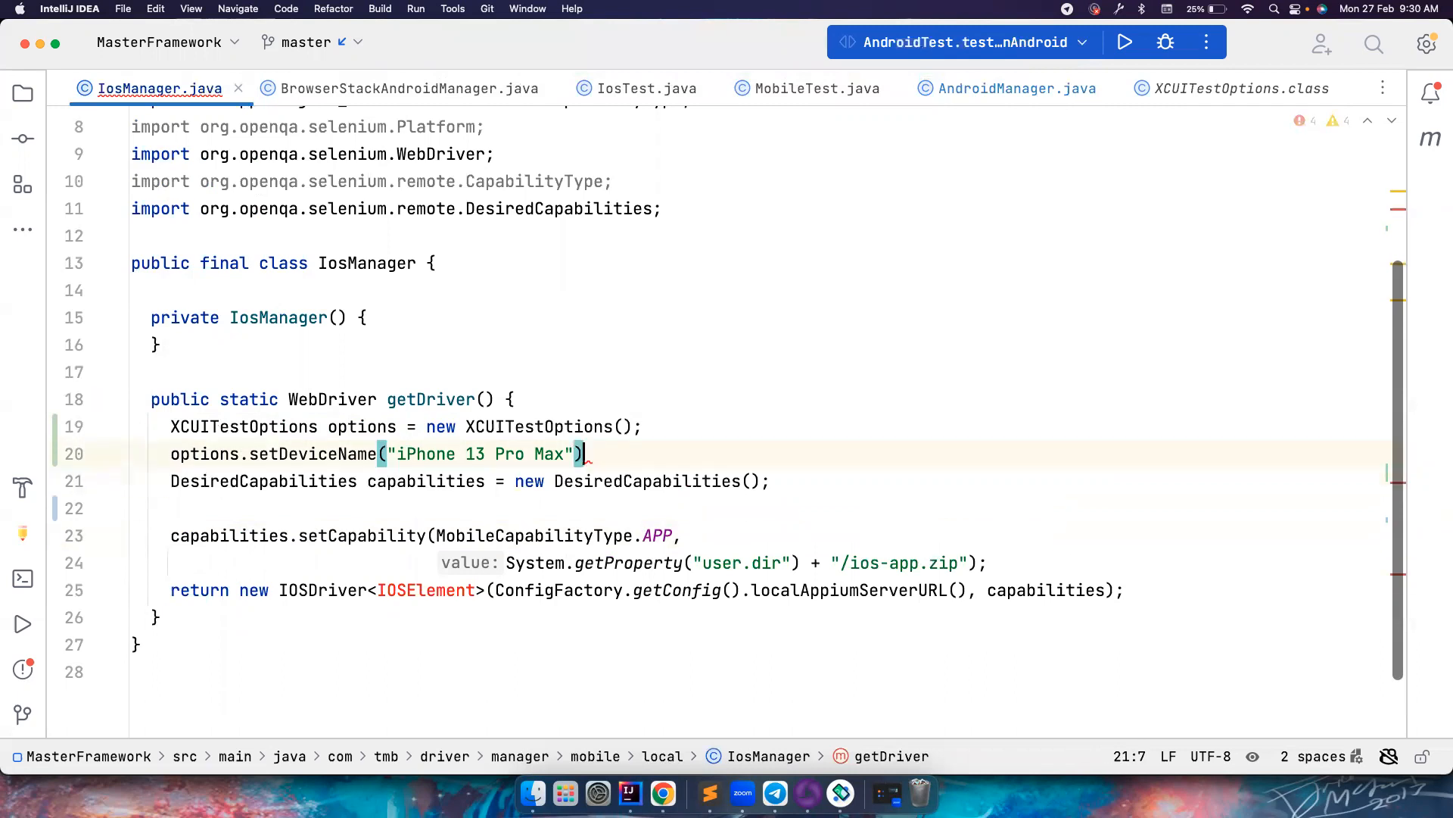
Set the ios-app.zip app path, delete leftover capabilities, and pass options to IOSDriver.
text(.s)
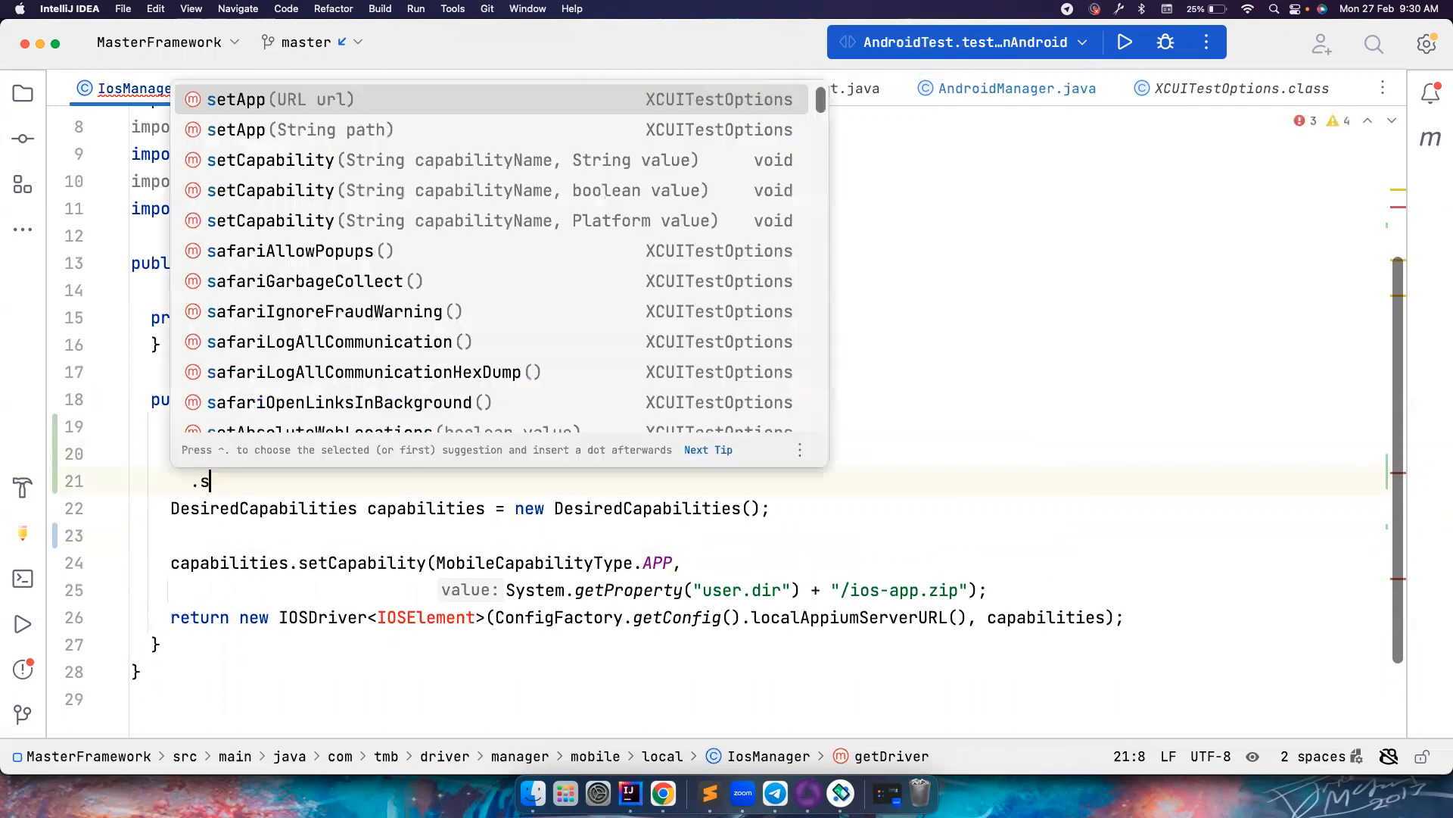
text(et)
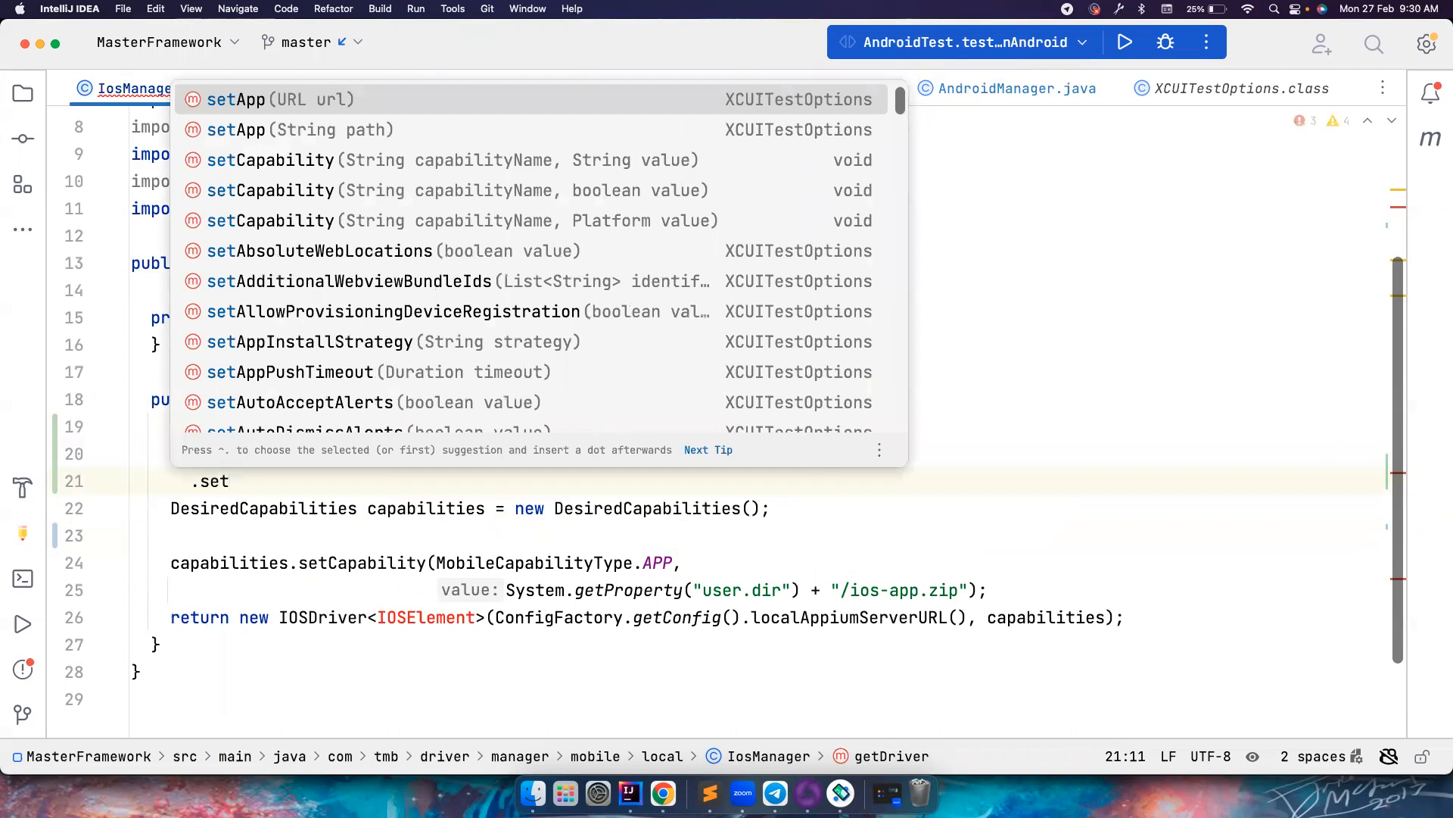
text(App()
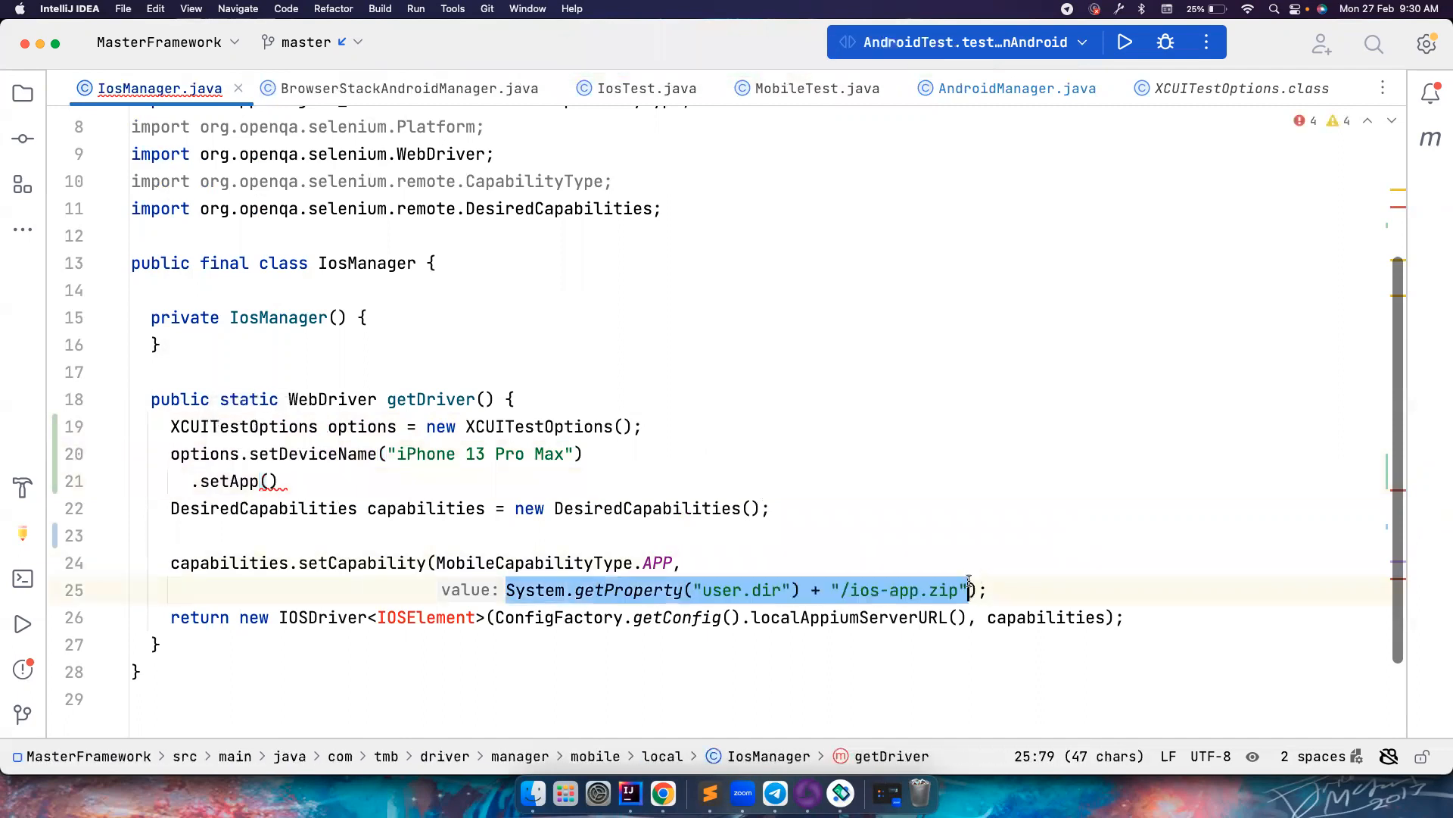
key(cmd+v)
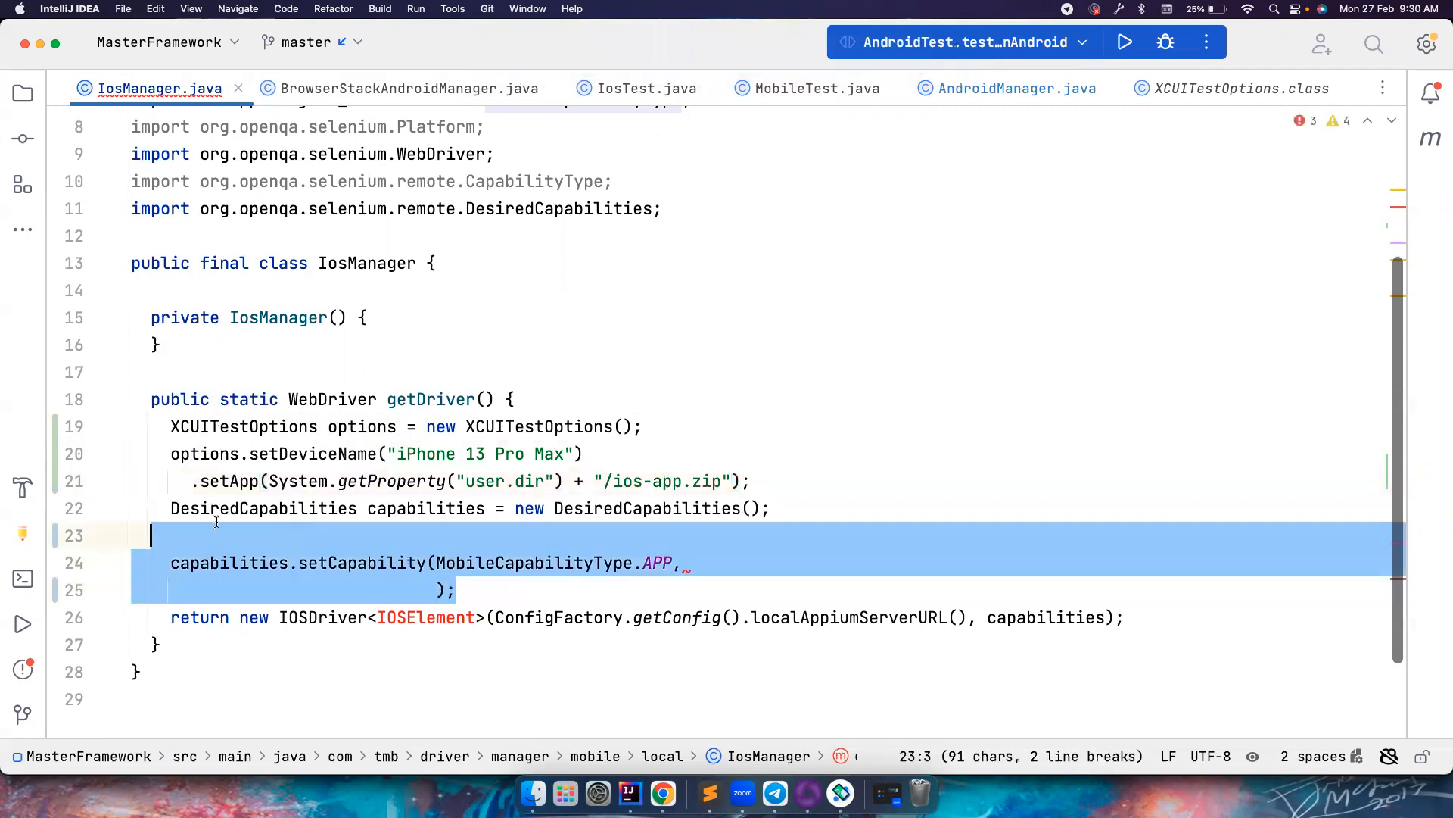
key(Delete)
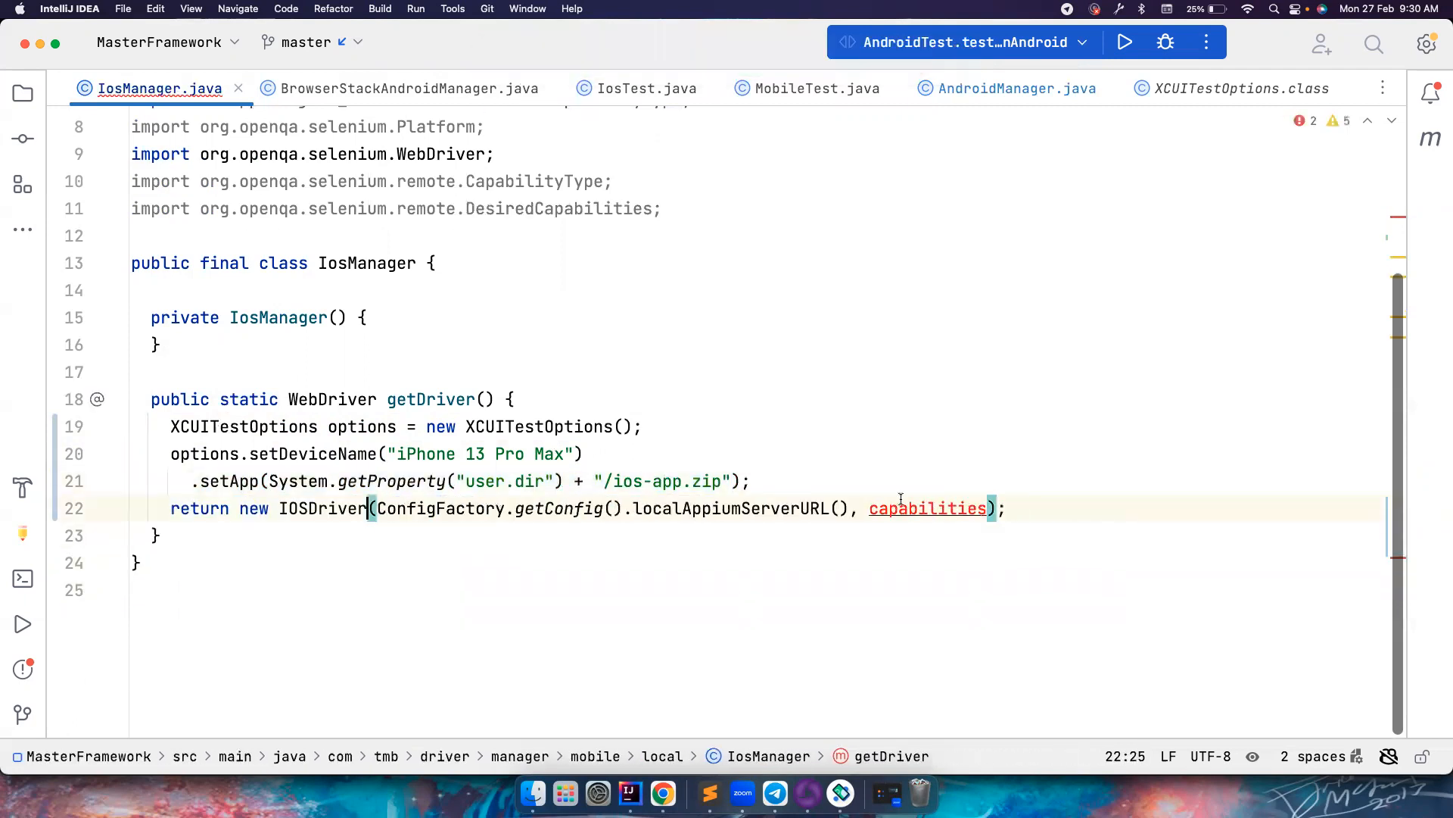
text(op)
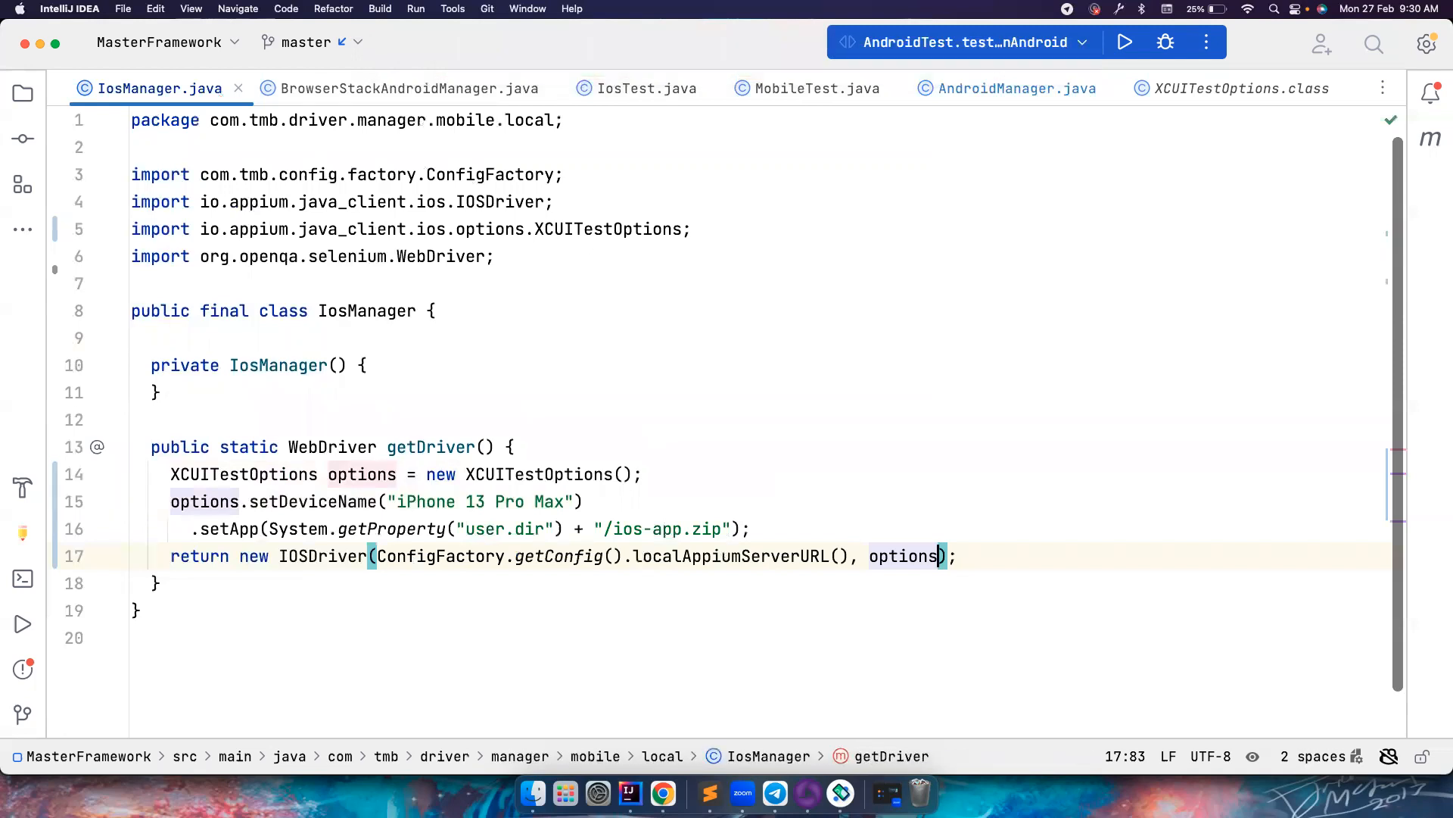
click(22, 92)
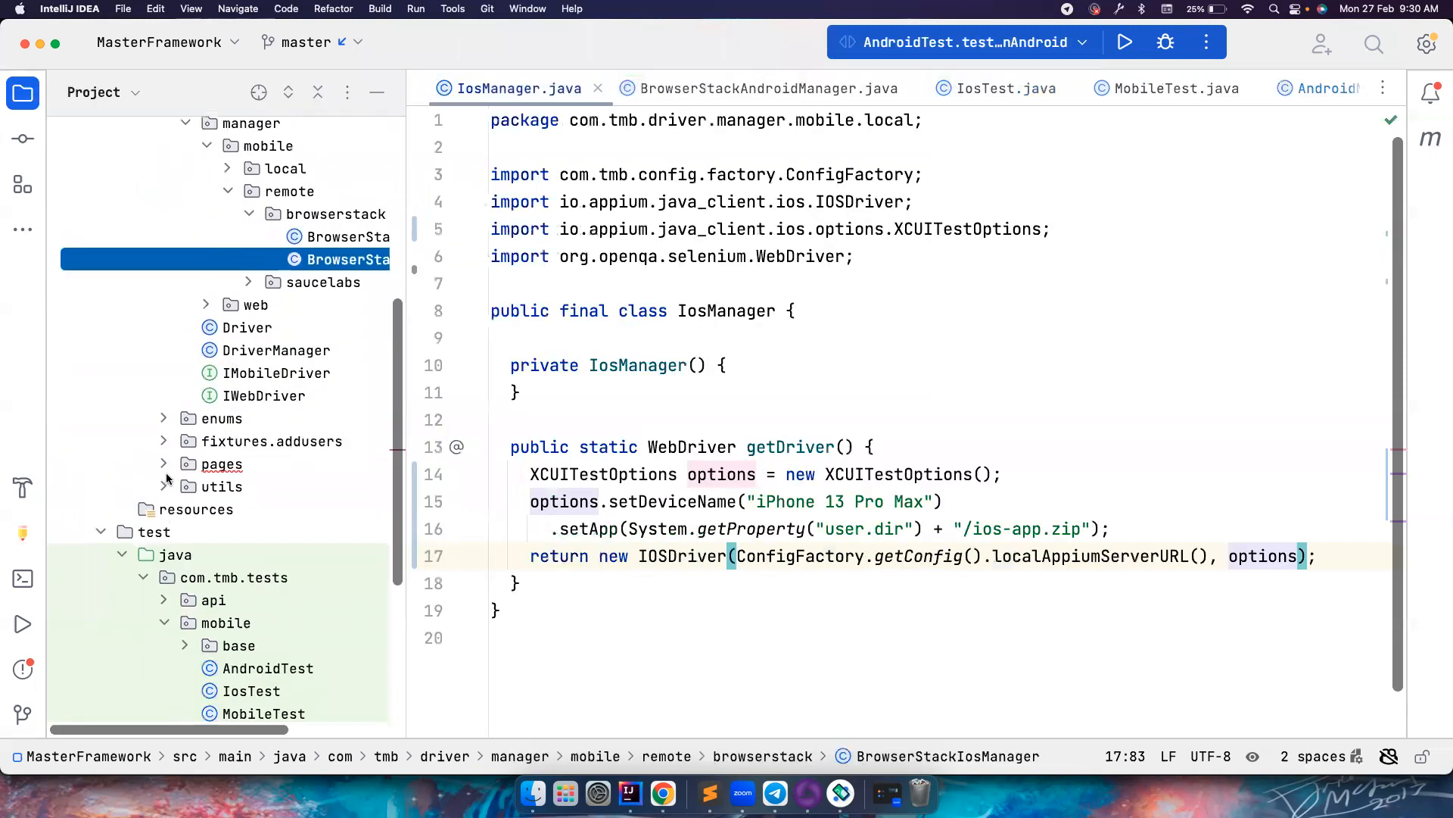
Open ViewsScreen and retype textboxEmail's MobileElement type as WebElement.
click(222, 463)
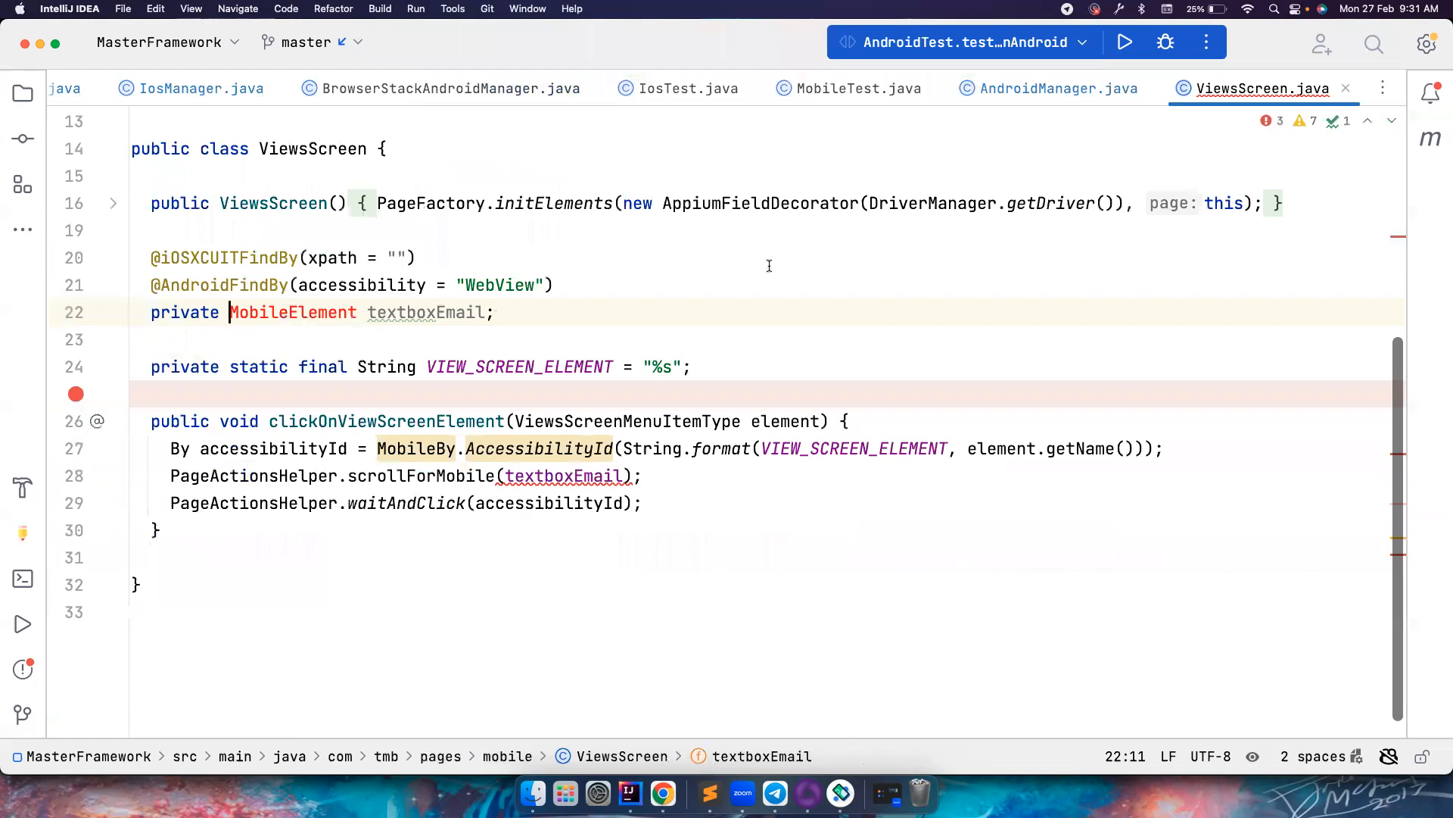
double_click(292, 313)
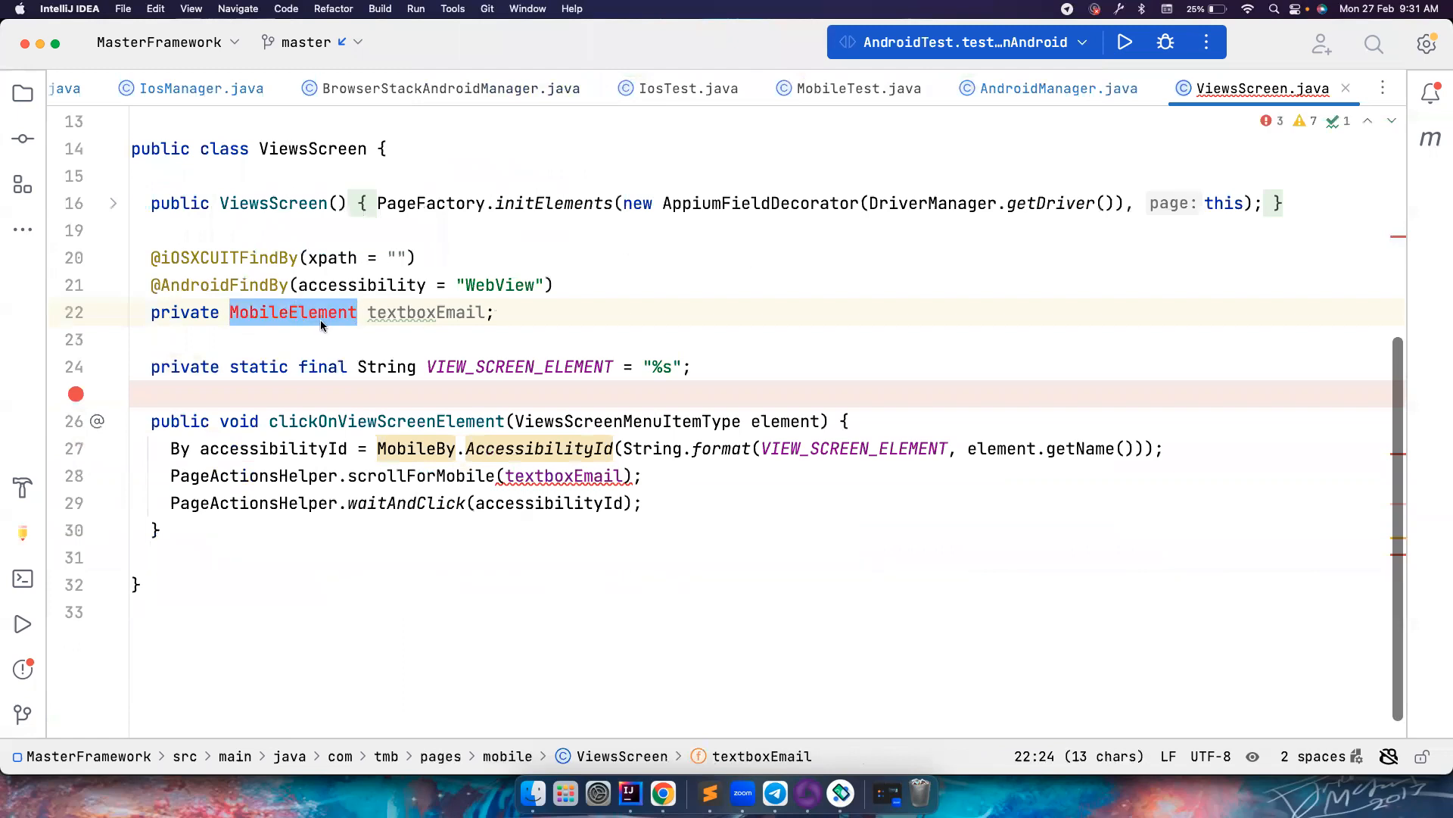
text(And)
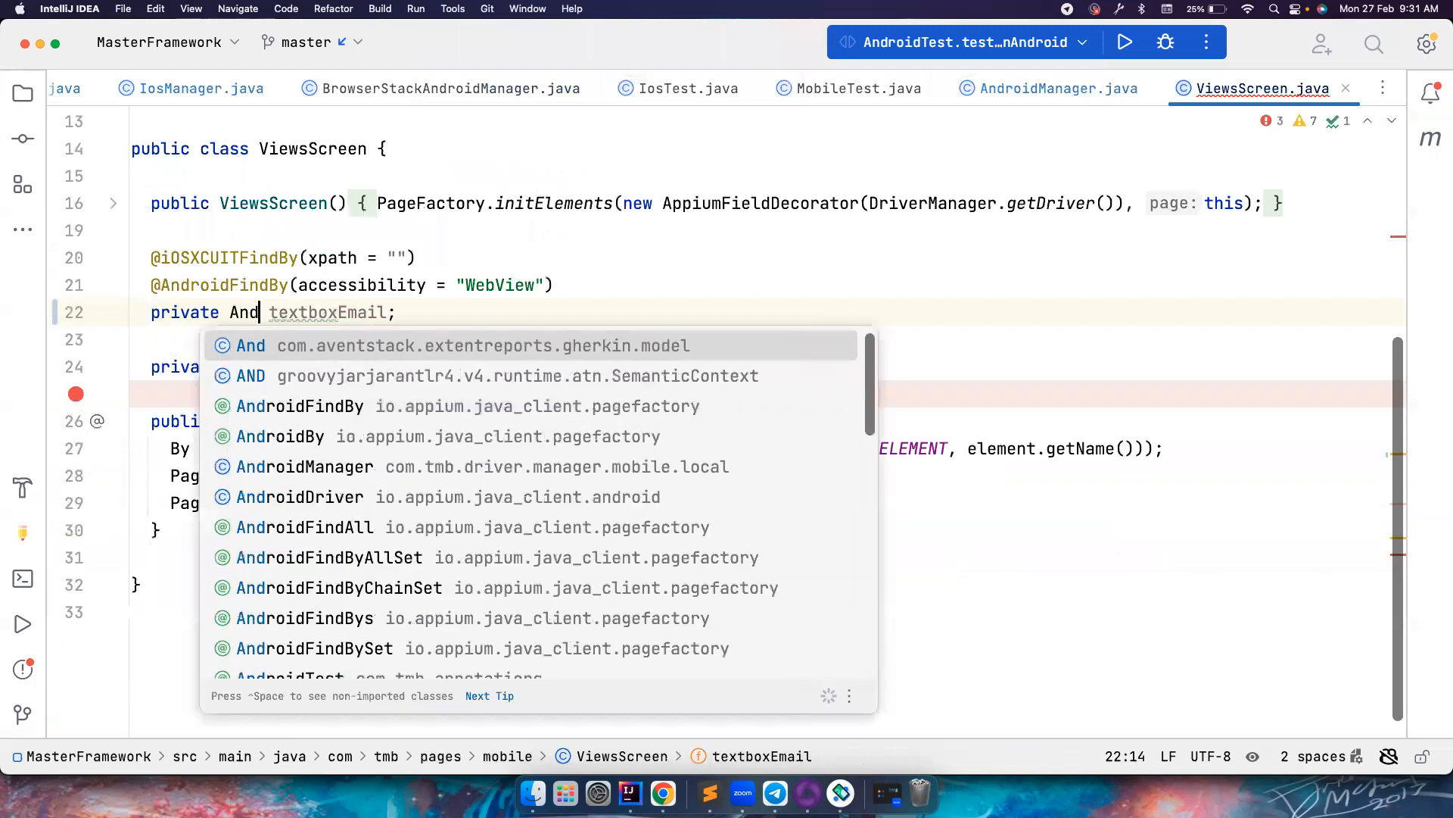
text(roidED)
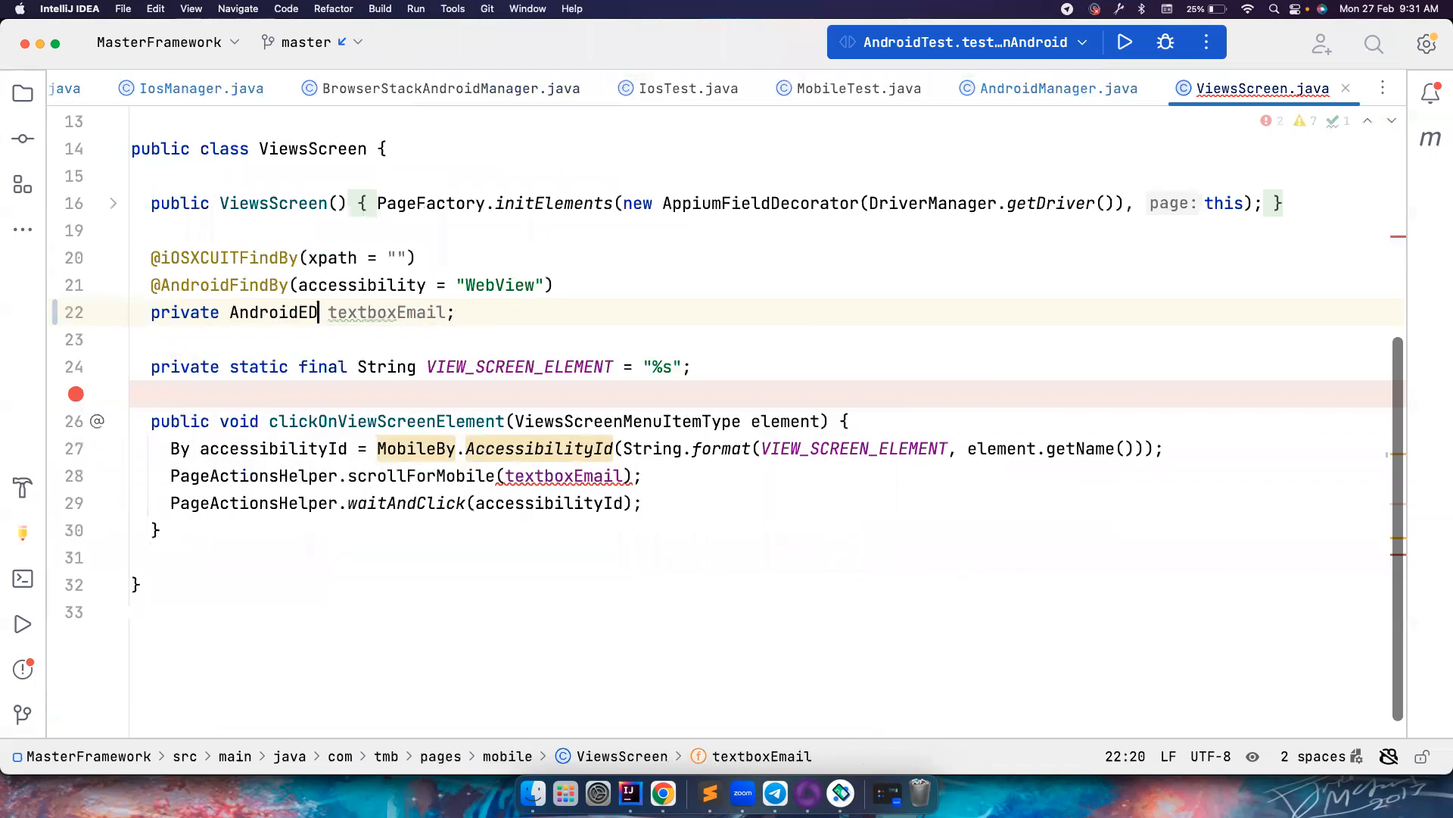
key(Backspace)
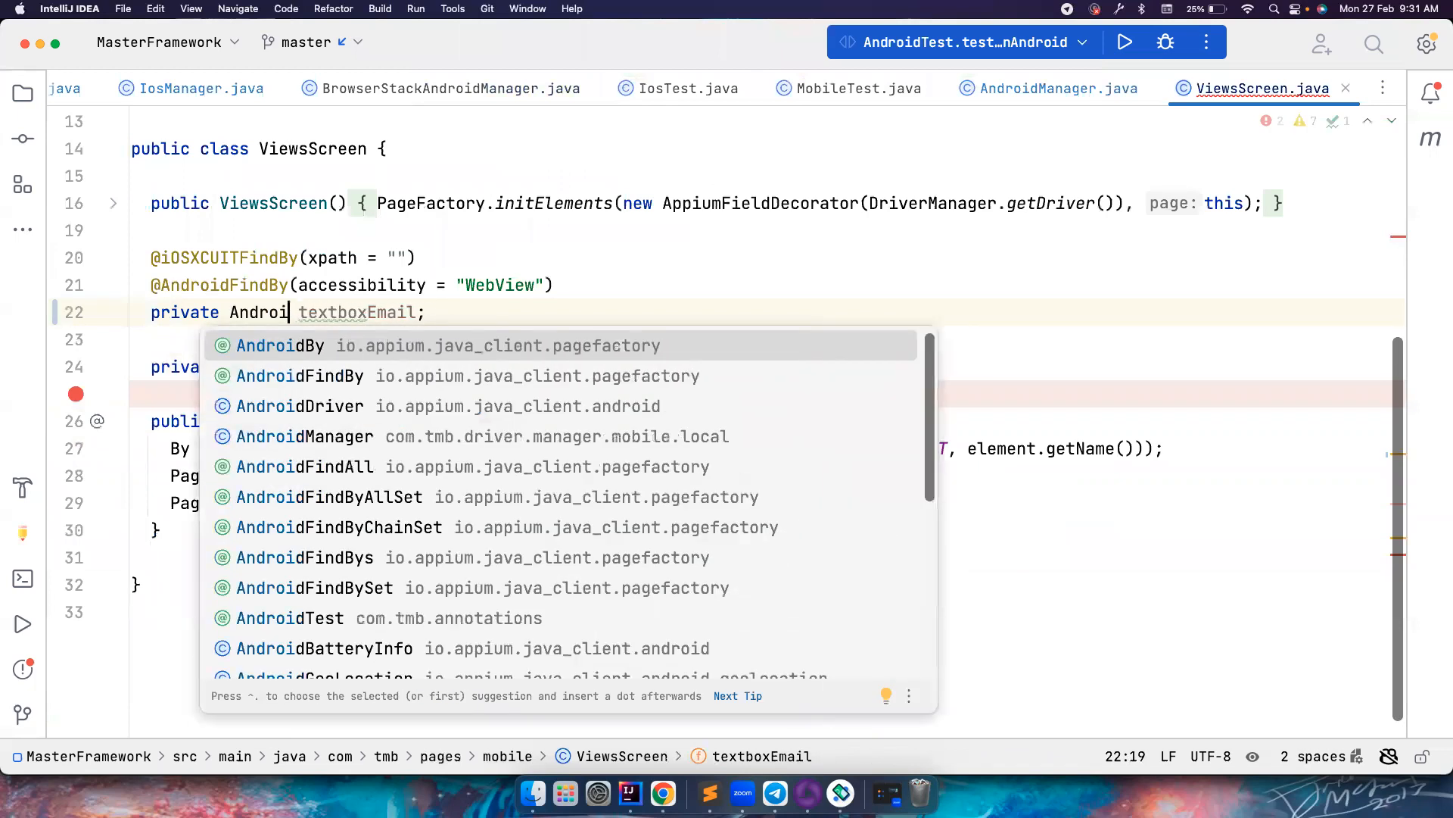
text(WebElement)
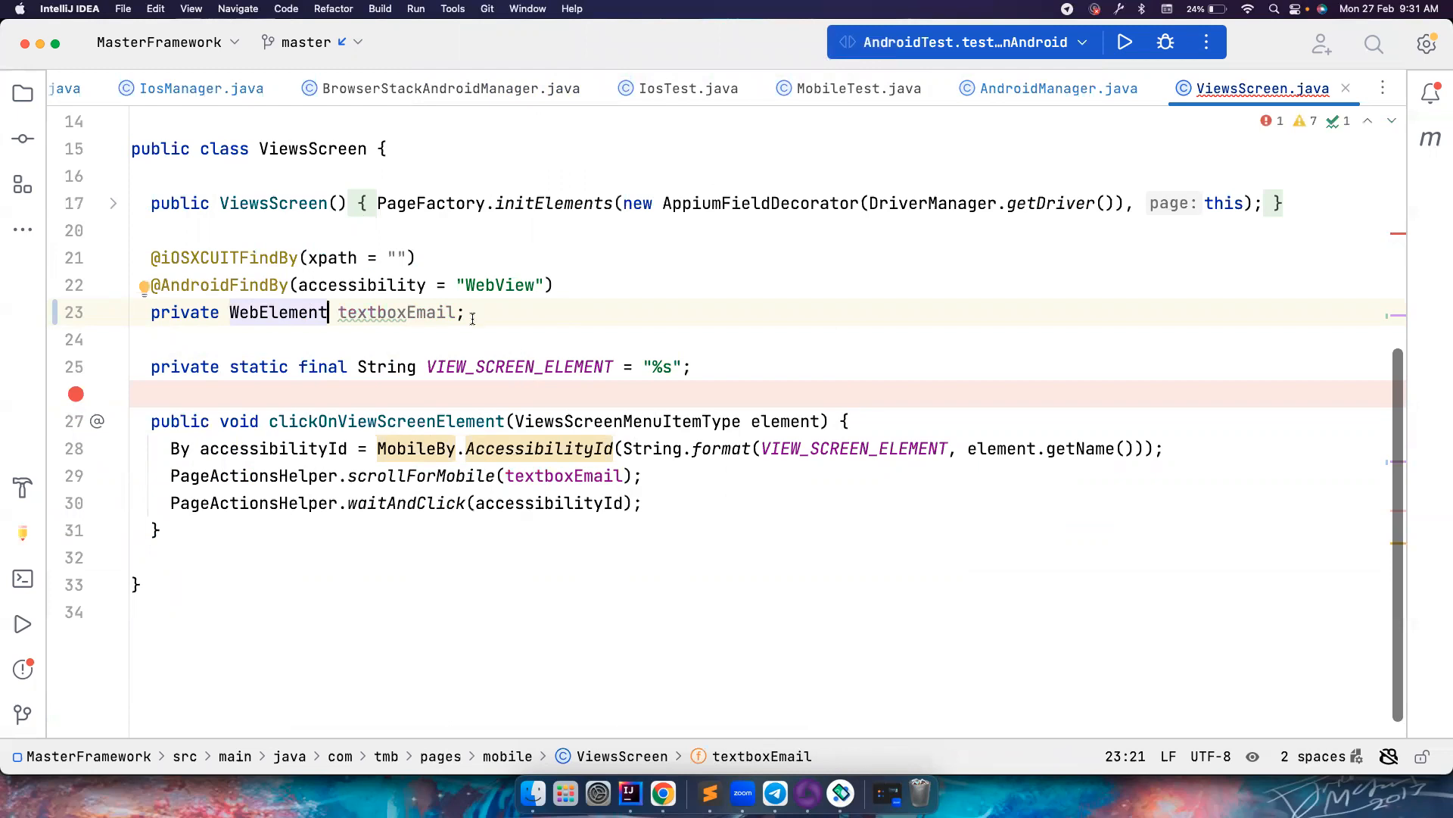
mouse_move(22, 92)
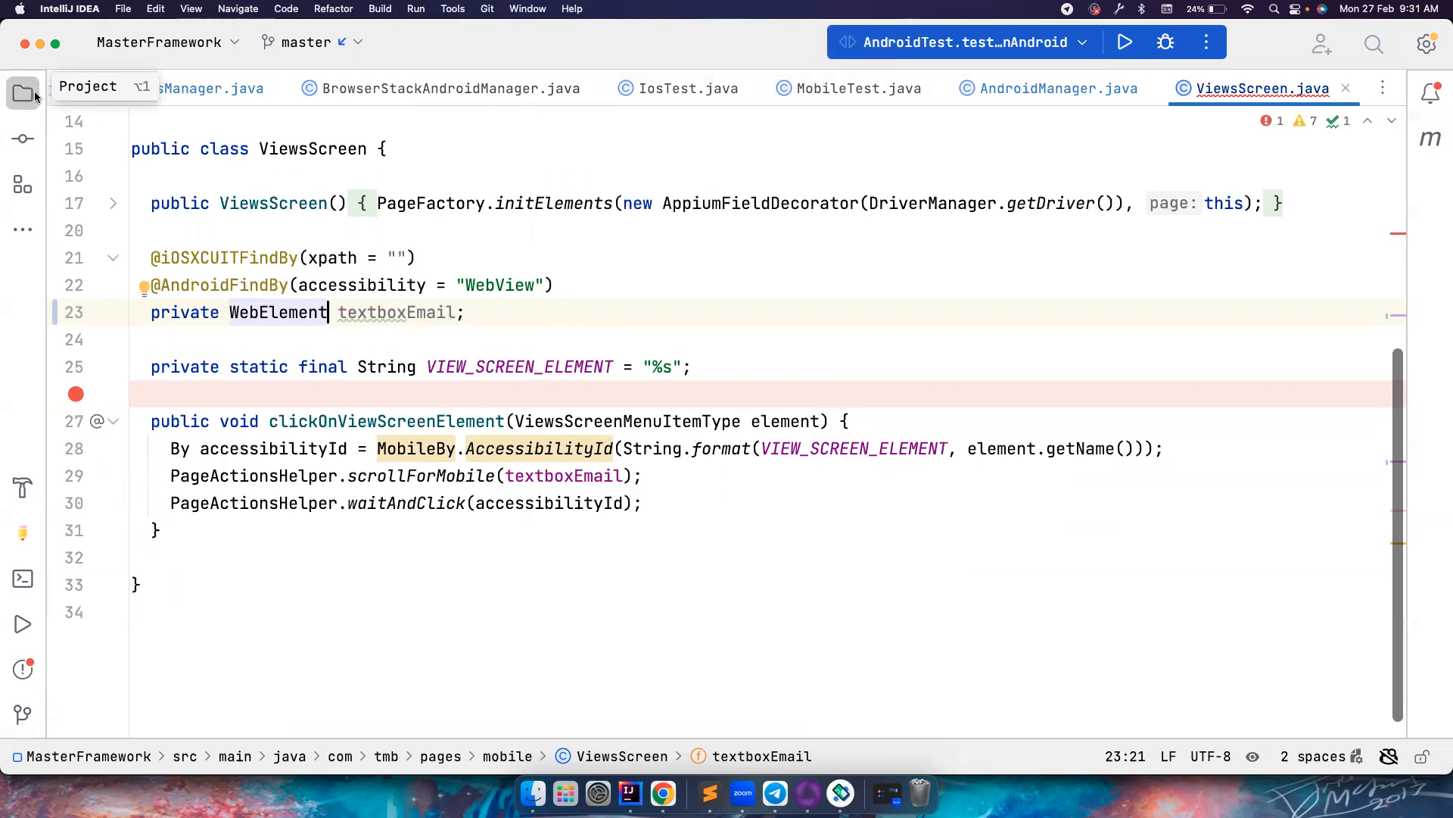
Replace HomeScreen's MobileBy.AccessibilityId and By.xpath with AppiumBy.accessibilityId and AppiumBy.xpath.
click(22, 92)
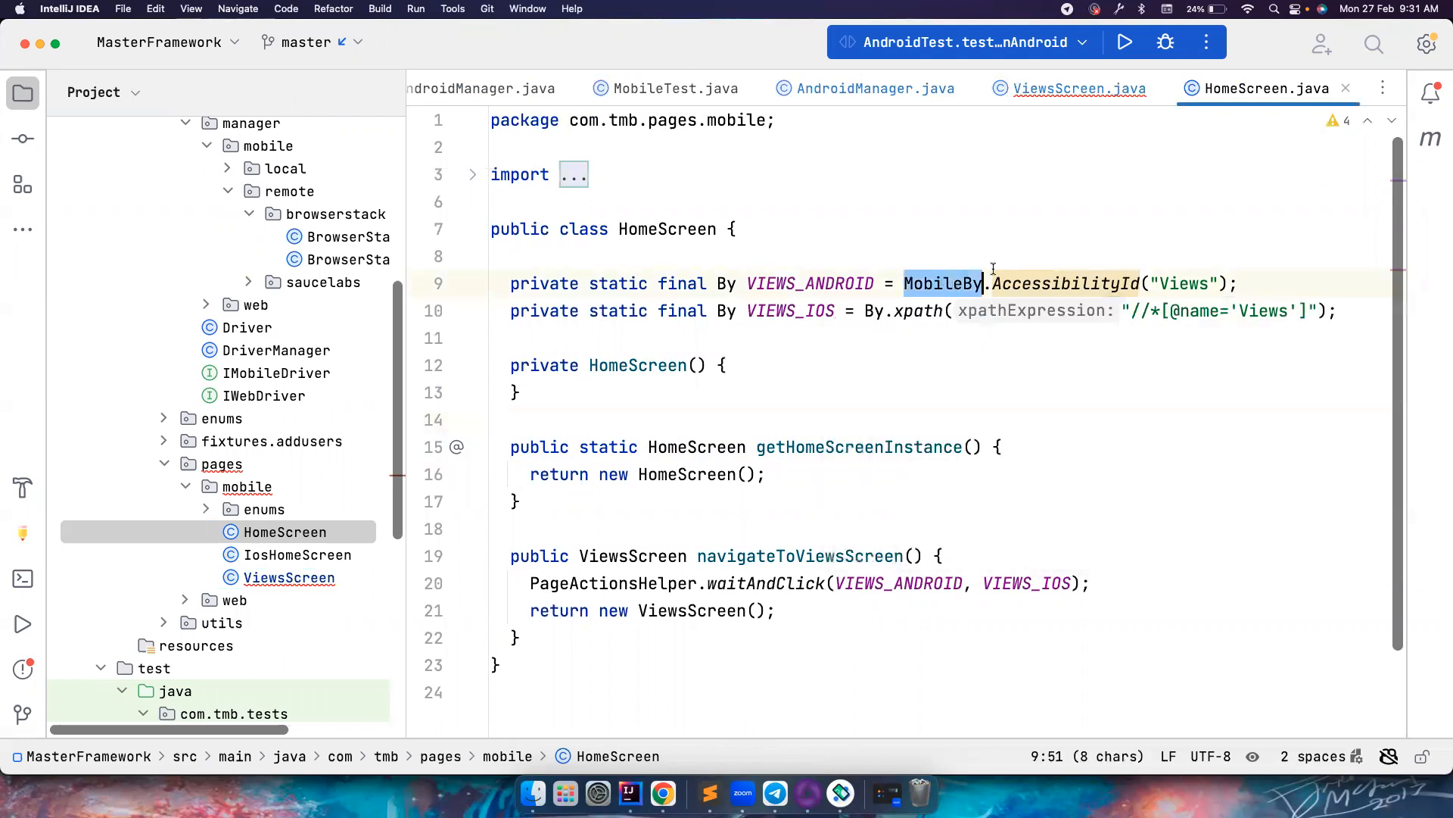
text(Appium)
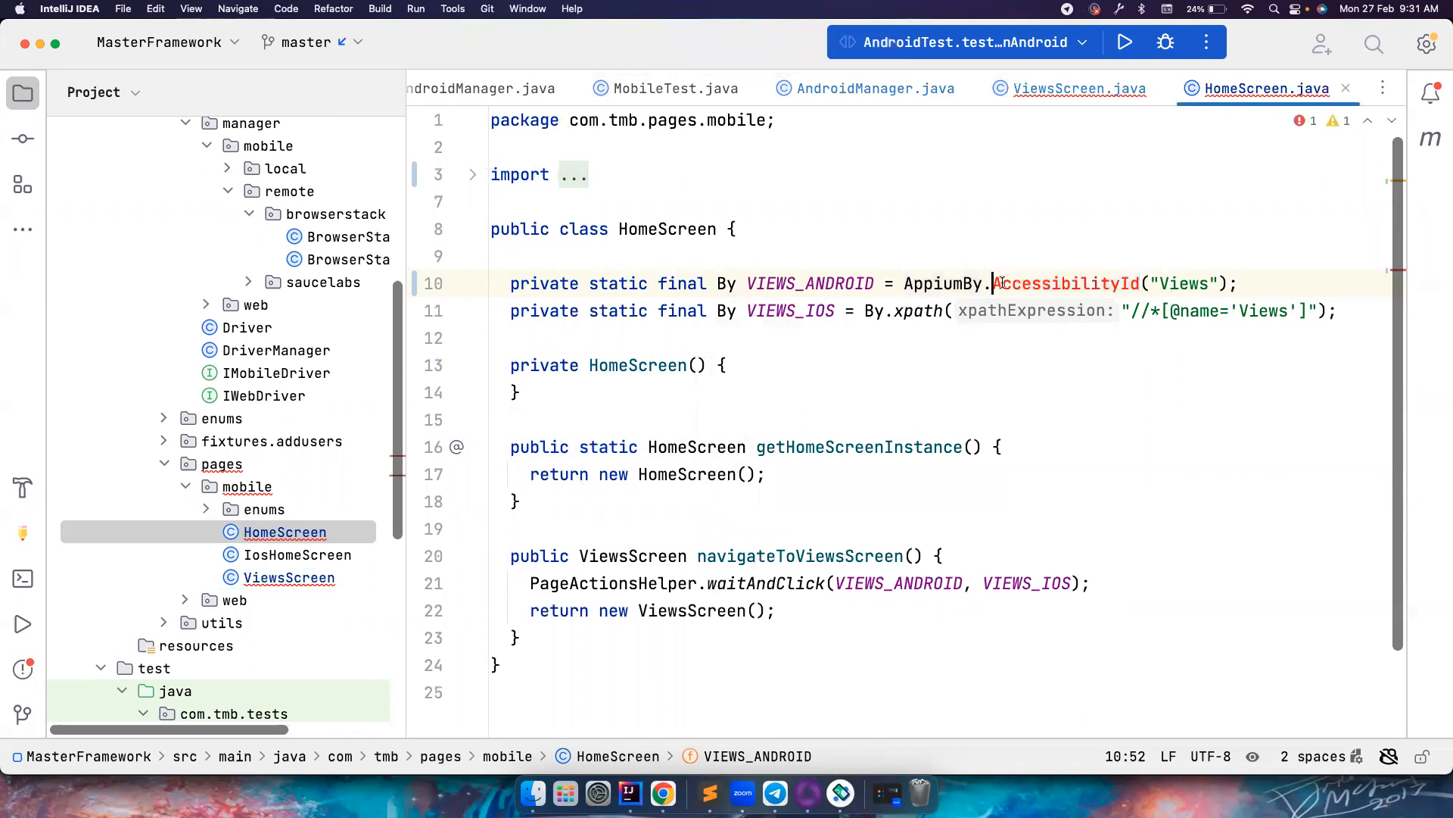
text(a)
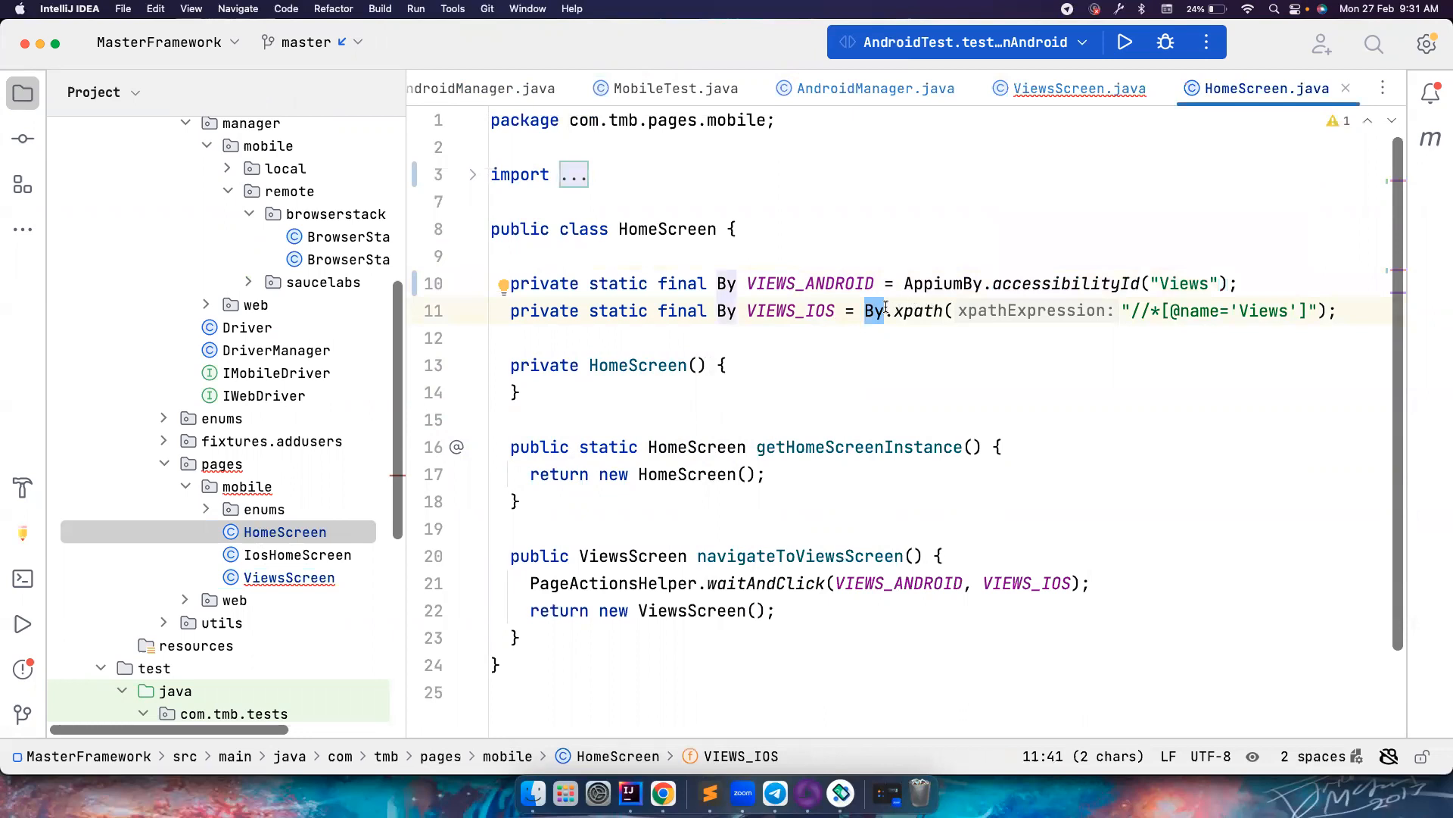
text(Appium)
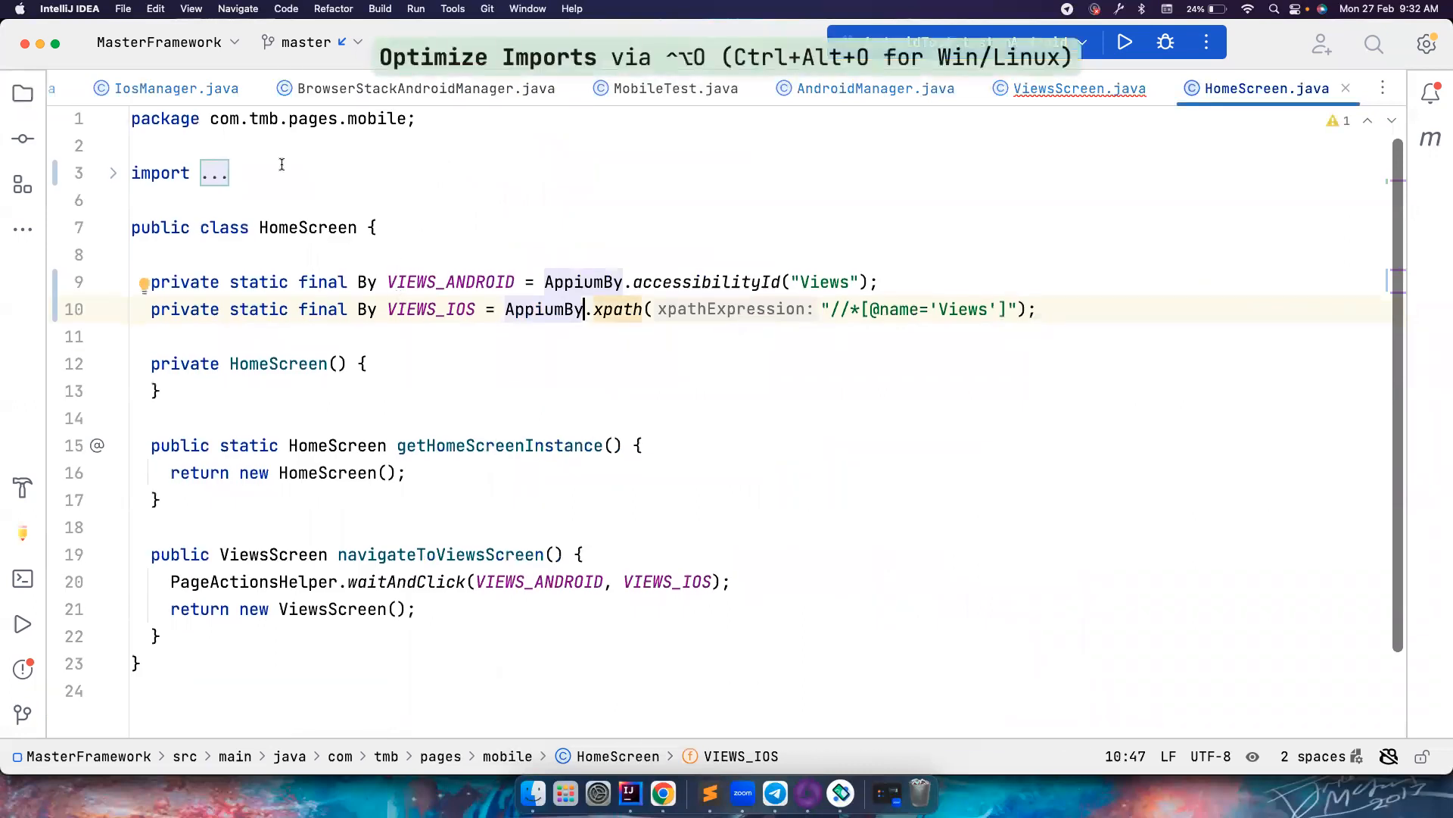
click(22, 91)
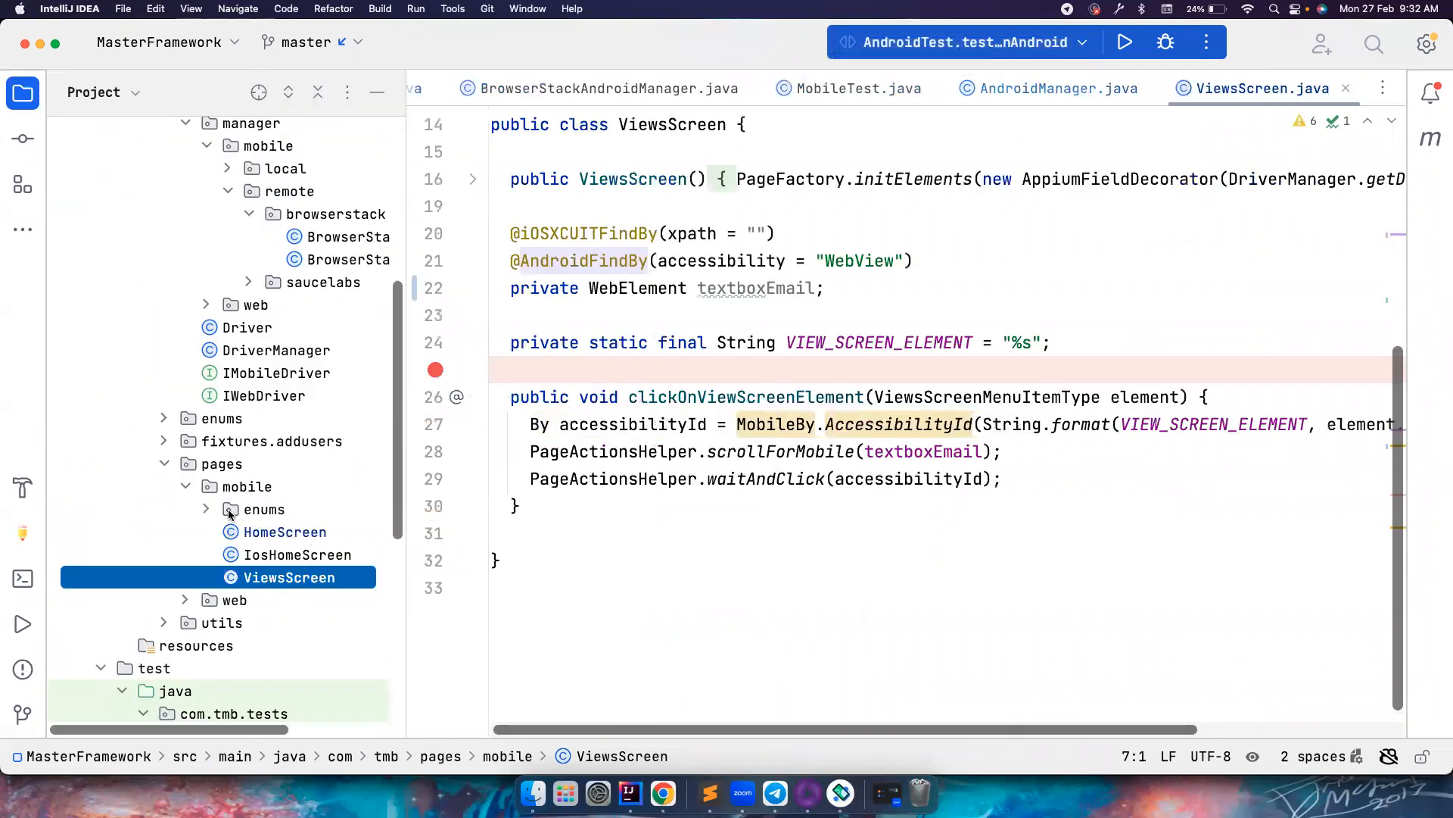
Switch IosHomeScreen ADD_TASK to AppiumBy.accessibilityId and change its comment to '> 8.x'.
click(300, 554)
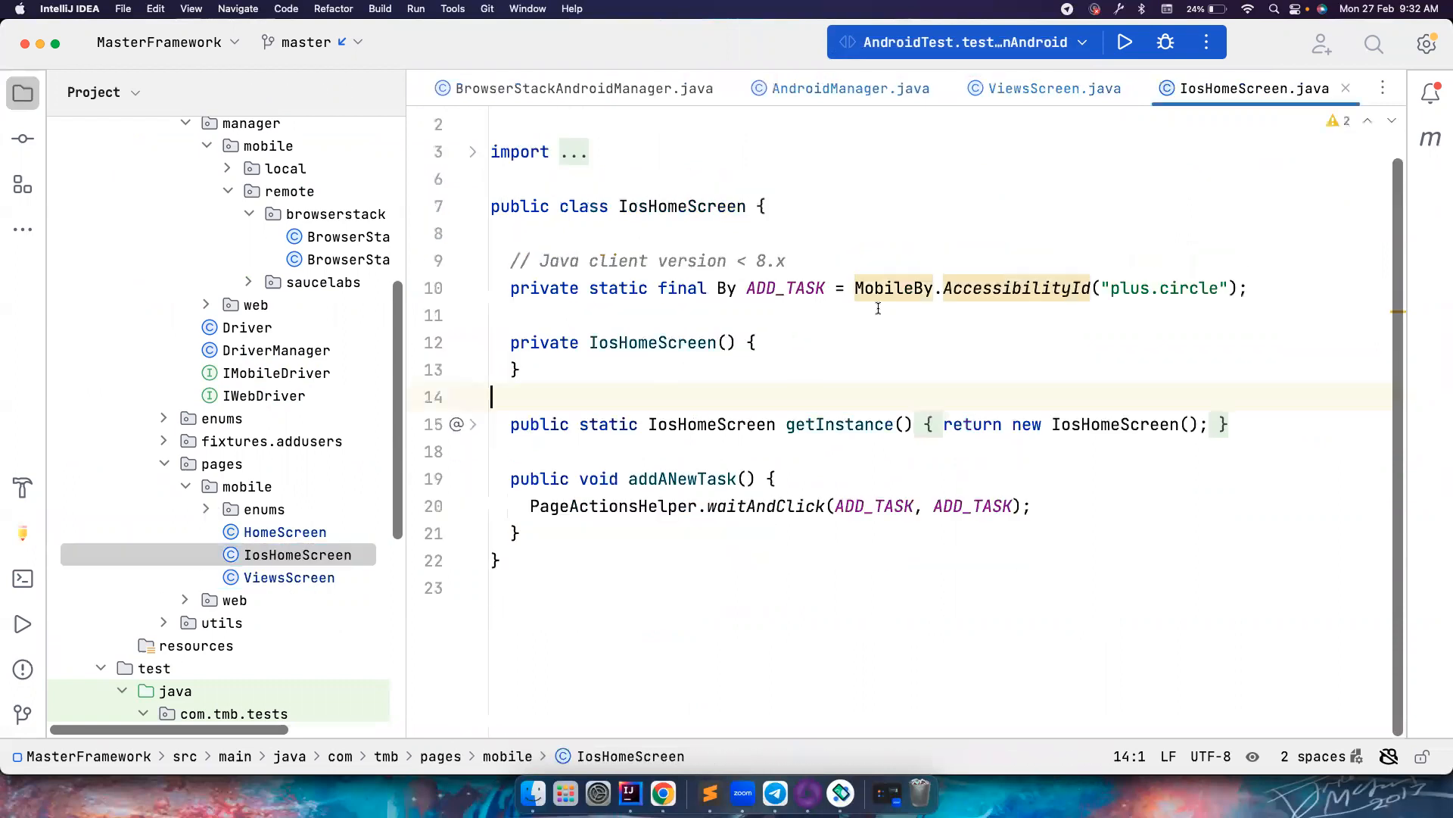
text(Appium)
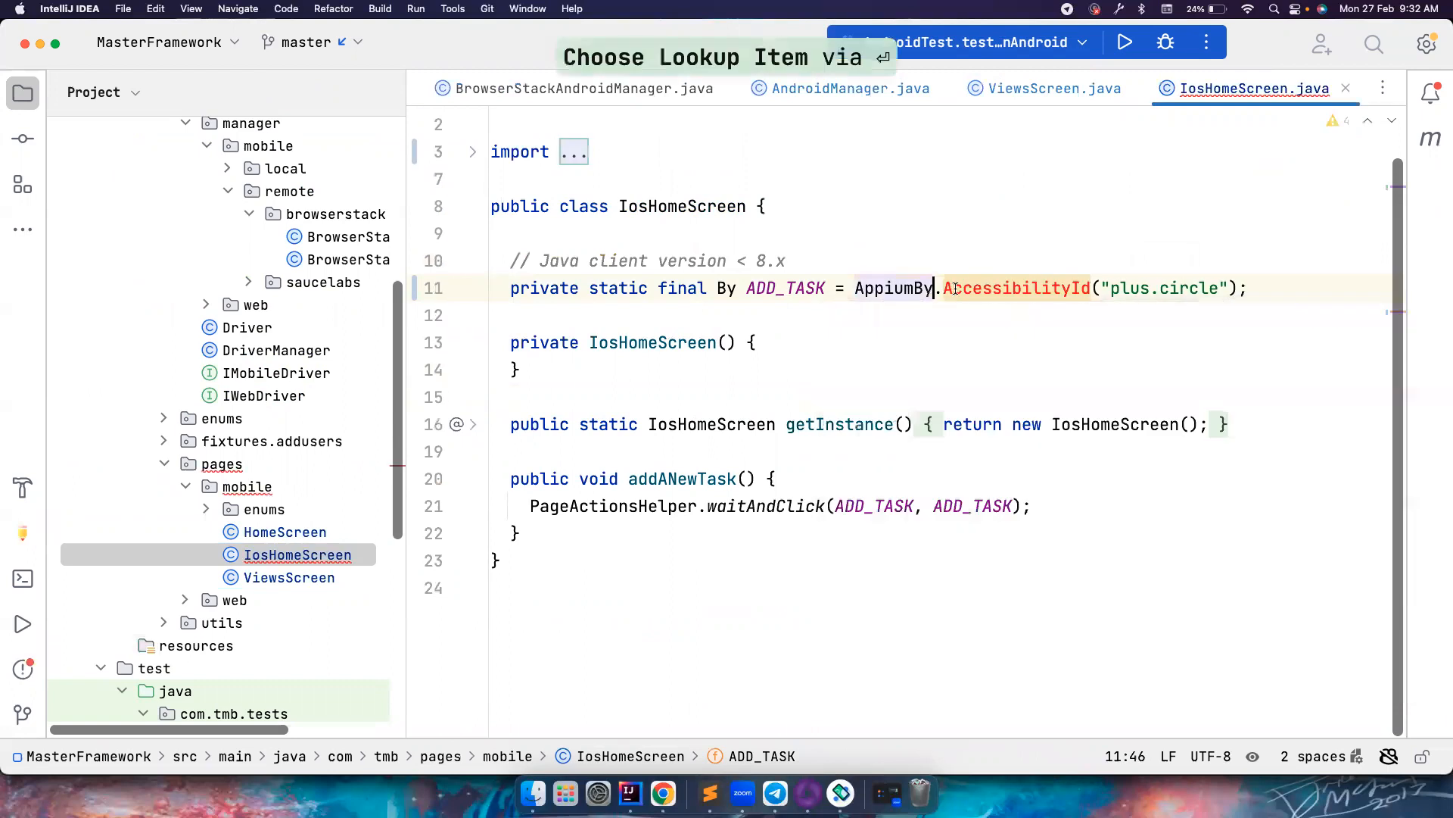
key(Enter)
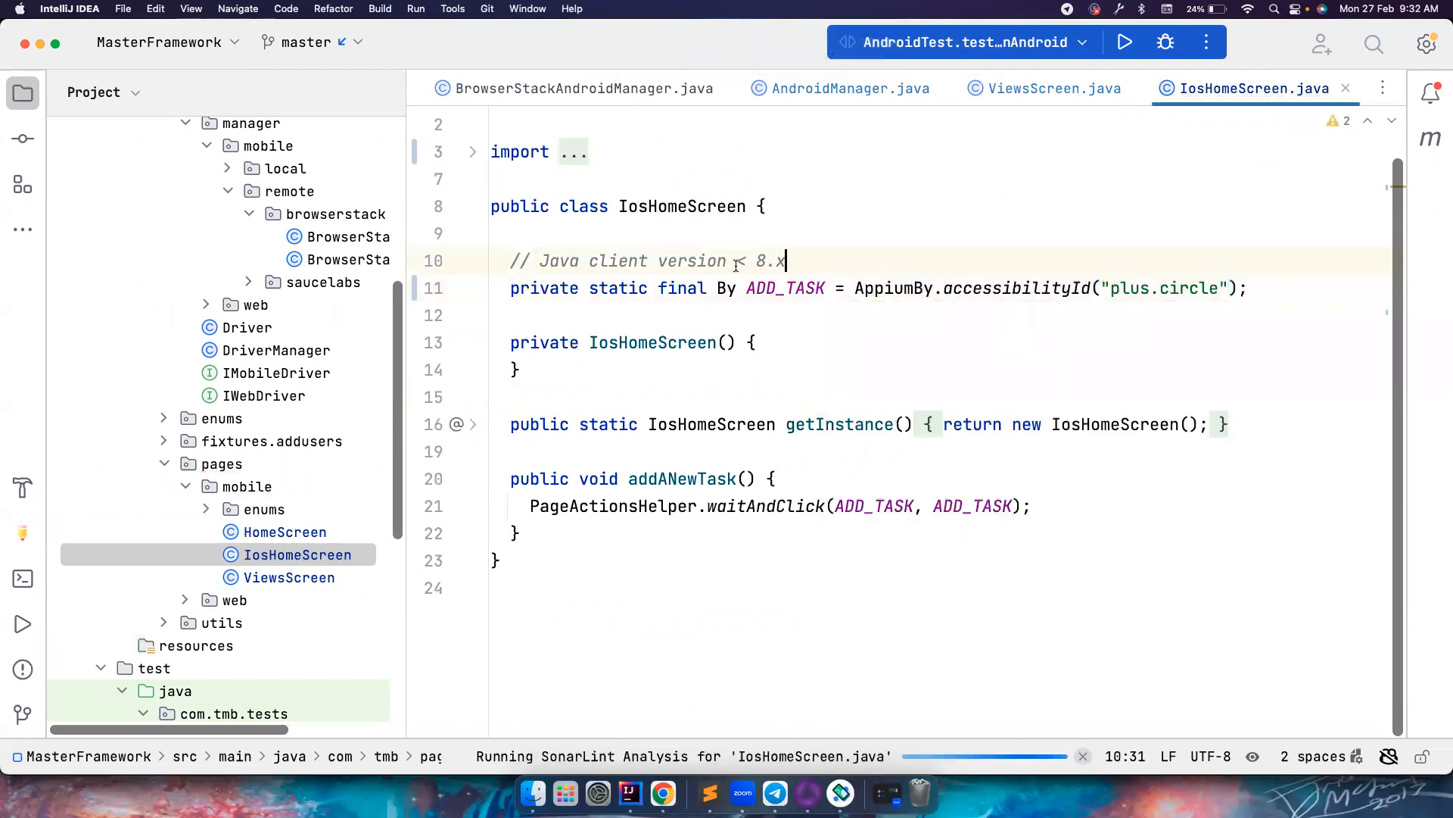
text(>)
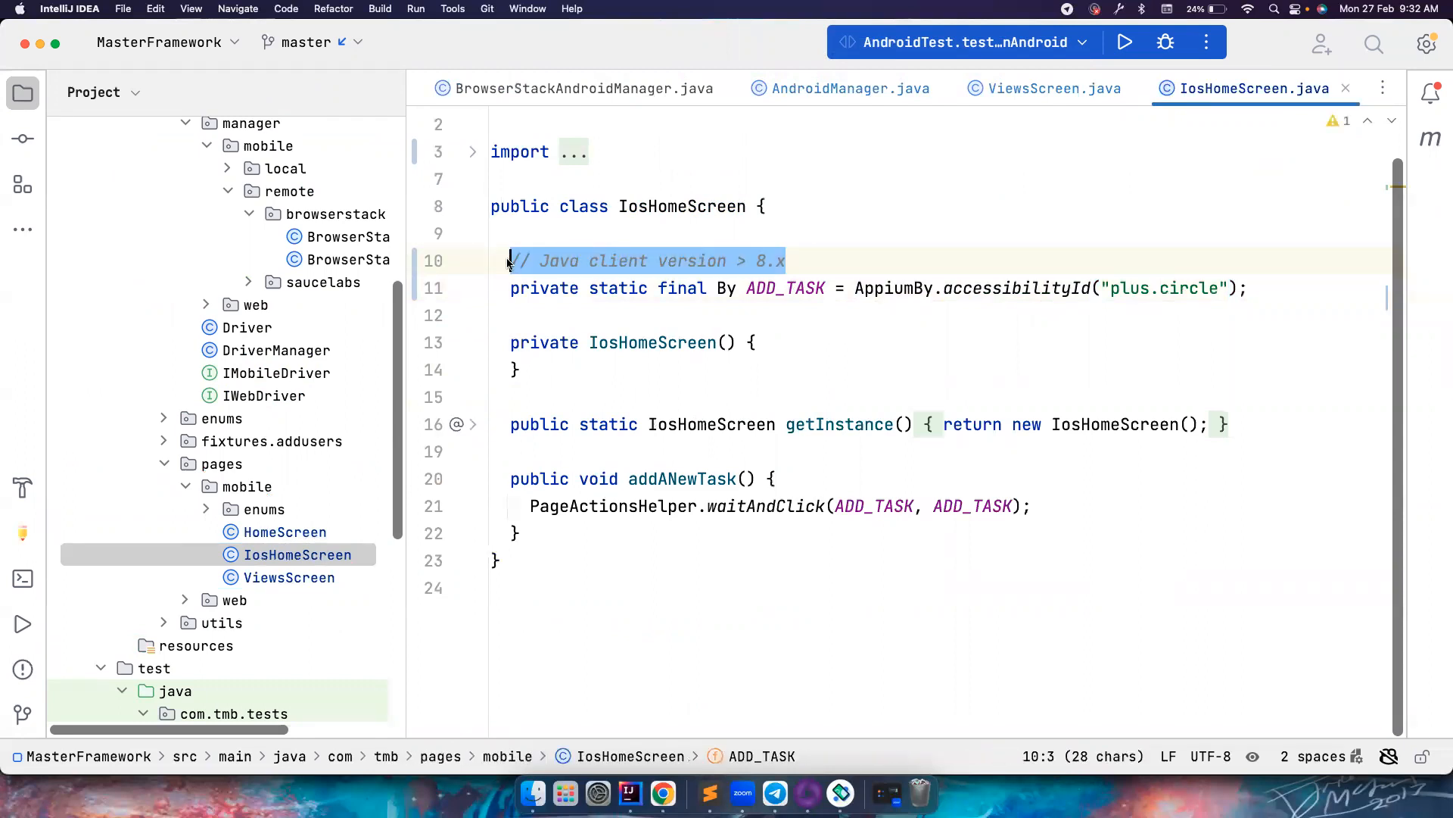
click(786, 287)
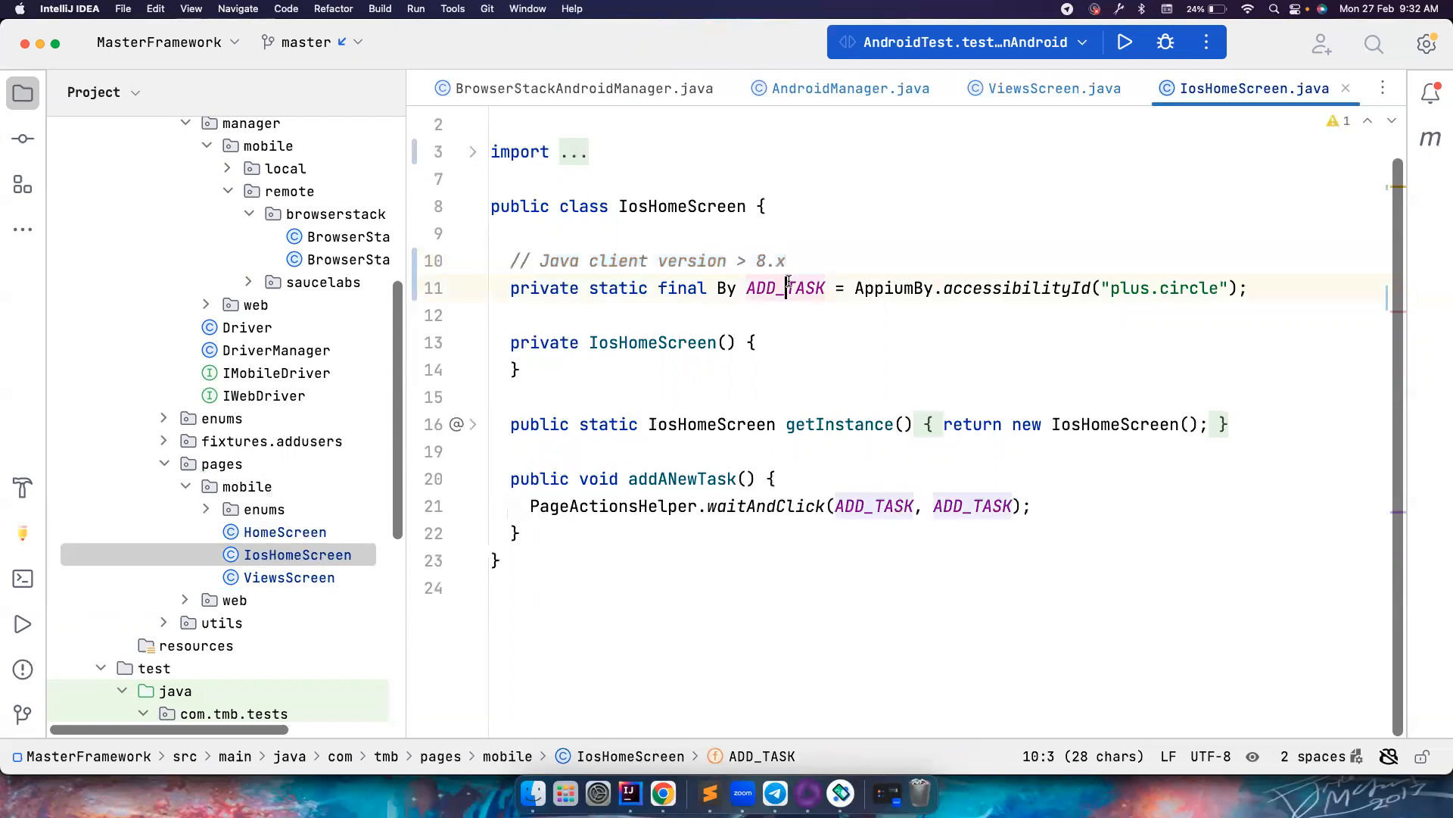
double_click(783, 288)
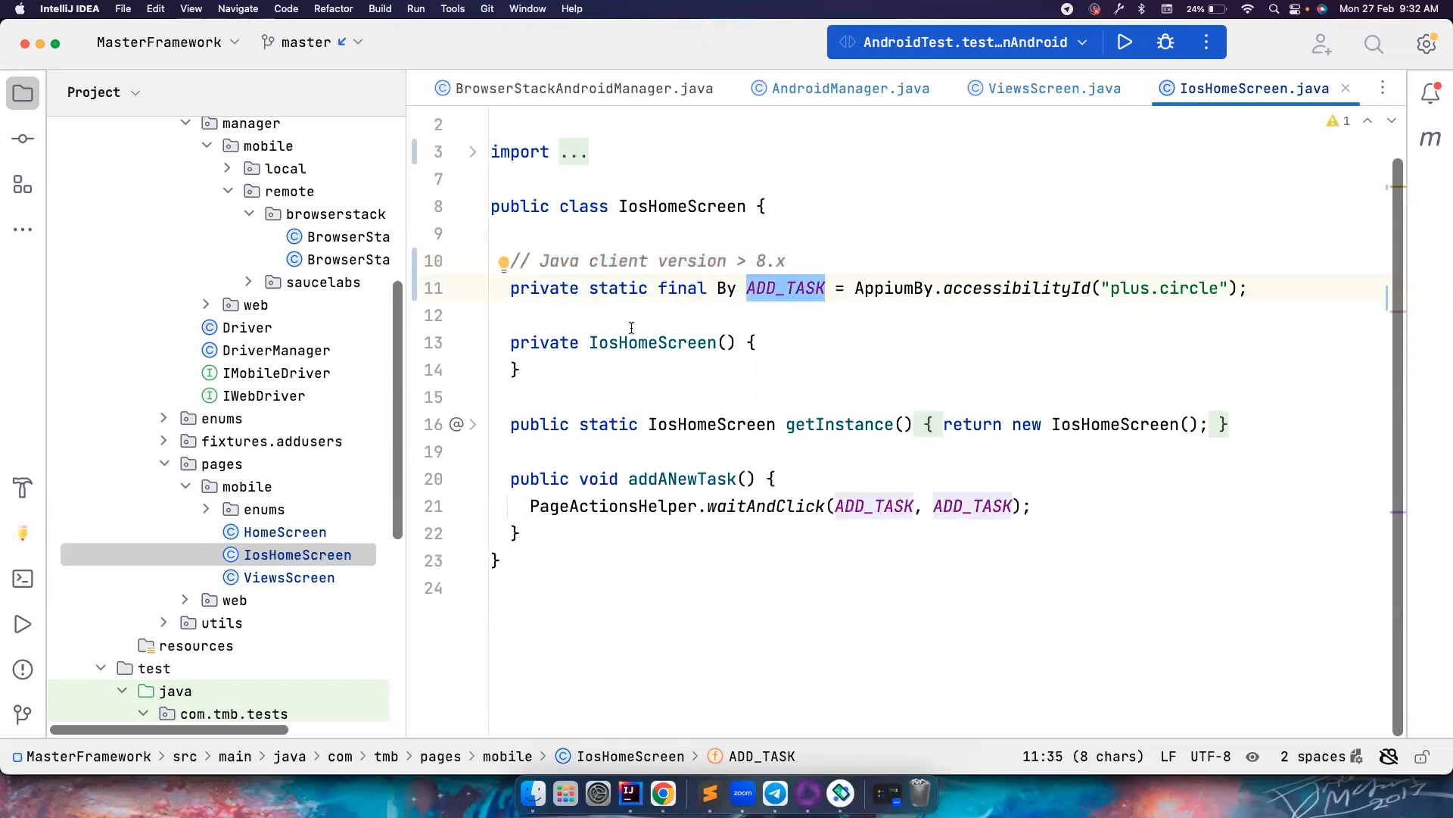
Run AndroidTest.testLoginAndroid on the emulator until the Run window shows Tests passed.
scroll(down, 3)
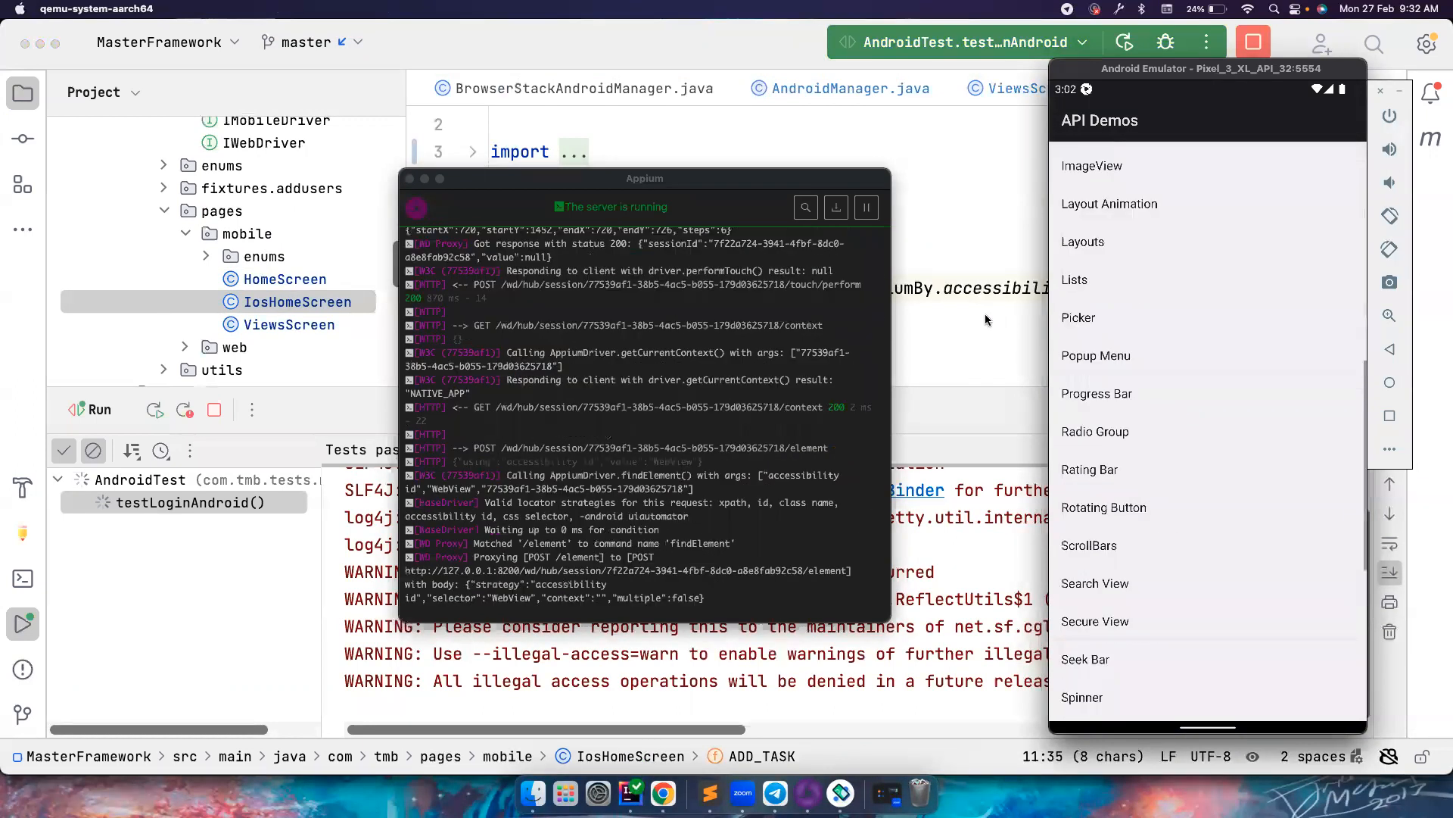
scroll(down, 3)
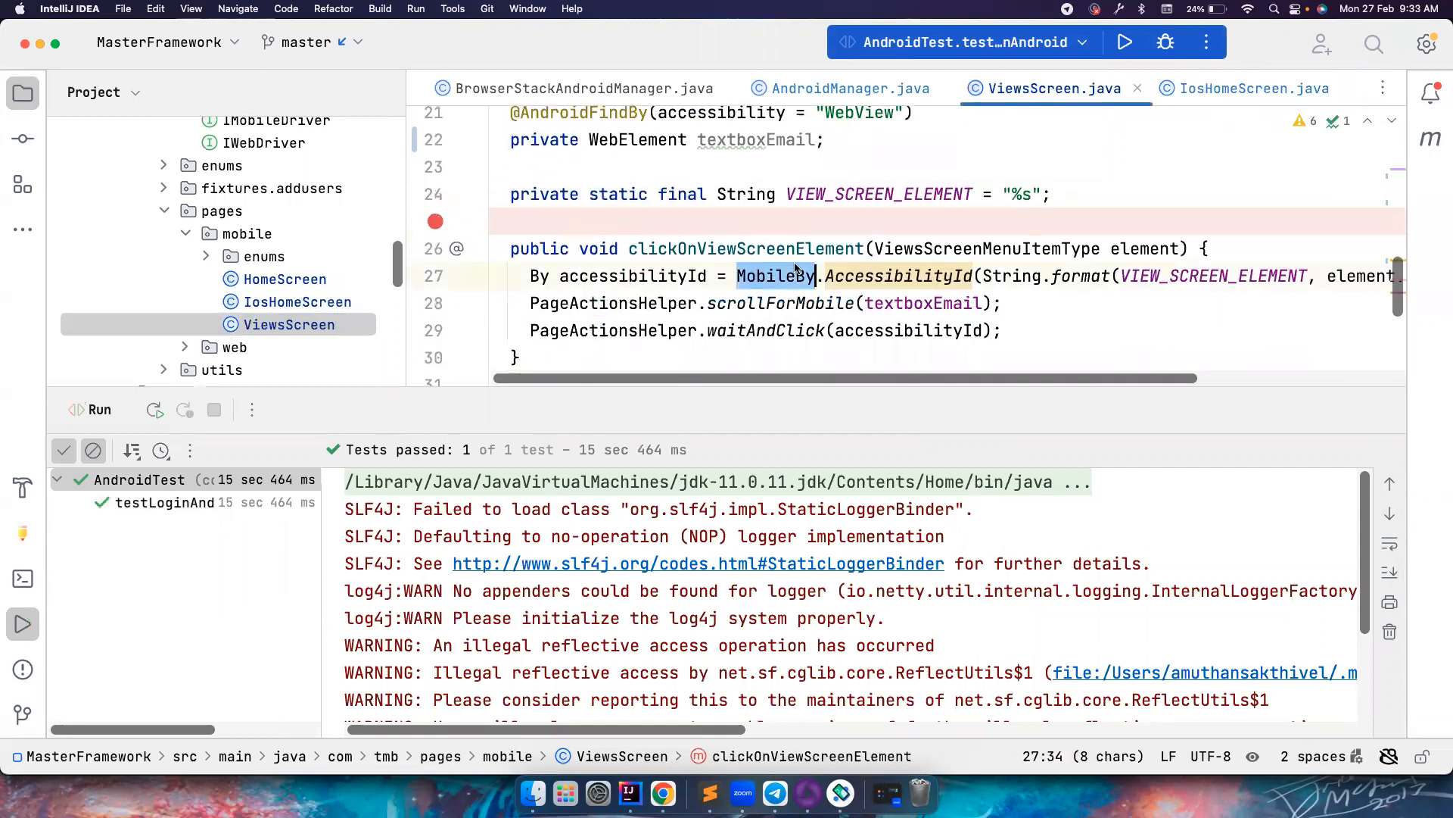
Open PageActionsHelper and scroll to performScrollForAndroid's AndroidTouchAction press-wait-move-release chain.
text(App.)
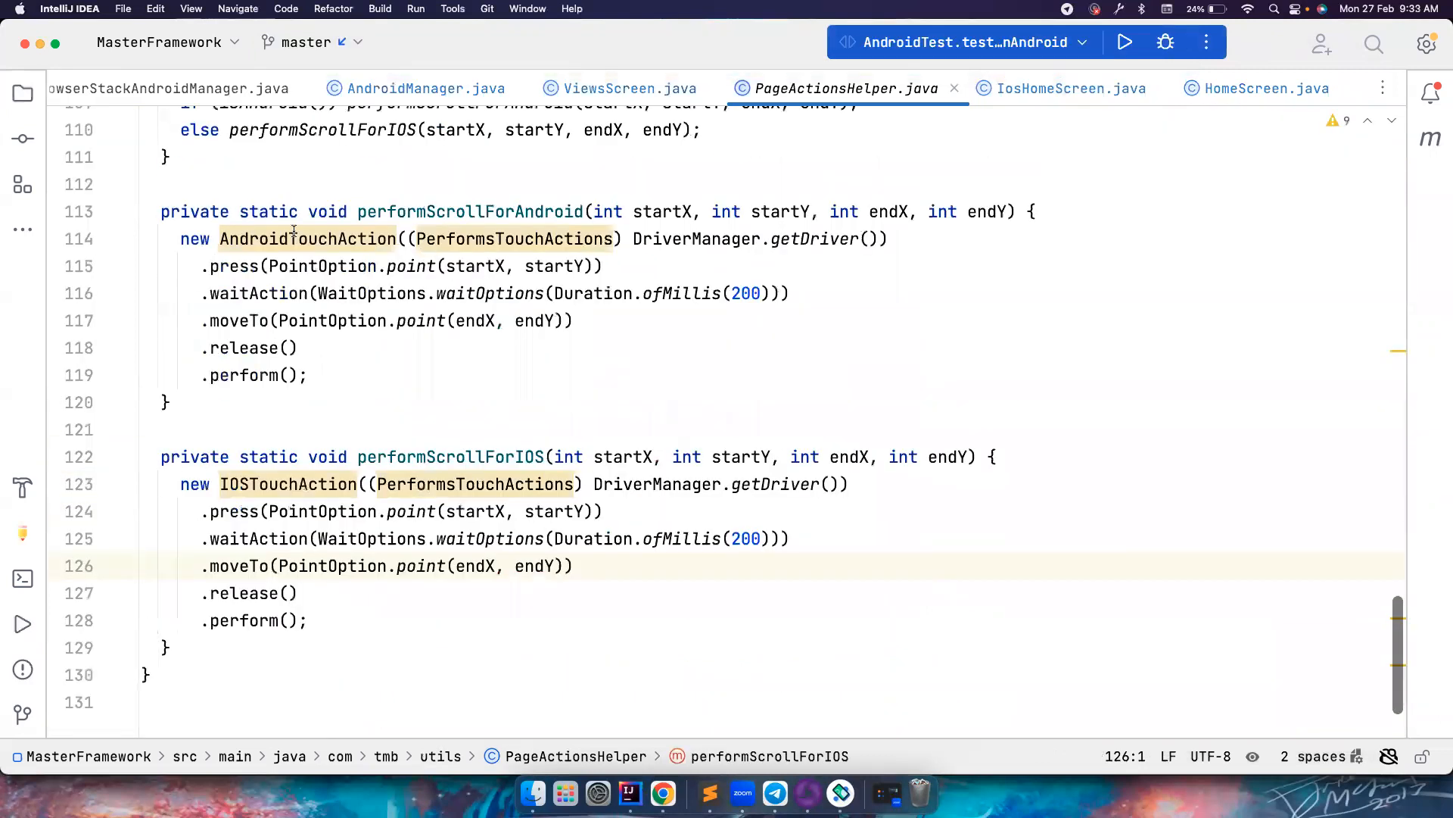
mouse_move(306, 238)
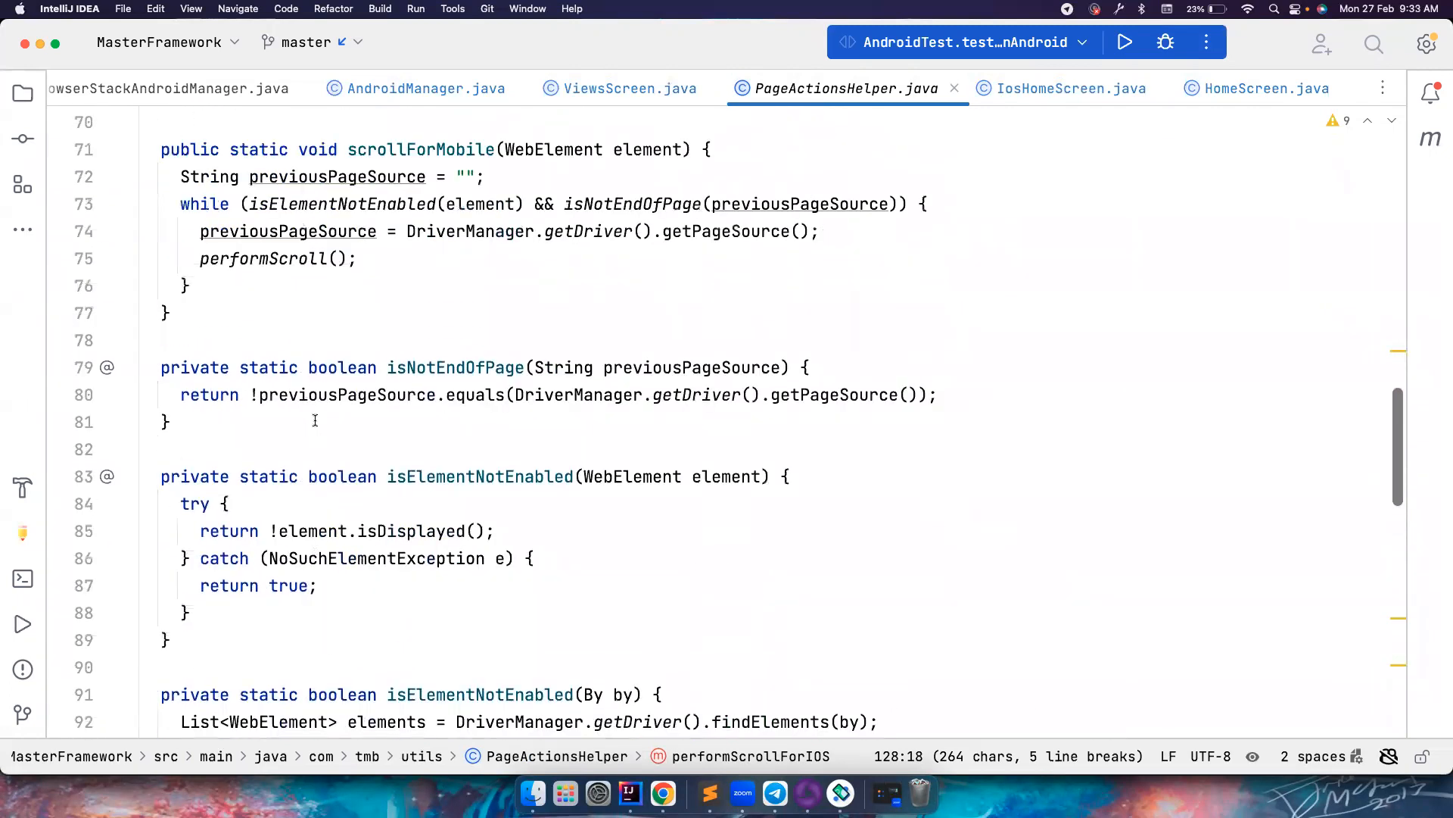
mouse_move(331, 257)
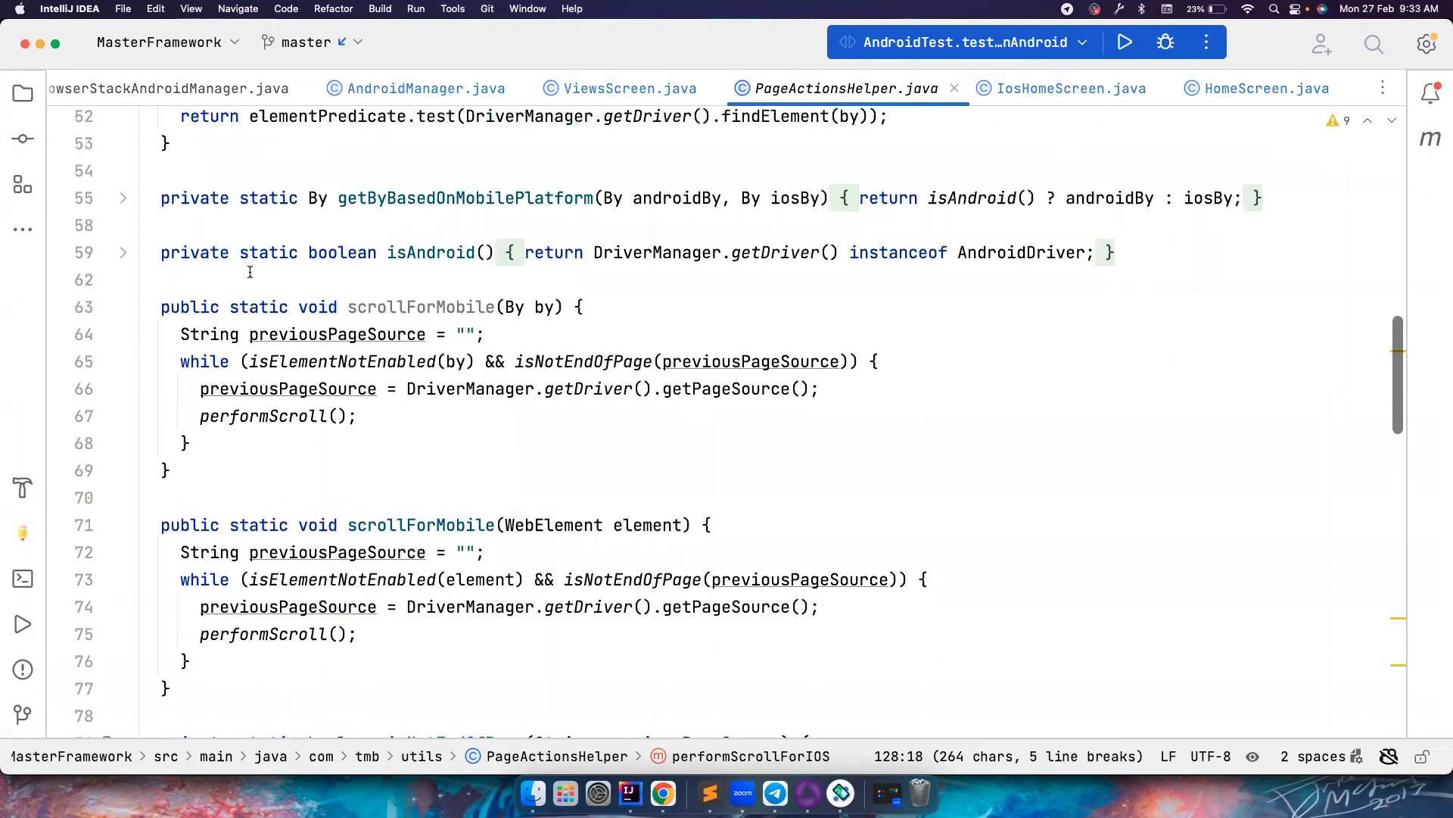
scroll(down, 3)
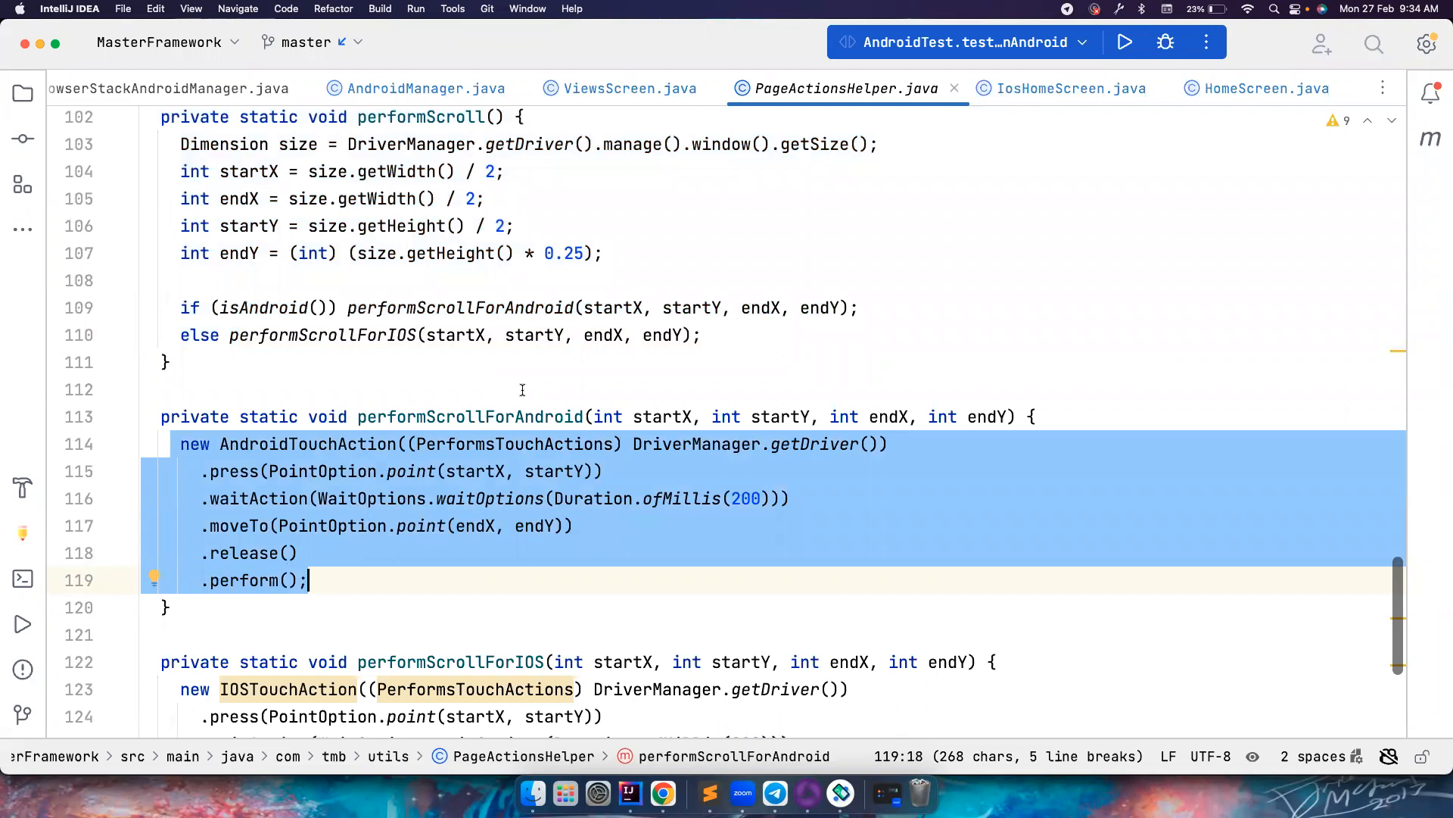
mouse_move(661, 709)
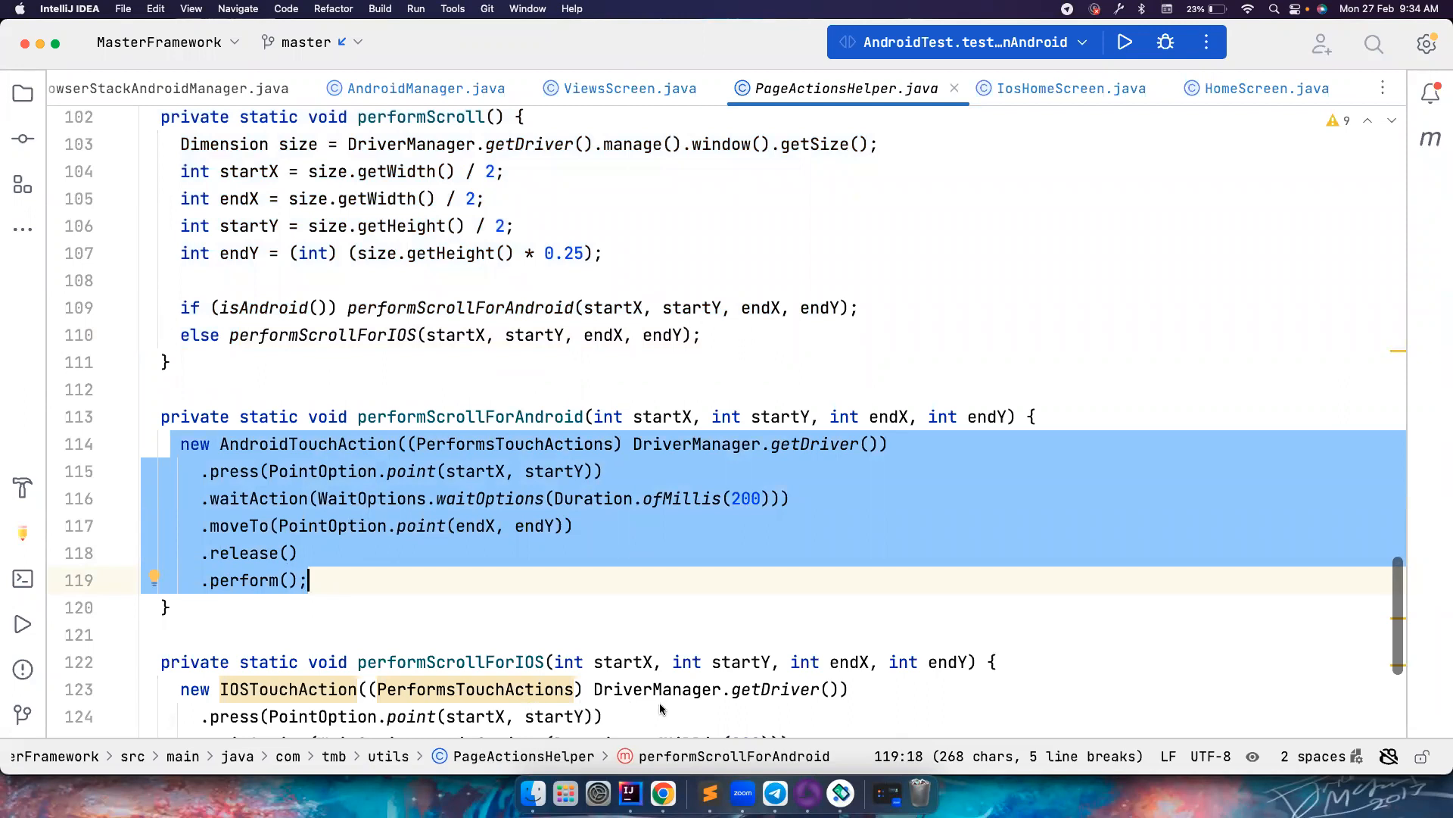